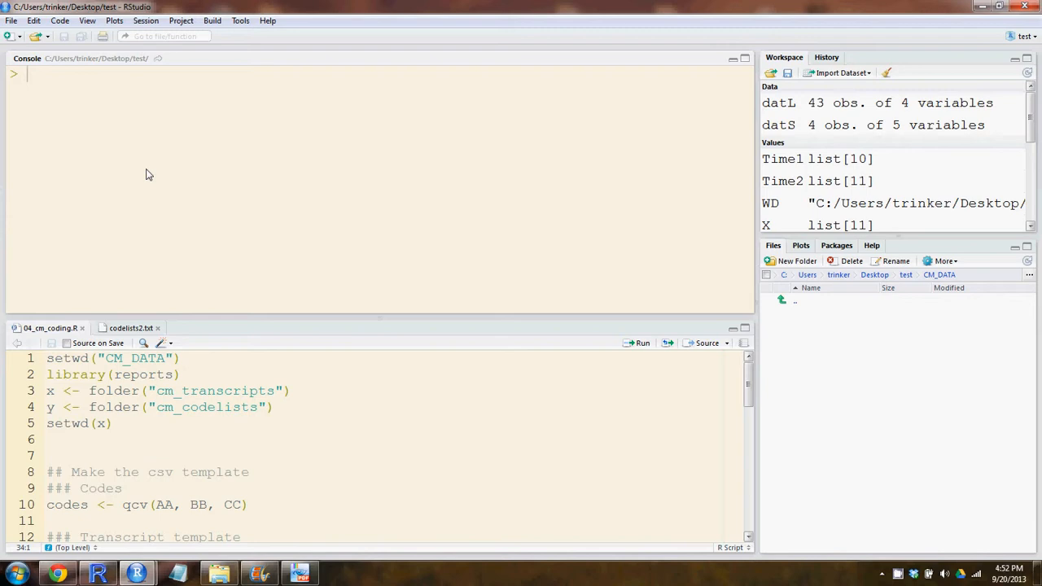
mouse_move(223, 228)
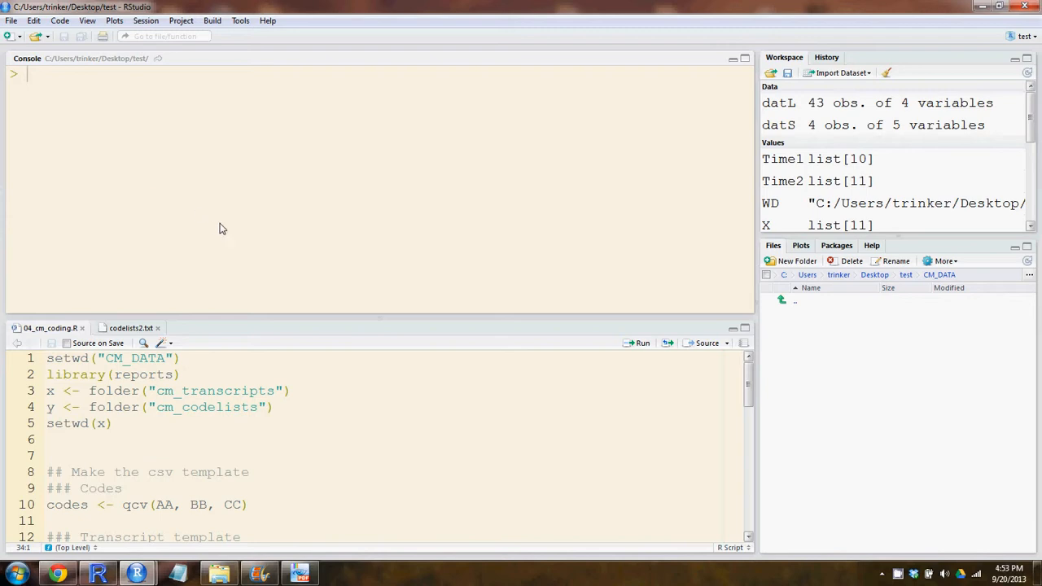
mouse_move(342, 351)
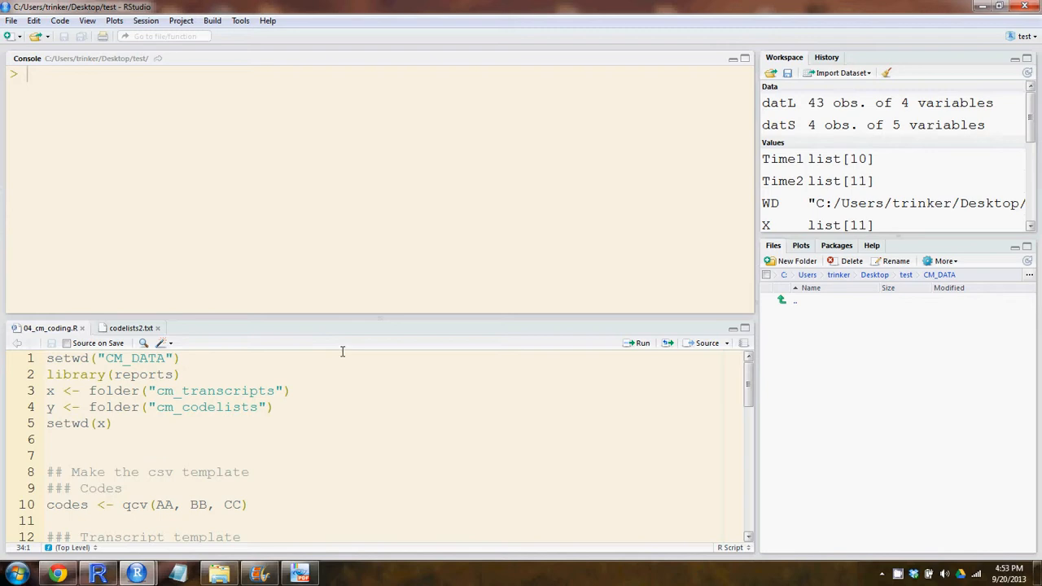
mouse_move(391, 436)
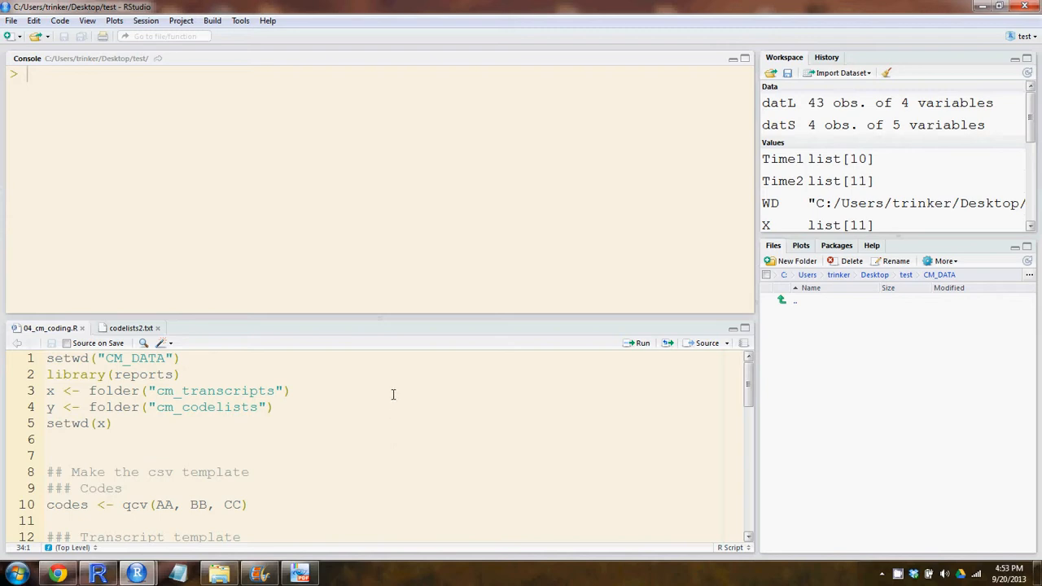
mouse_move(240, 285)
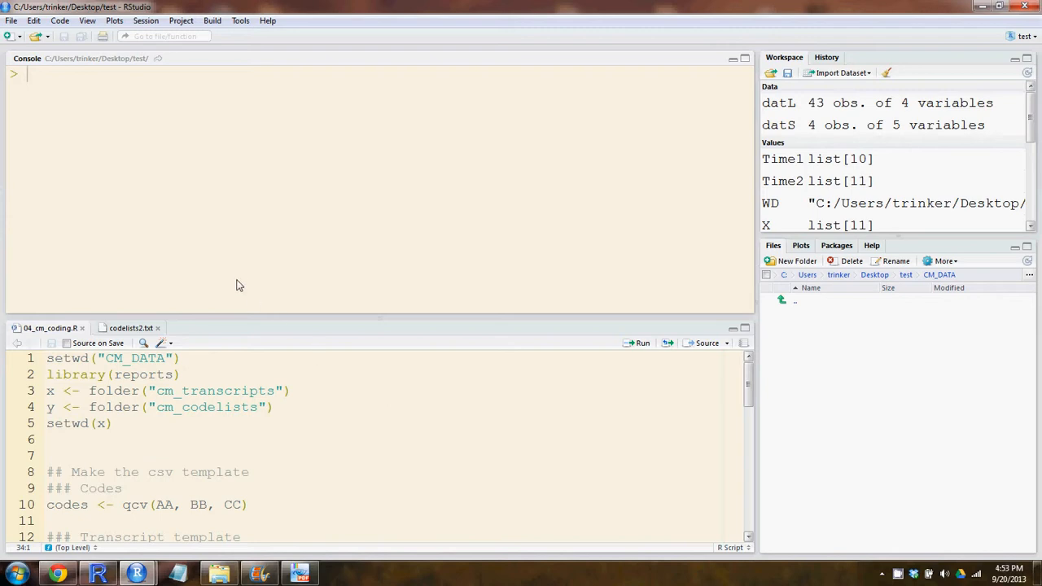
mouse_move(829, 309)
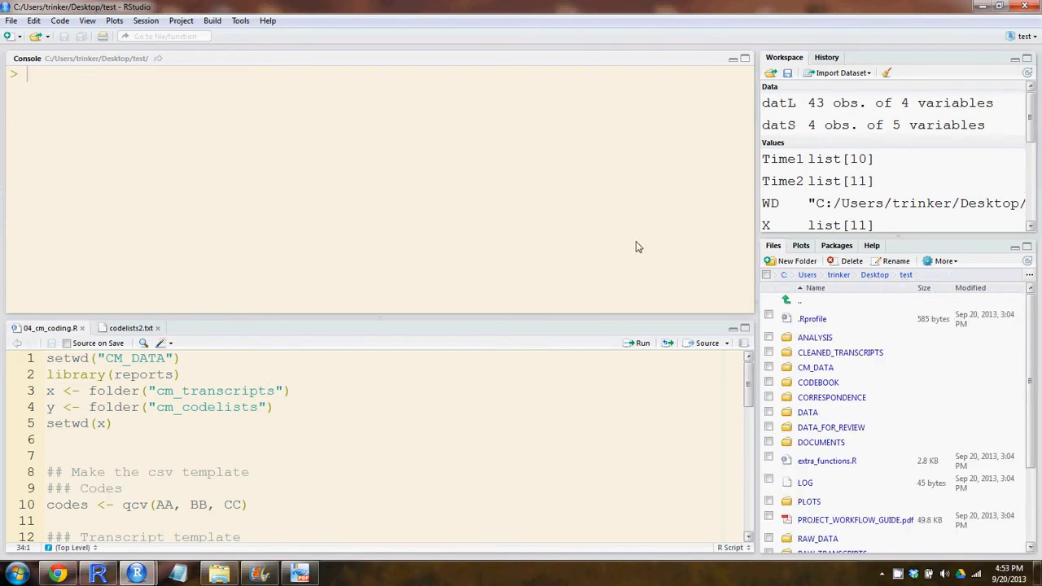
mouse_move(684, 288)
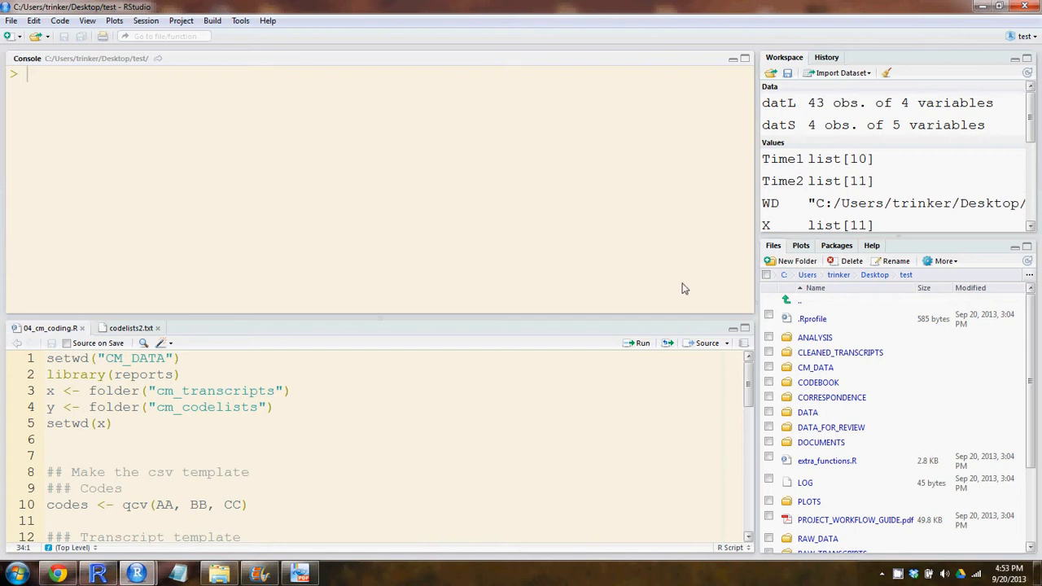
mouse_move(674, 295)
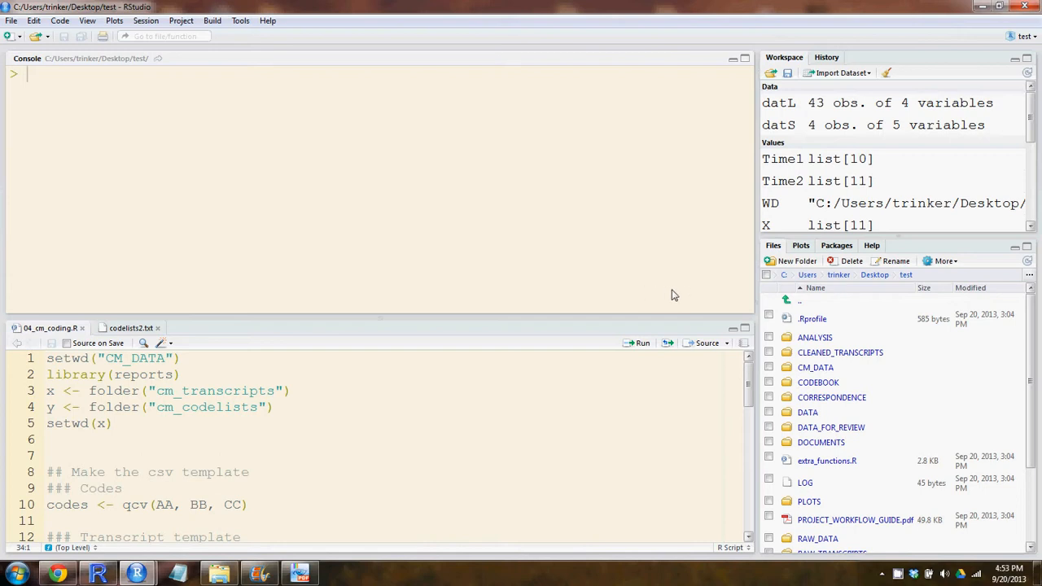
mouse_move(702, 298)
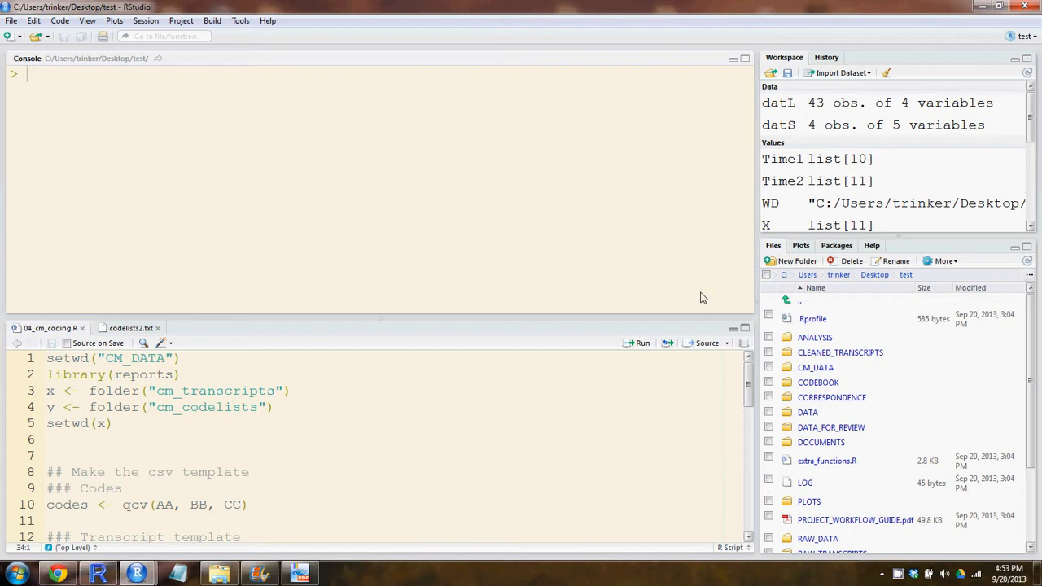
mouse_move(795, 341)
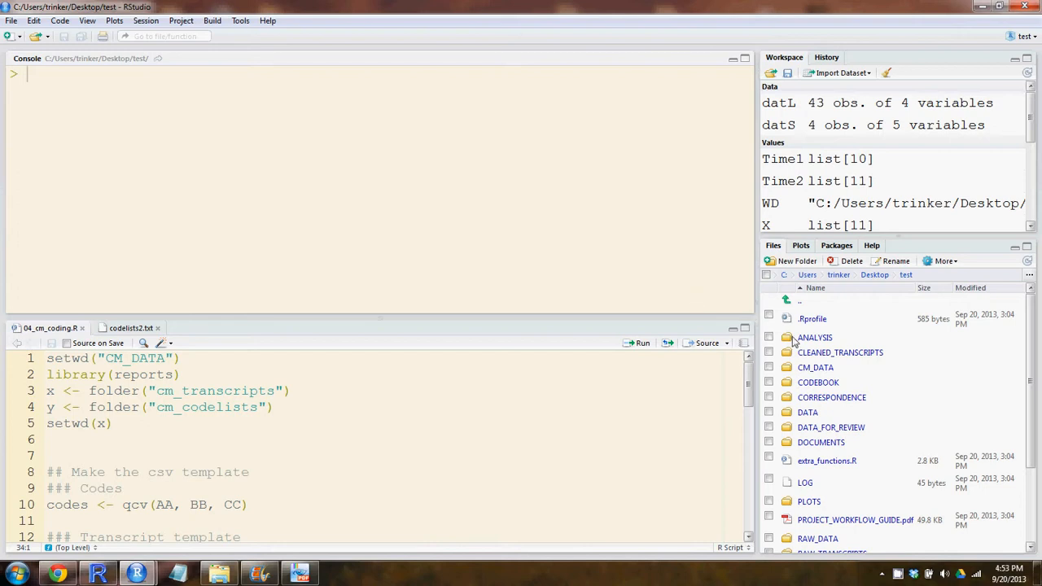
Run setup lines 1–5 to create cm_transcripts and cm_codelists, then setwd(x) to cm_transcripts
double_click(815, 367)
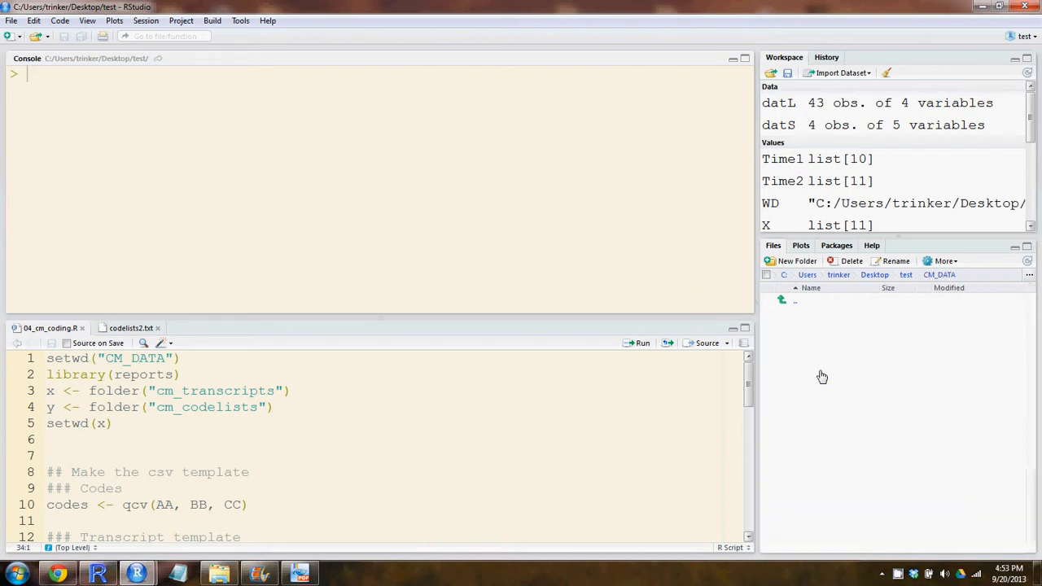
mouse_move(838, 354)
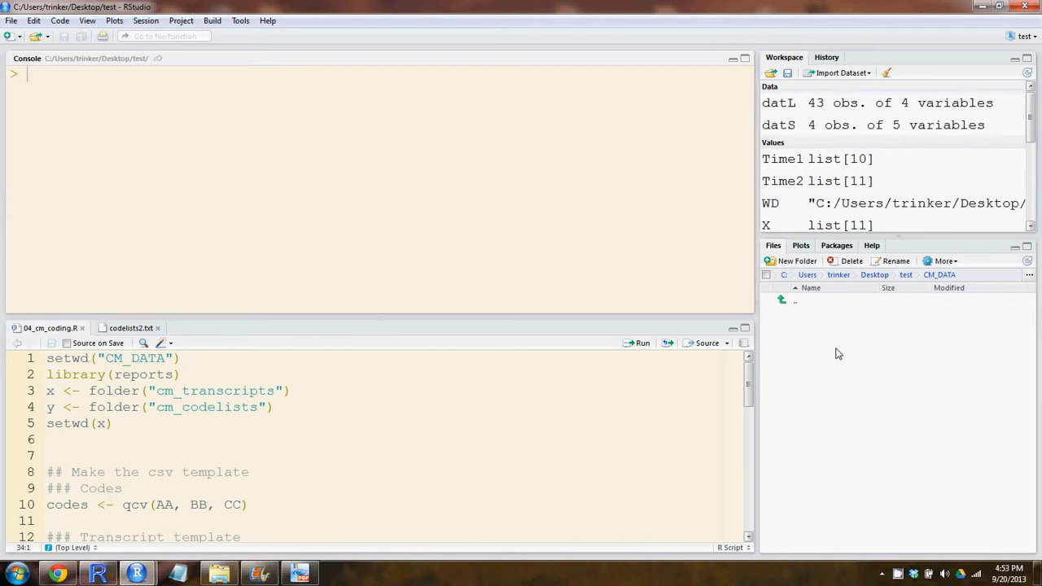
left_click(943, 261)
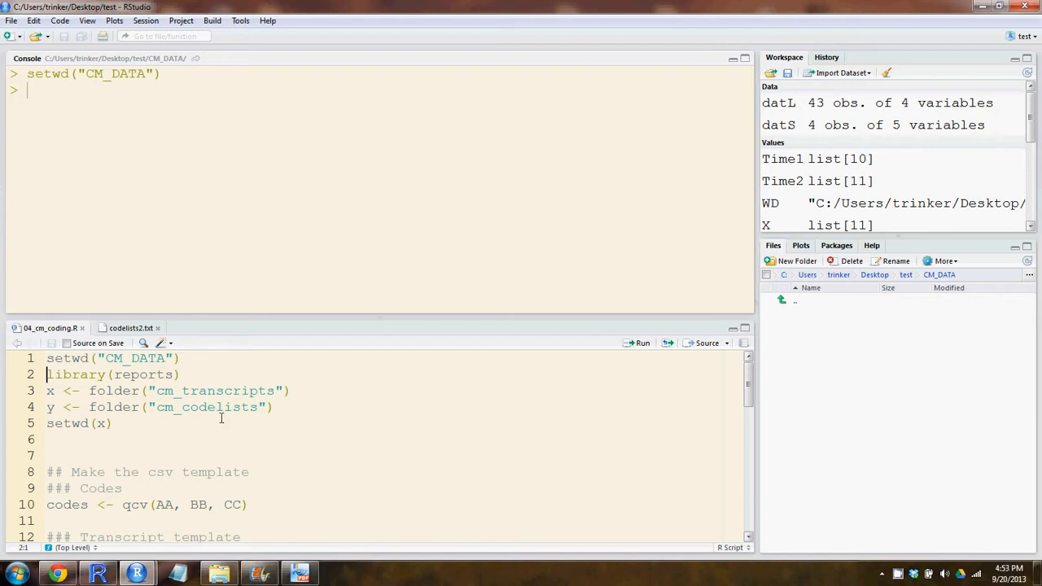
left_click(181, 374)
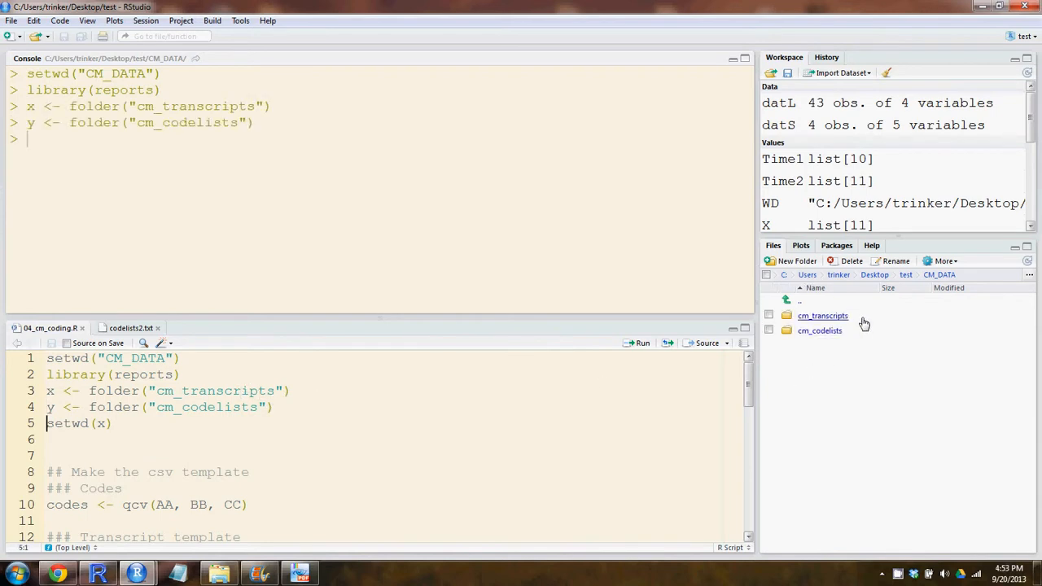
mouse_move(869, 320)
type("y")
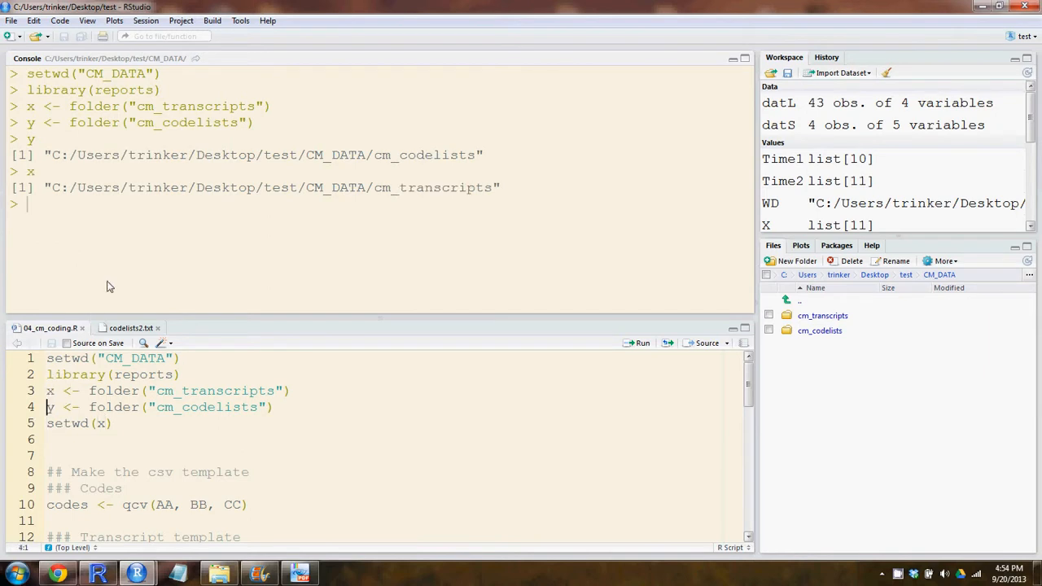
left_click(91, 423)
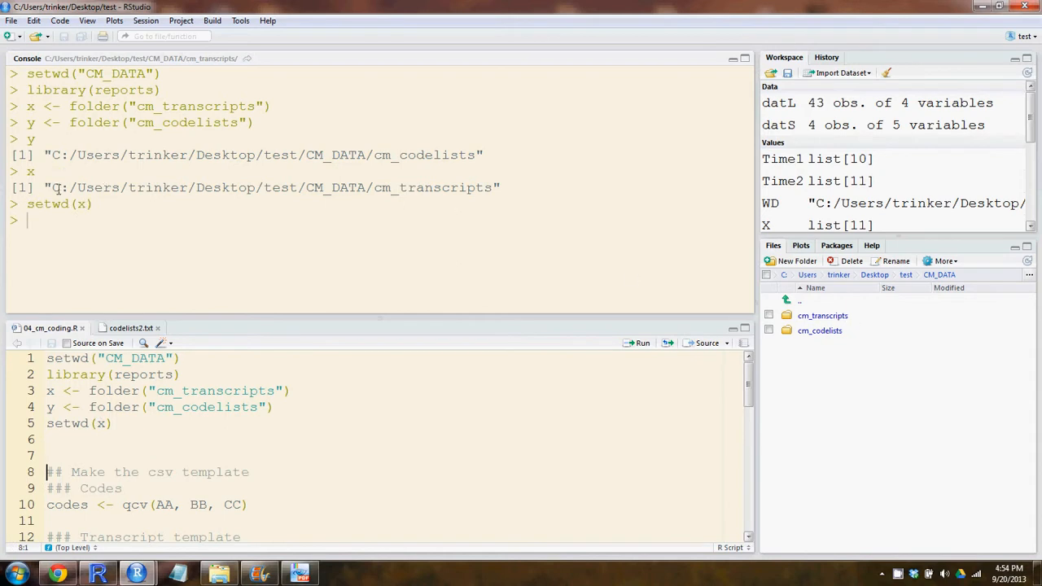
double_click(277, 187)
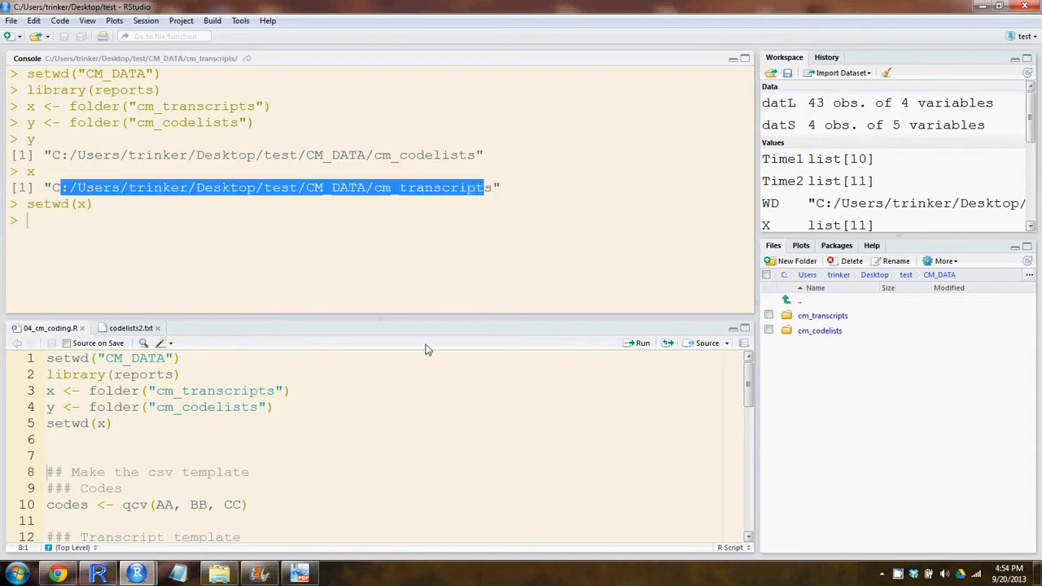
left_click(47, 440)
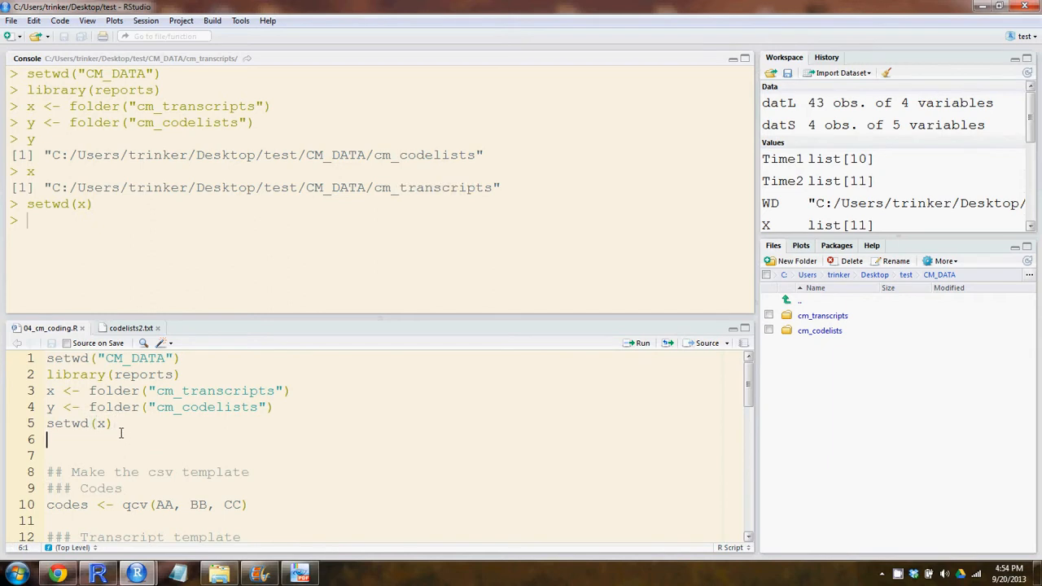
Add a DATA line to the script and print the DATA transcript table
type("DATA")
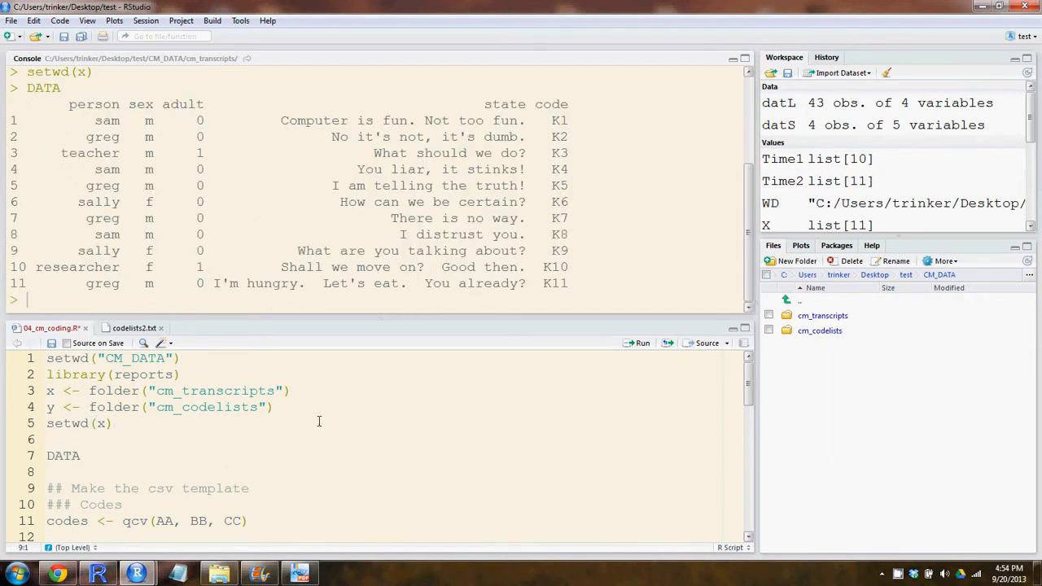
scroll("down", 3)
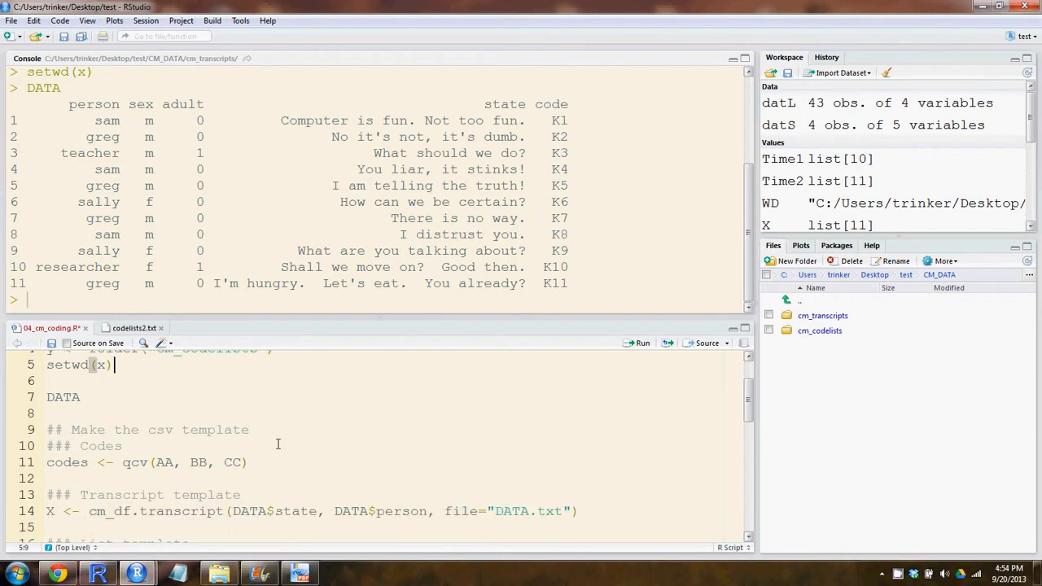
scroll("down", 3)
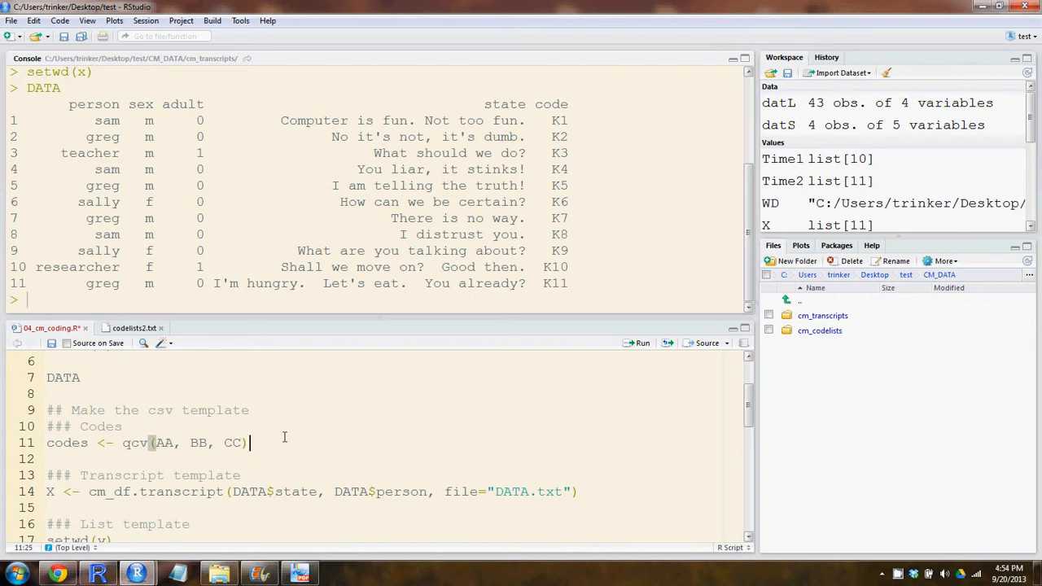
mouse_move(273, 429)
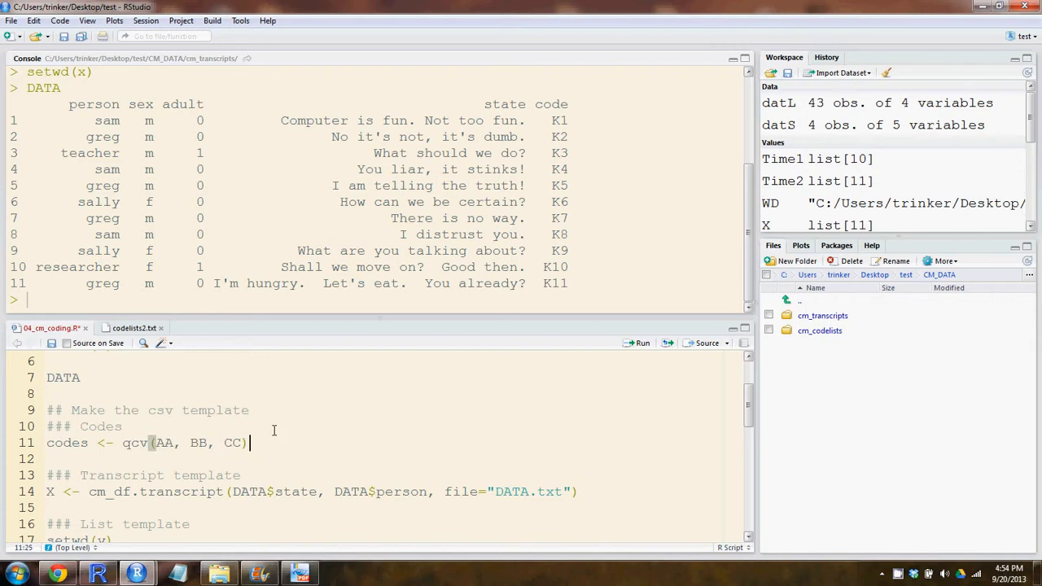
mouse_move(281, 432)
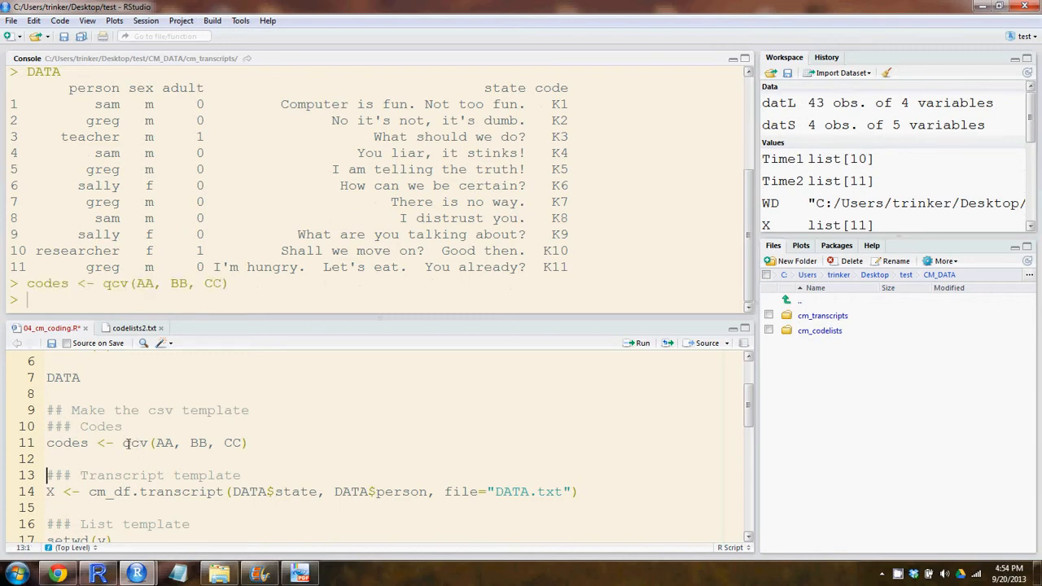
Create codes <- qcv(AA, BB, CC) and print the resulting code names
double_click(136, 442)
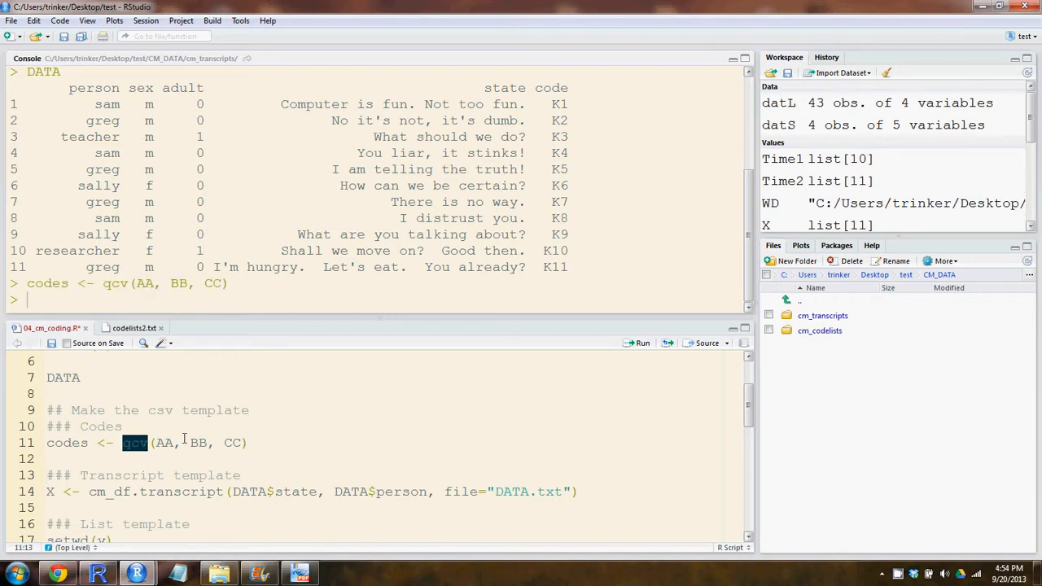
double_click(66, 443)
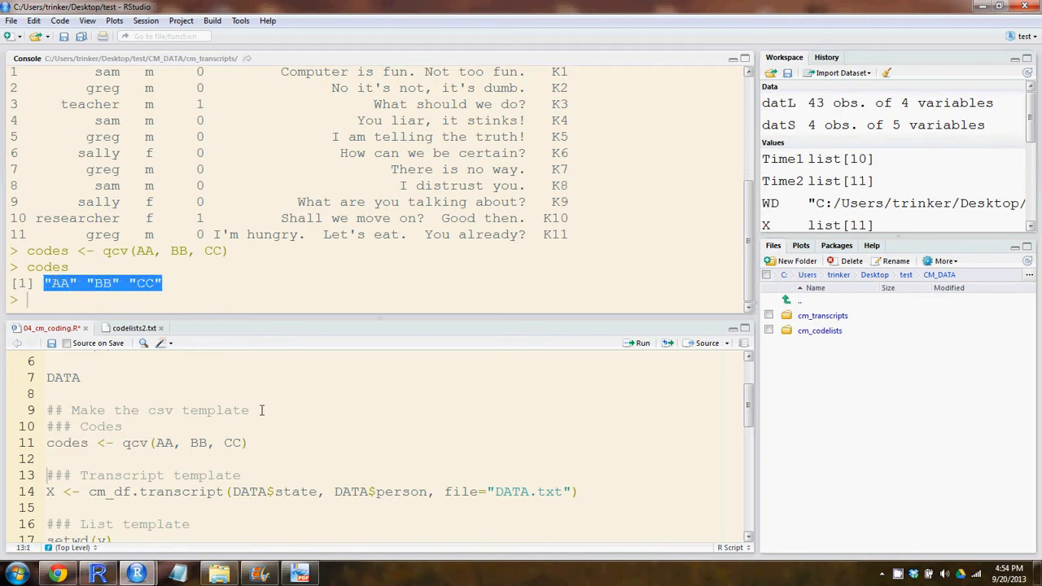
left_click(251, 442)
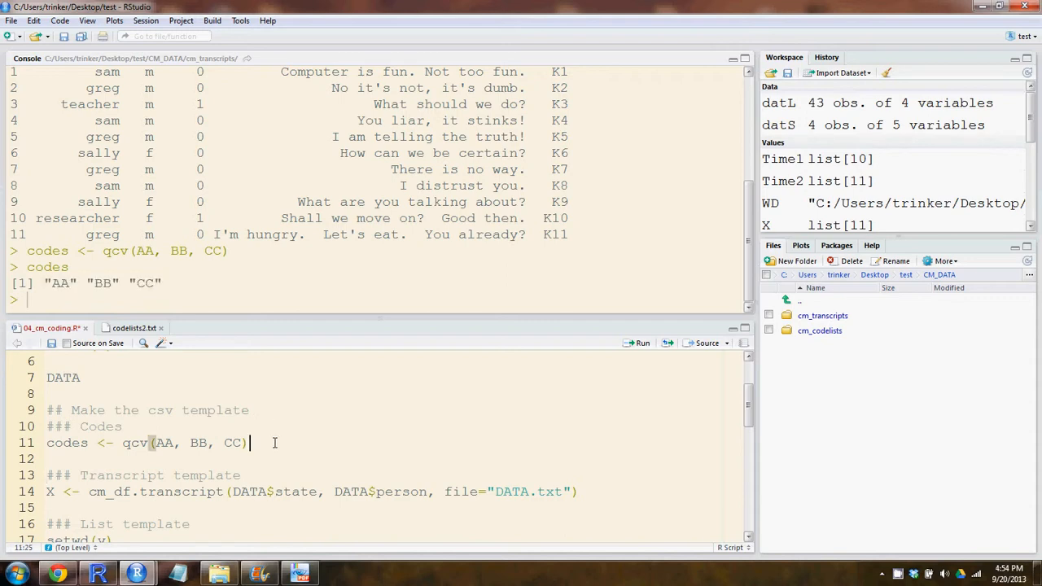
scroll("down", 3)
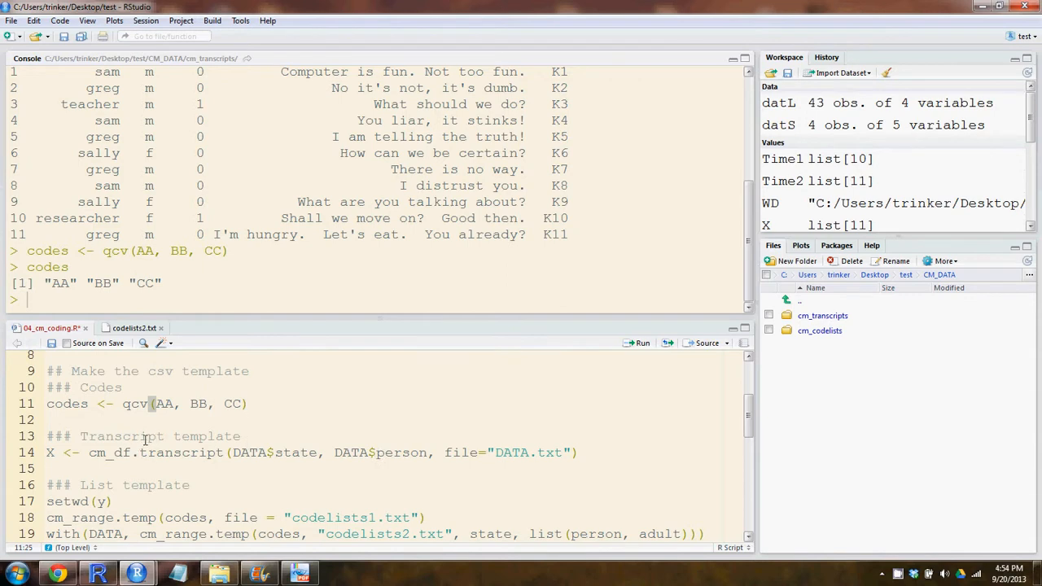
Run cm_df.transcript(DATA$state, DATA$person, file = "DATA.txt") and scroll the numbered output
scroll("up", 3)
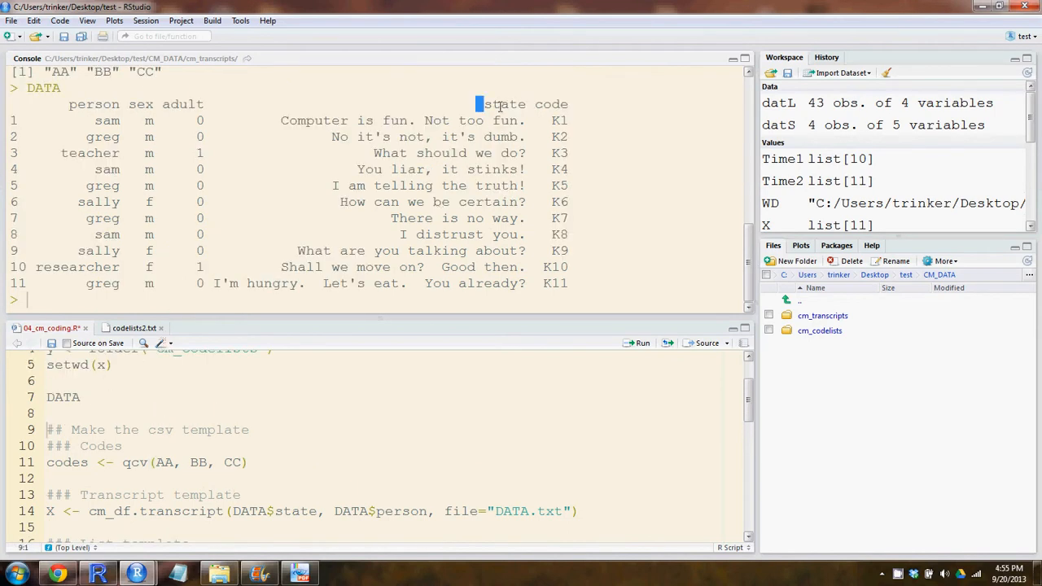
left_click(122, 445)
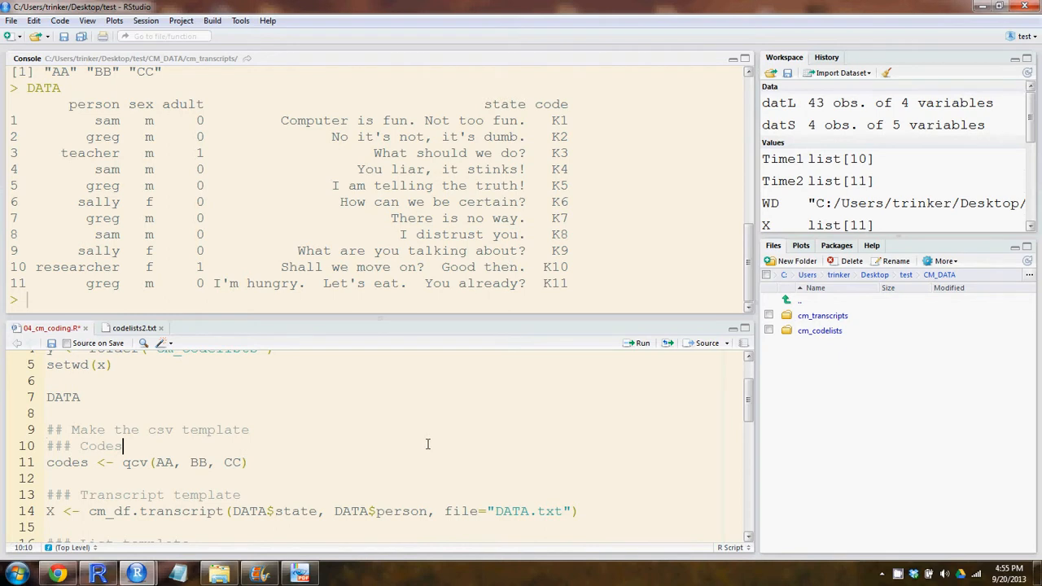
scroll("down", 3)
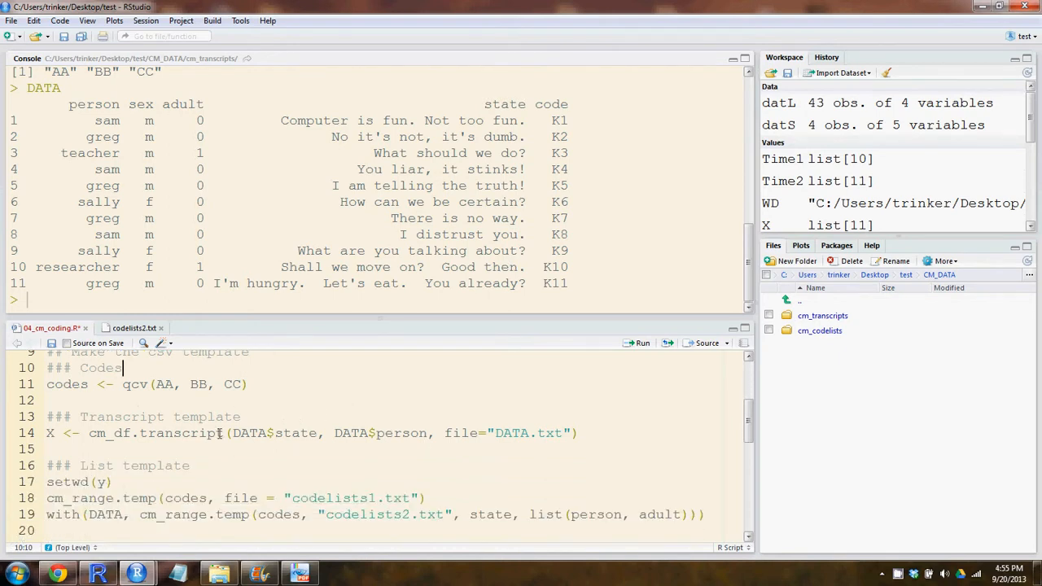
left_click(190, 432)
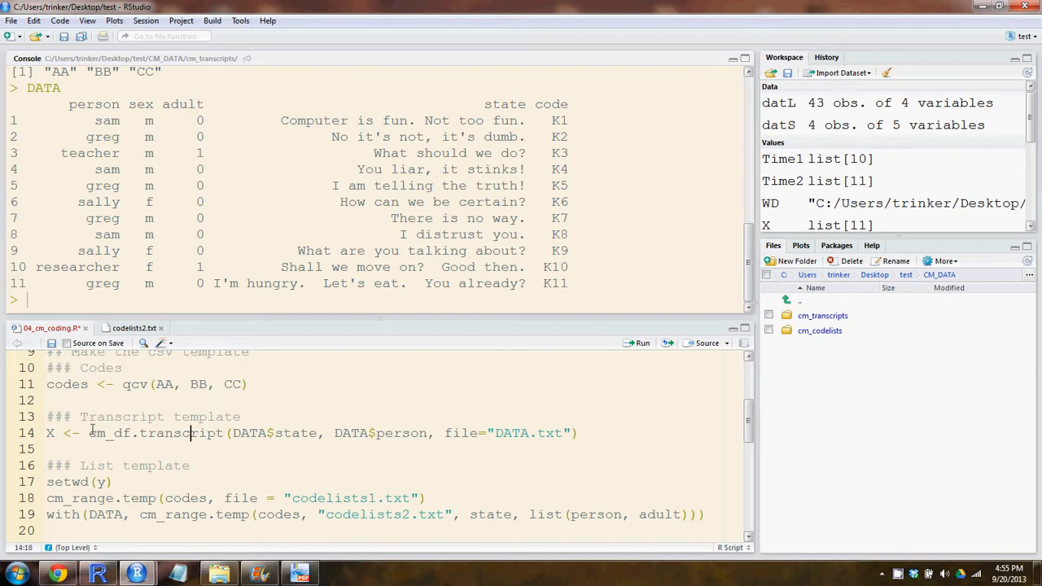
double_click(147, 432)
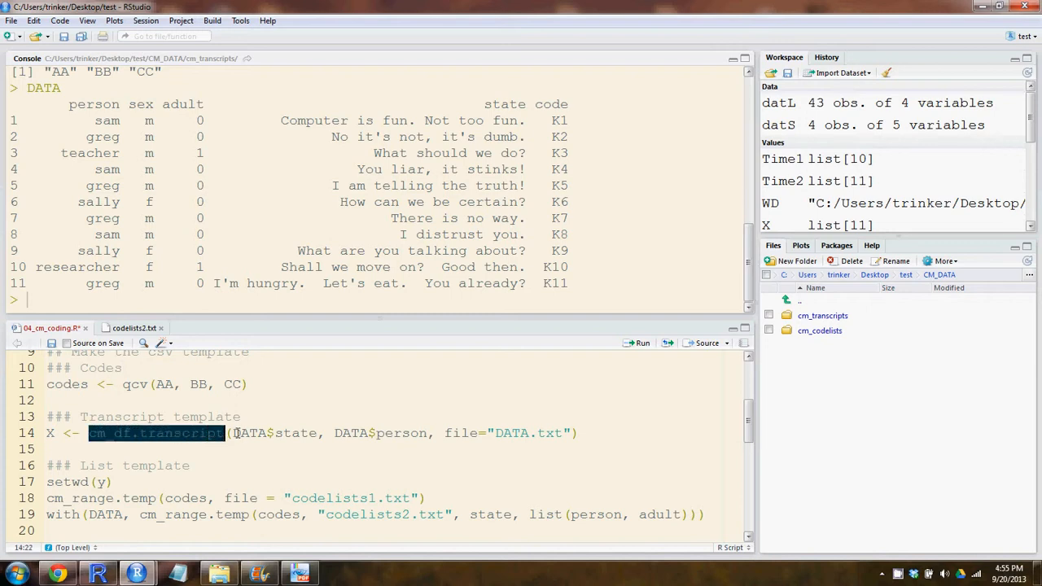
double_click(252, 432)
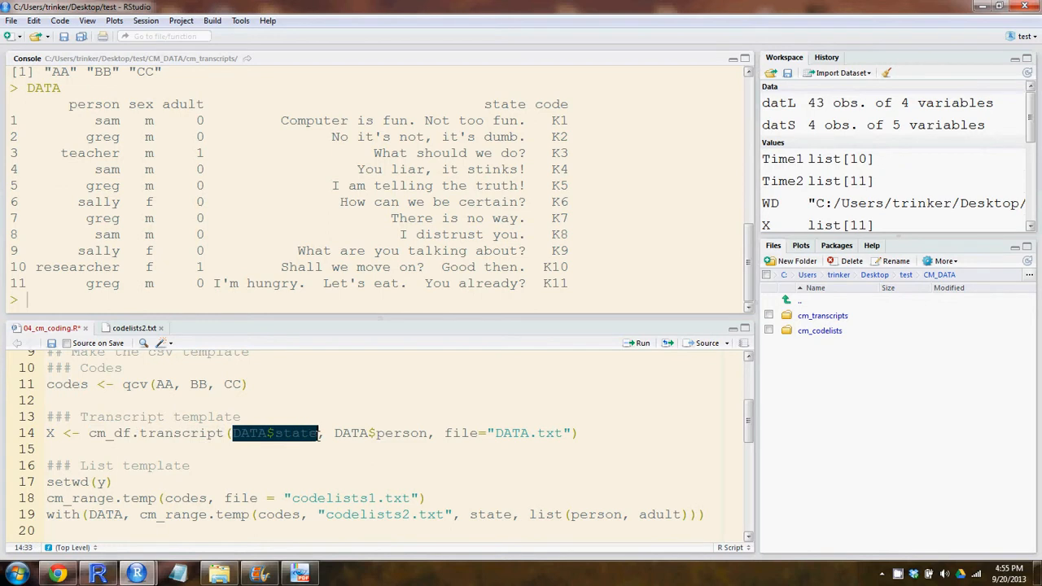
mouse_move(514, 109)
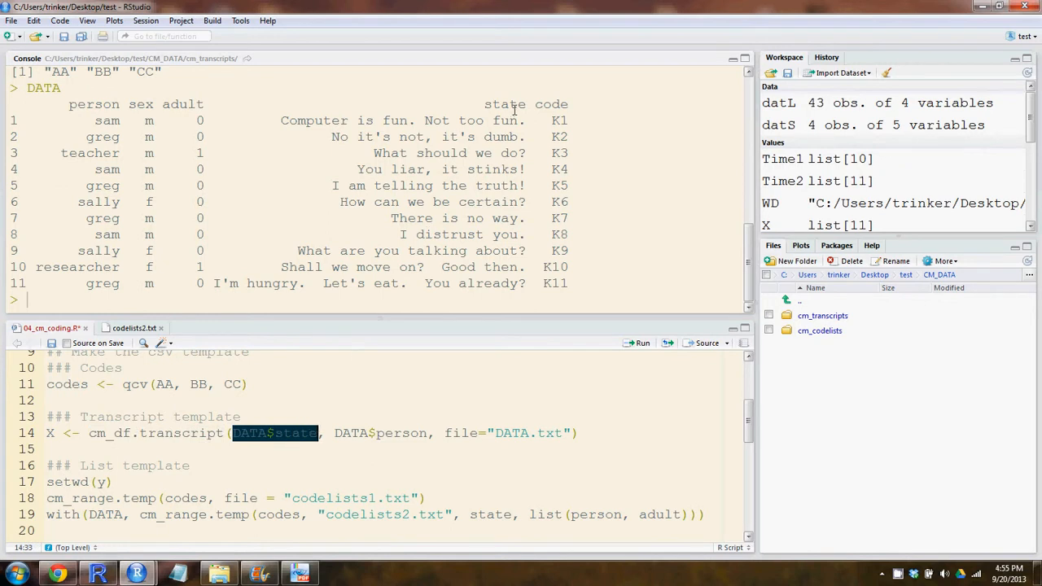
double_click(375, 432)
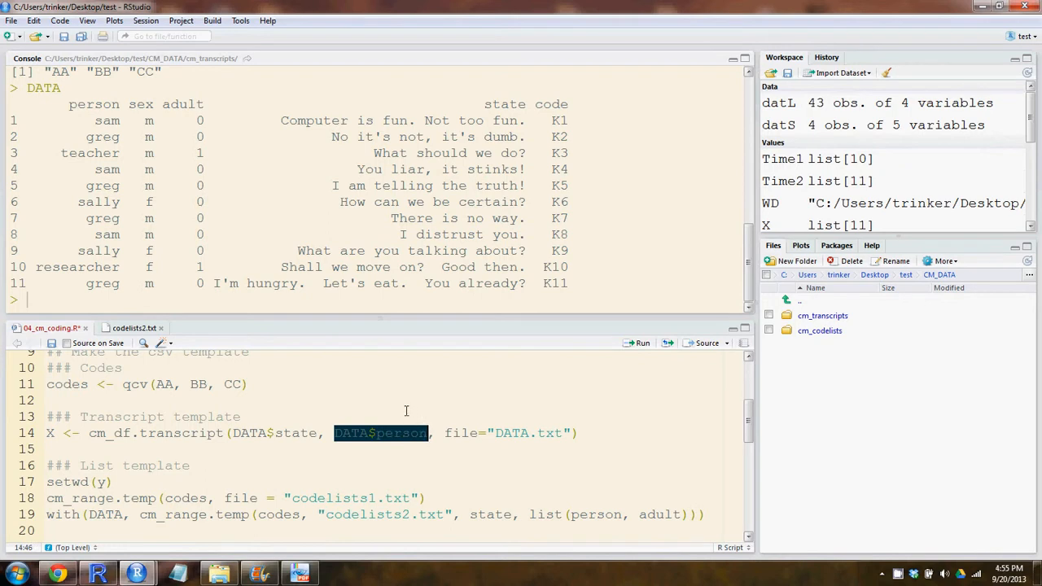
double_click(91, 104)
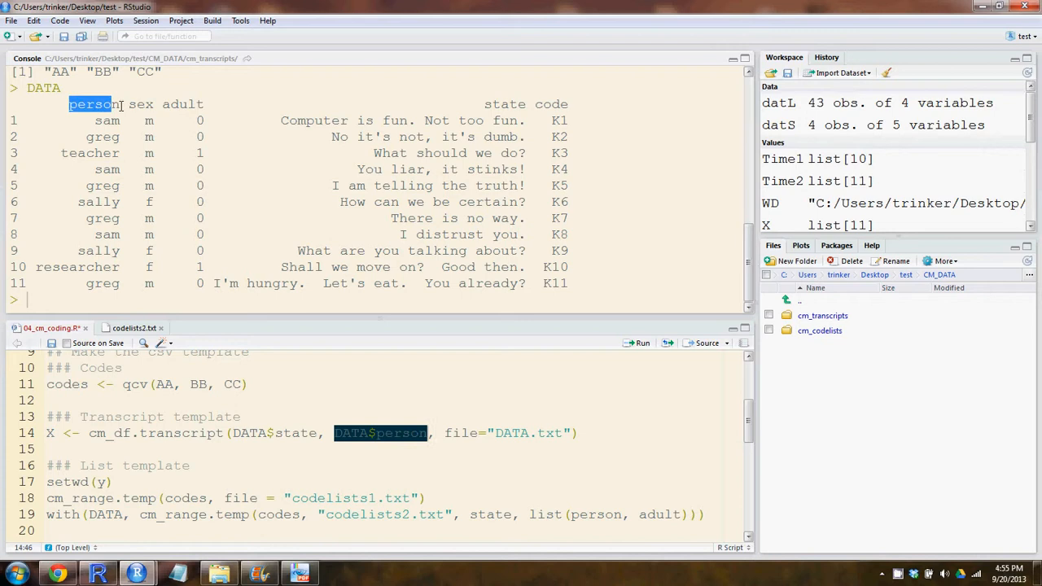
left_click(241, 416)
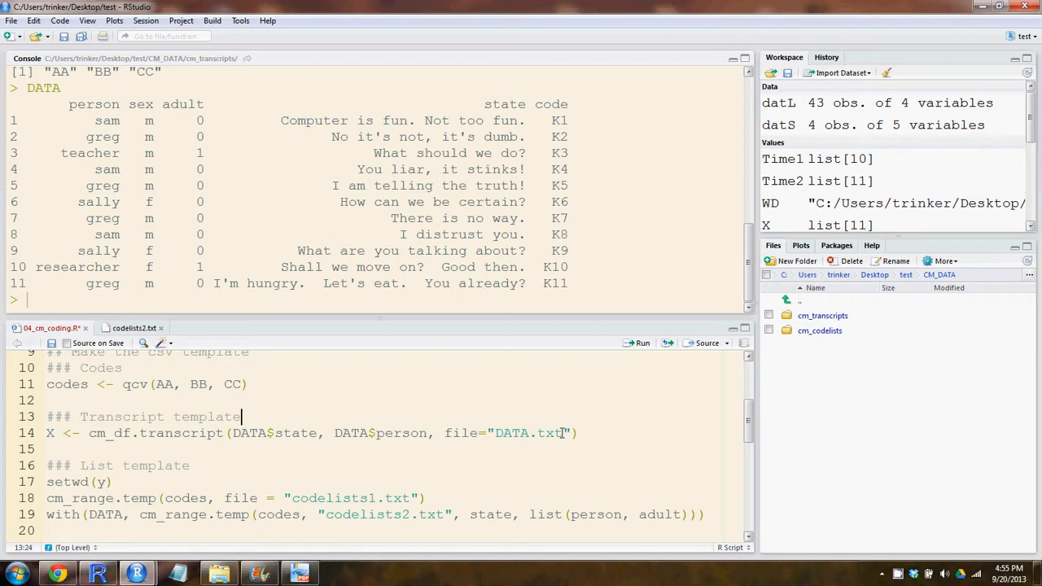
double_click(549, 433)
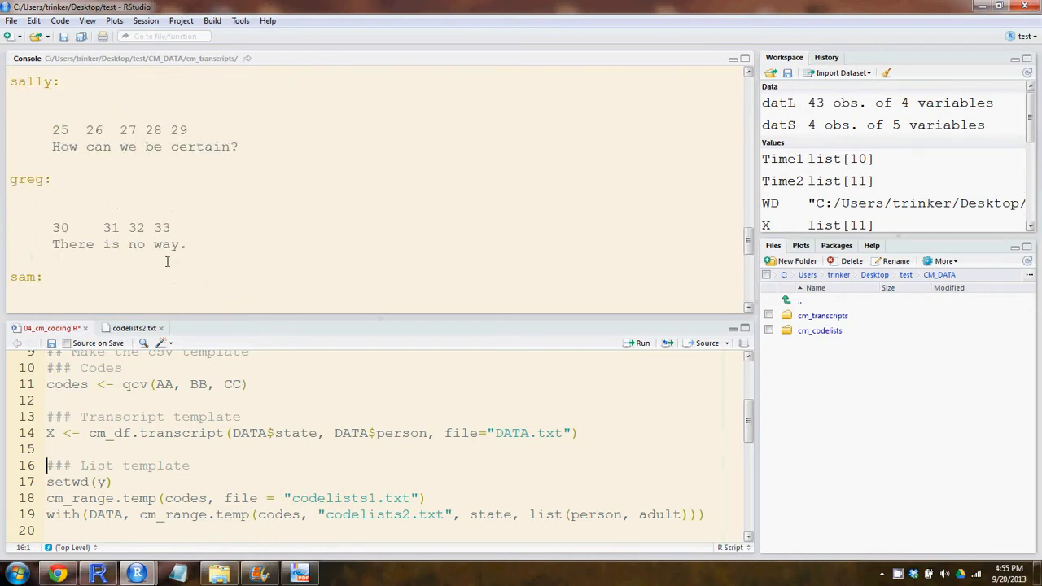
scroll("down", 3)
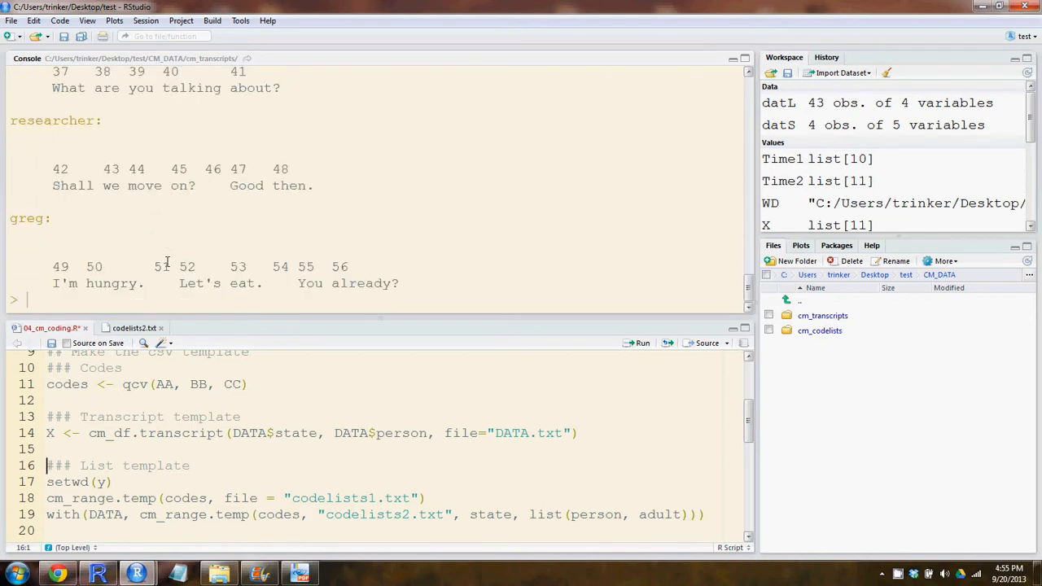
mouse_move(1040, 553)
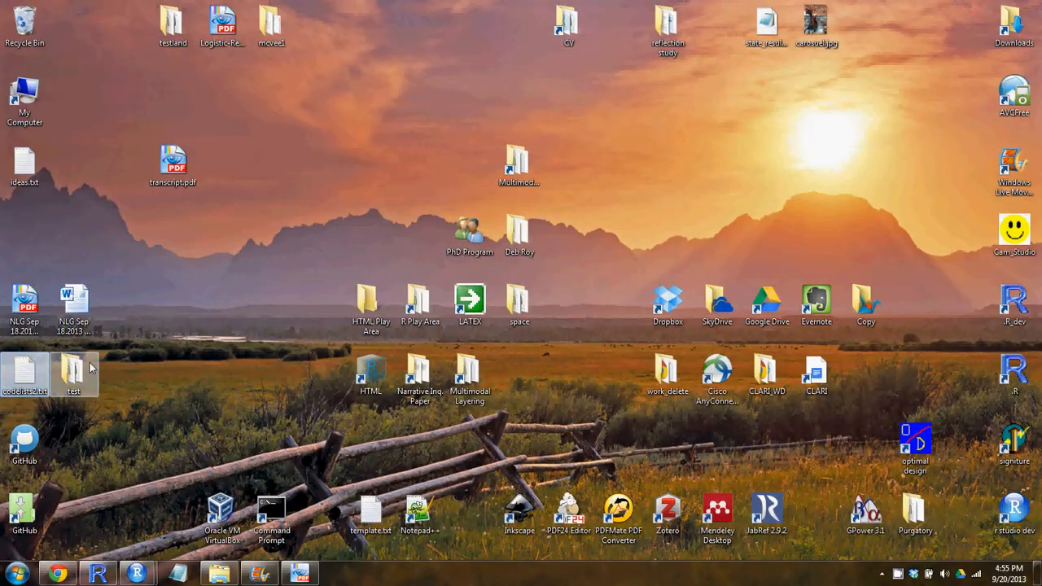
Browse test > CM_DATA > cm_transcripts, read DATA.txt in Notepad, then close it
double_click(73, 374)
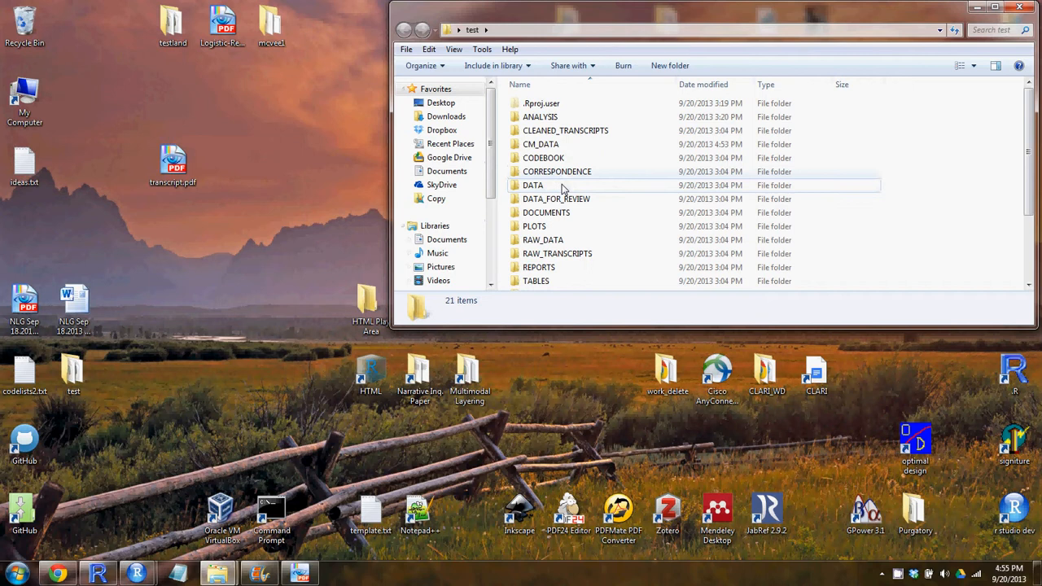
double_click(541, 144)
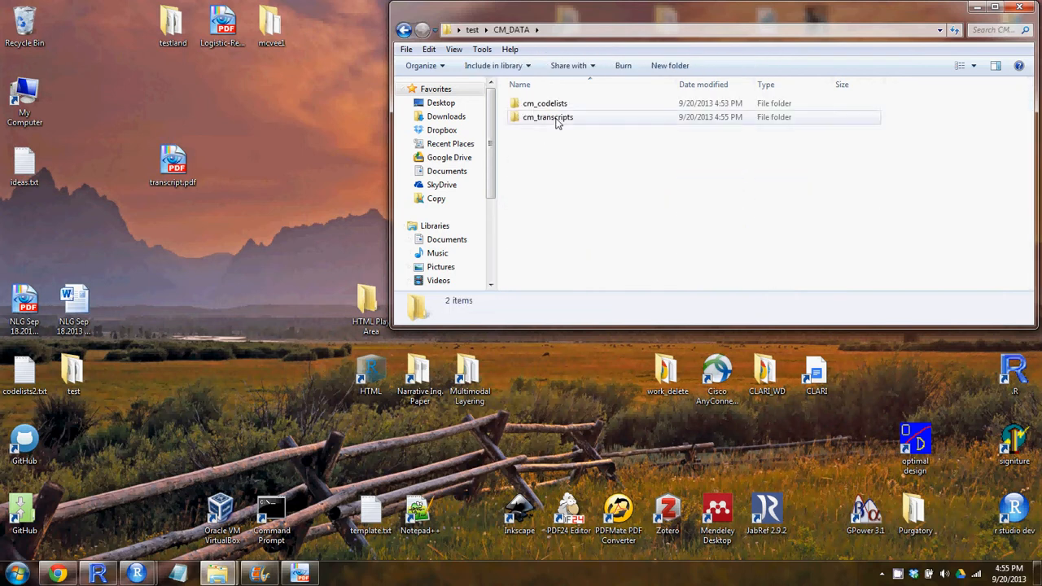
double_click(548, 117)
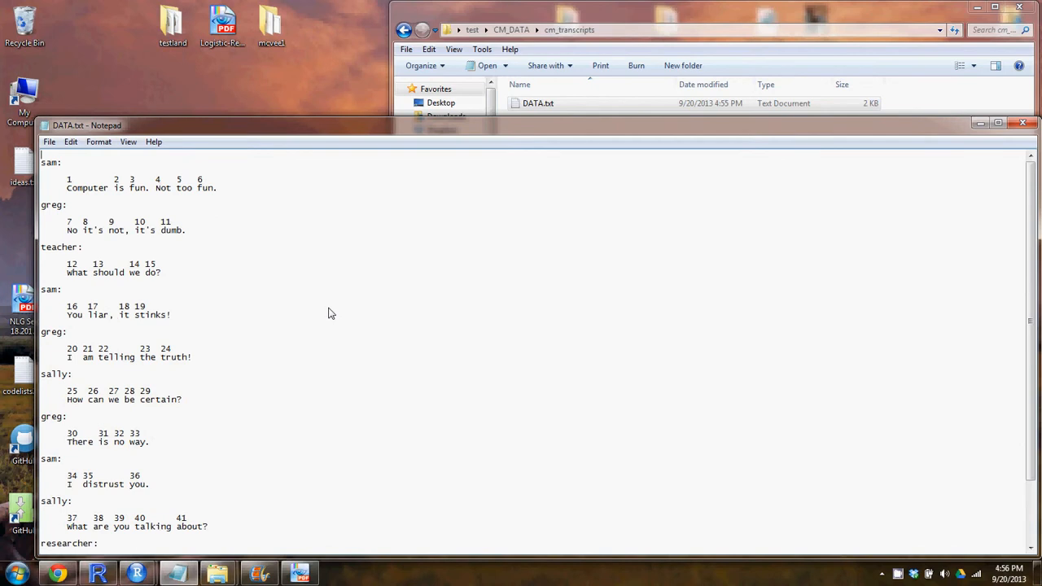
scroll("down", 3)
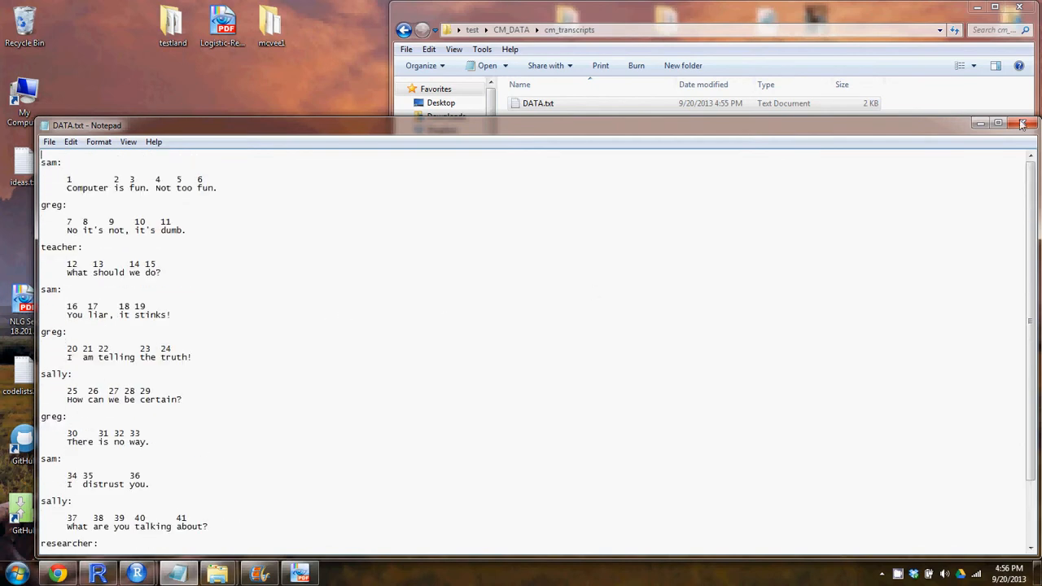
mouse_move(1022, 124)
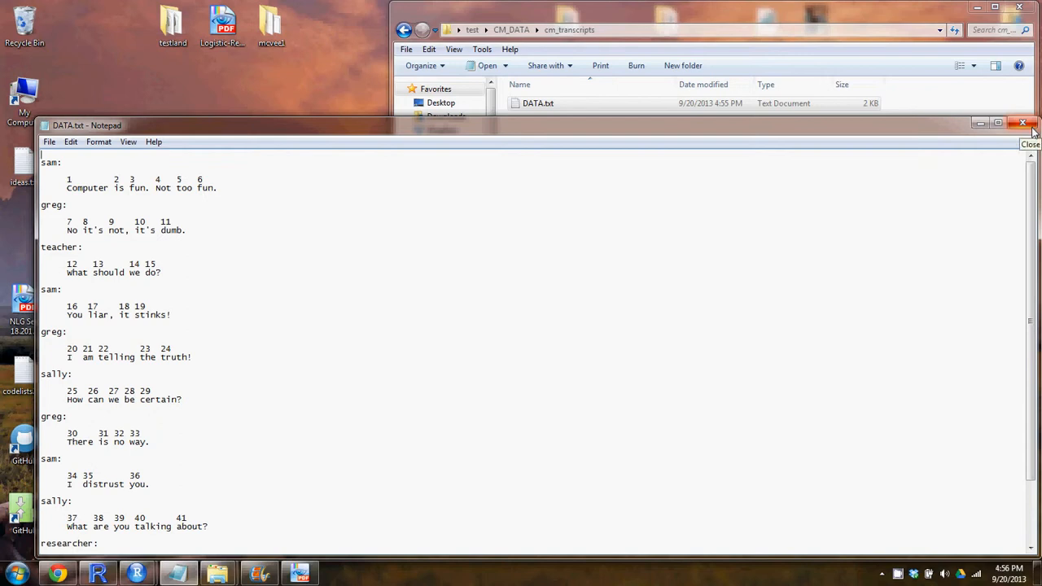
mouse_move(1023, 124)
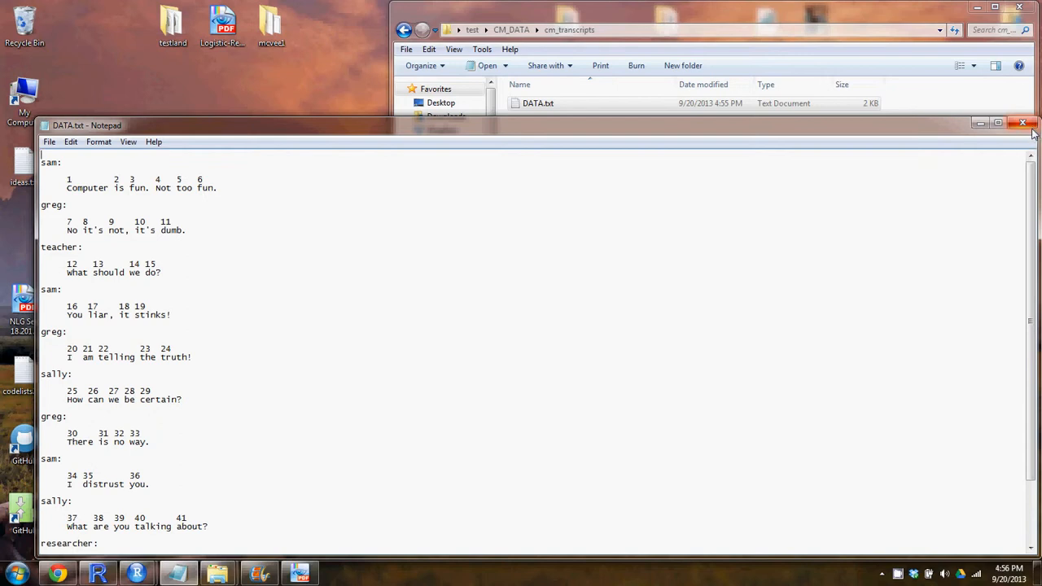
left_click(1023, 123)
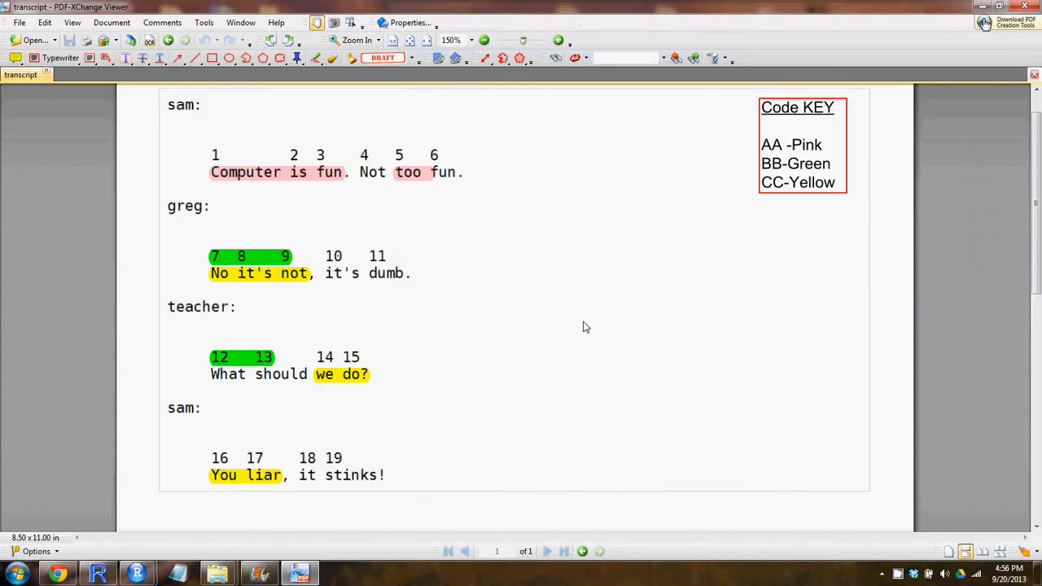
mouse_move(253, 463)
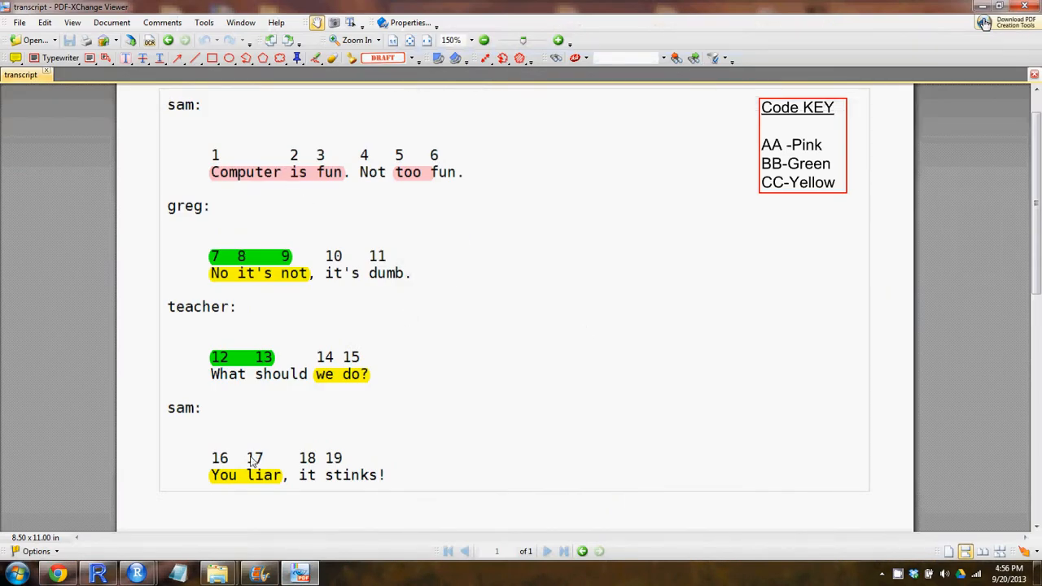
mouse_move(629, 171)
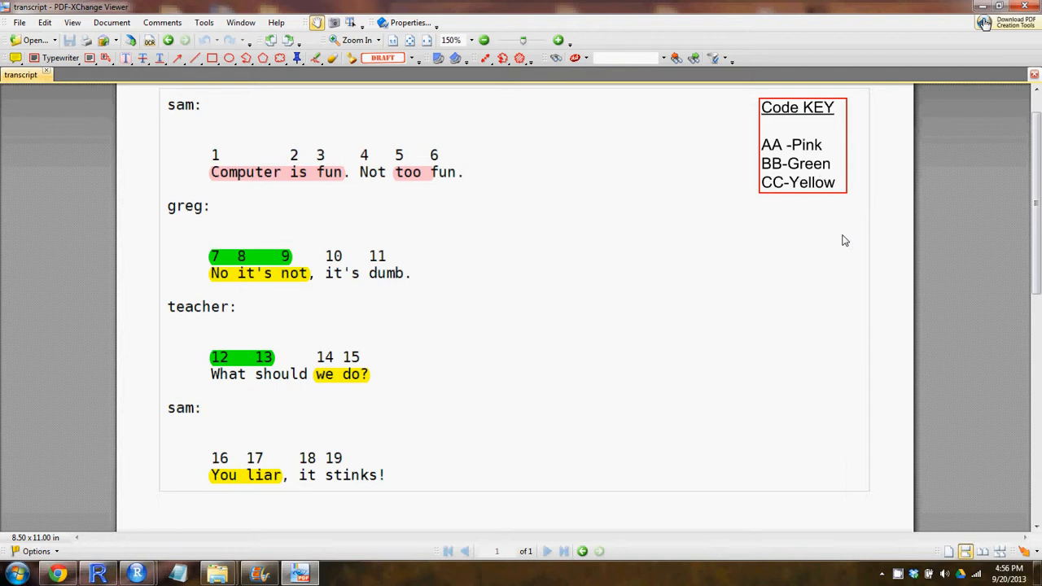
mouse_move(373, 157)
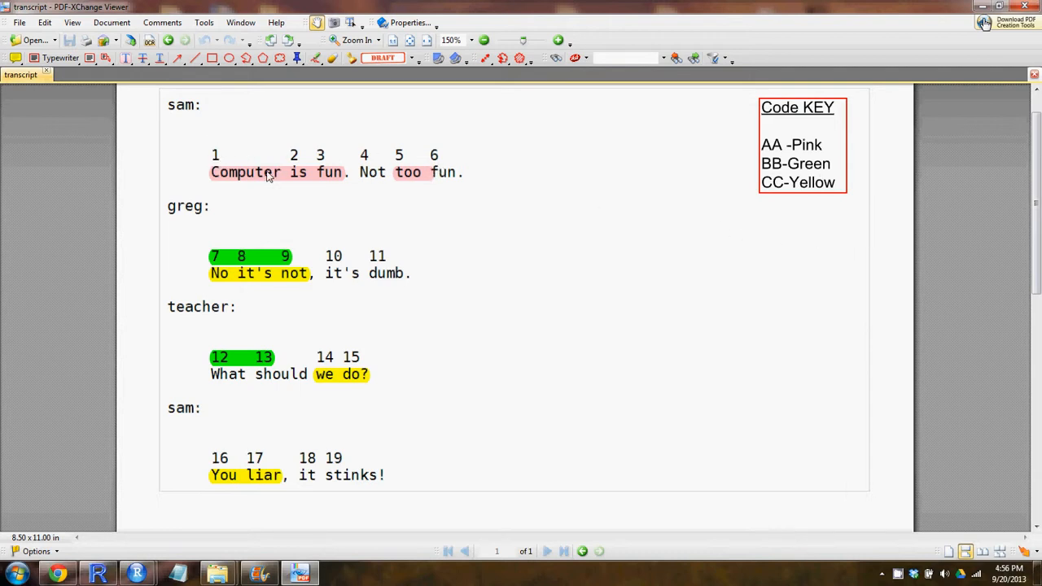
mouse_move(774, 188)
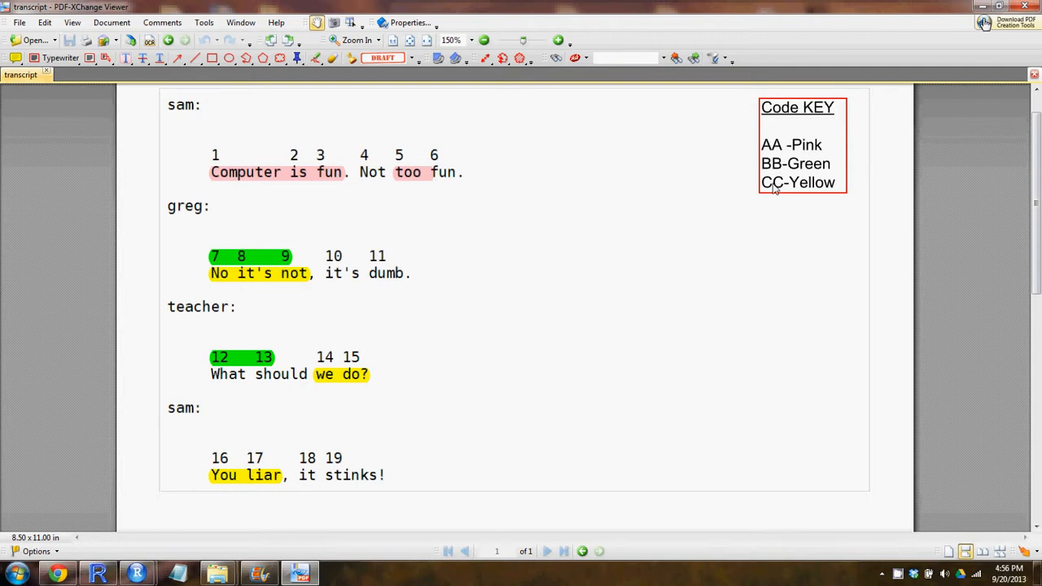
mouse_move(395, 180)
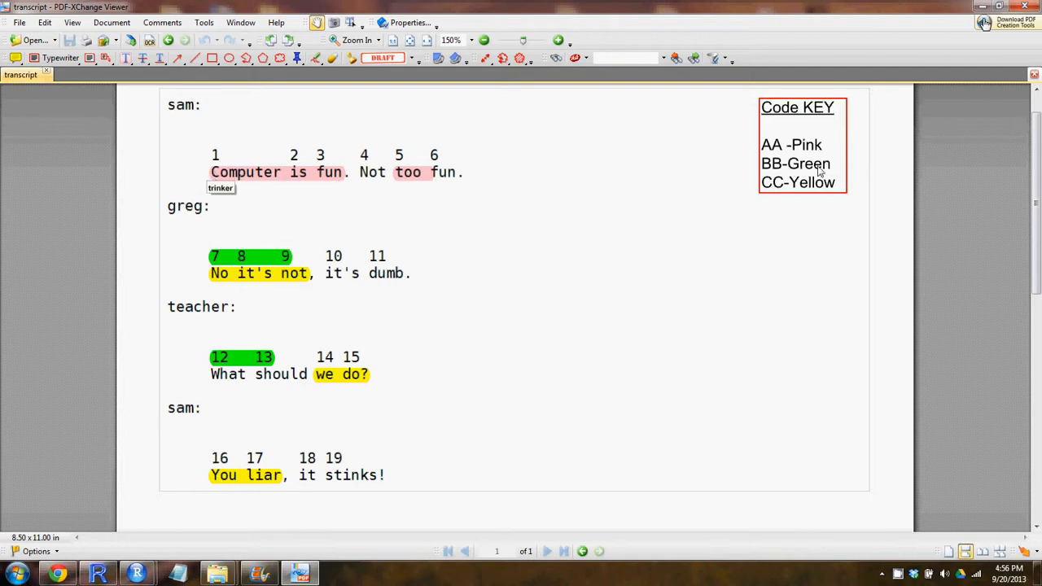
mouse_move(778, 181)
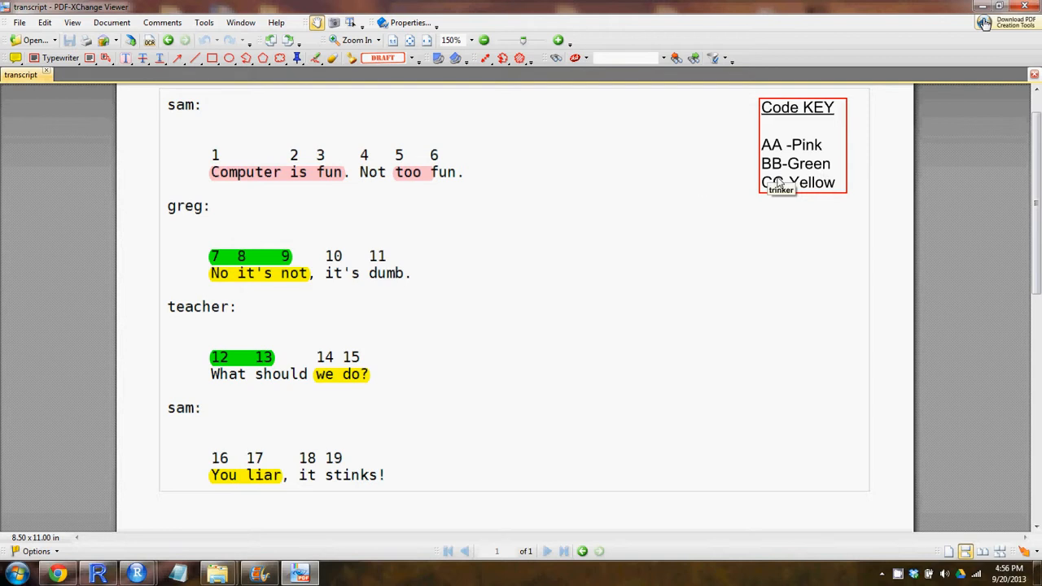
mouse_move(512, 380)
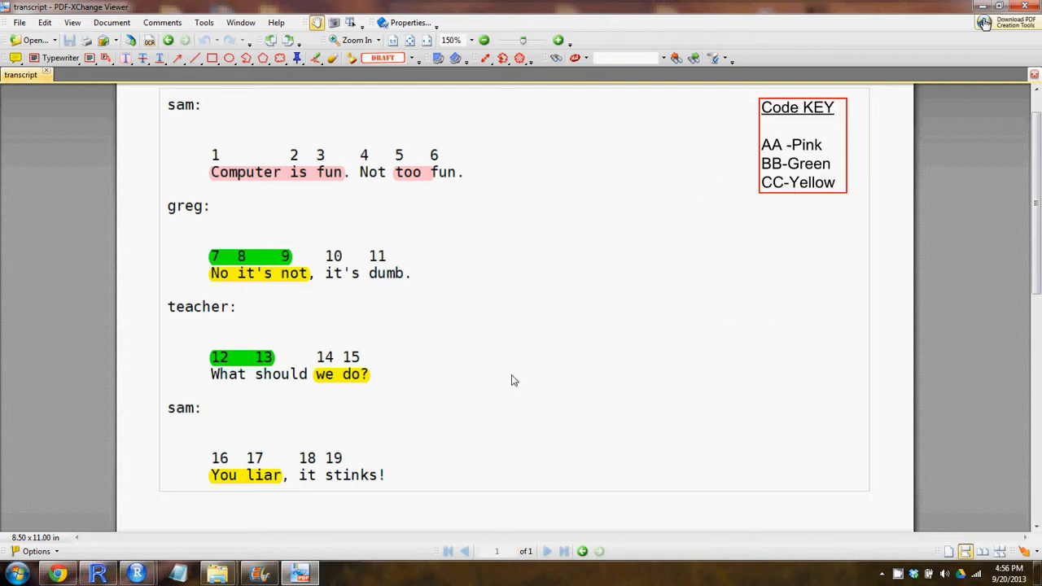
mouse_move(222, 150)
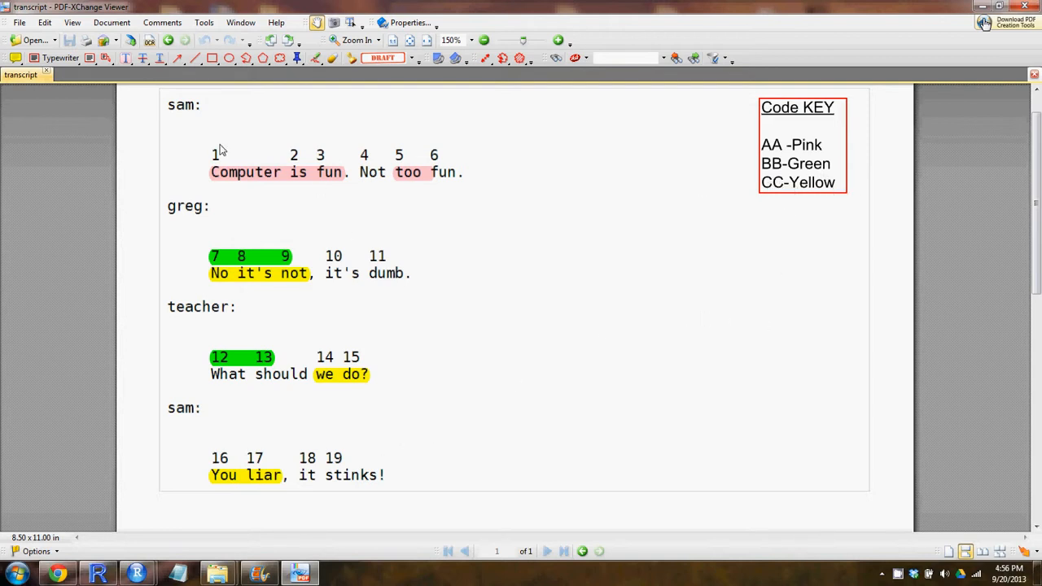
mouse_move(346, 281)
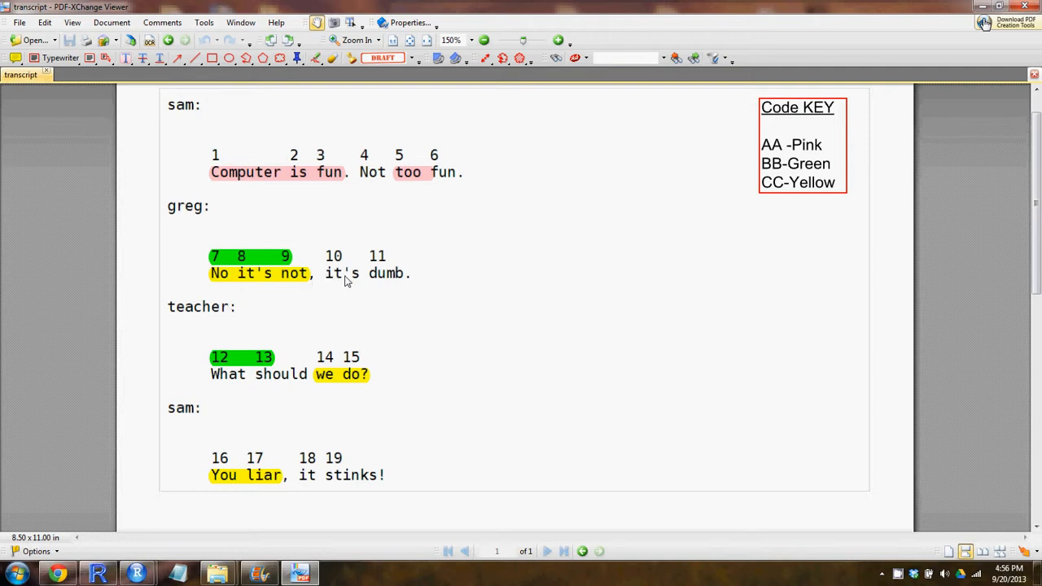
mouse_move(445, 333)
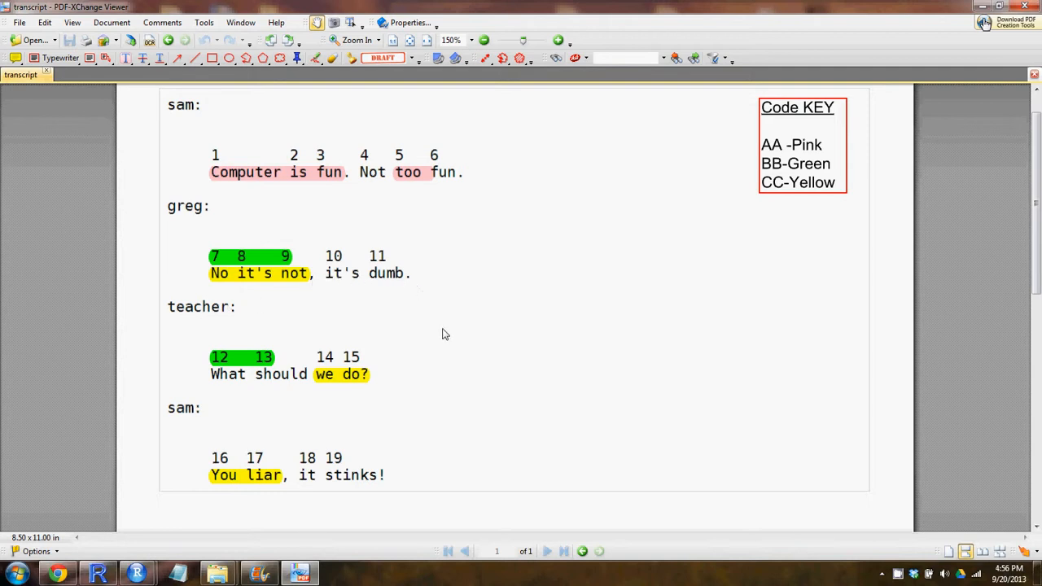
mouse_move(420, 340)
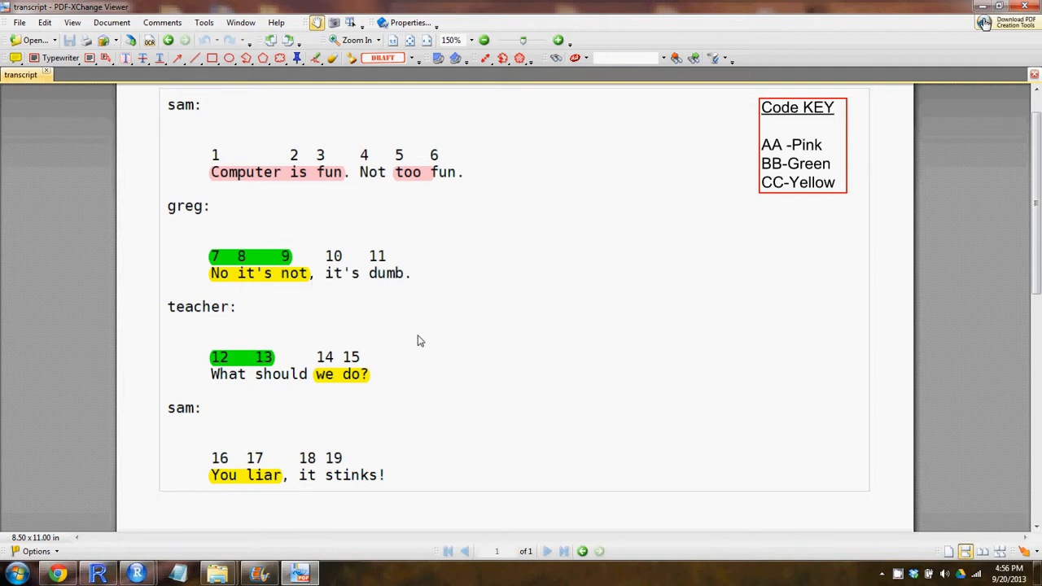
mouse_move(407, 336)
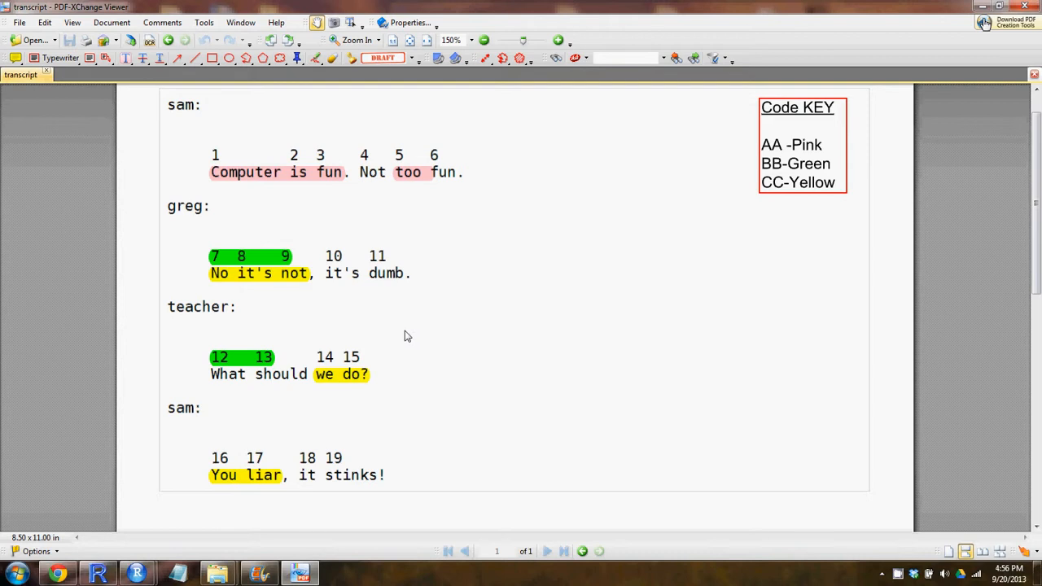
mouse_move(536, 6)
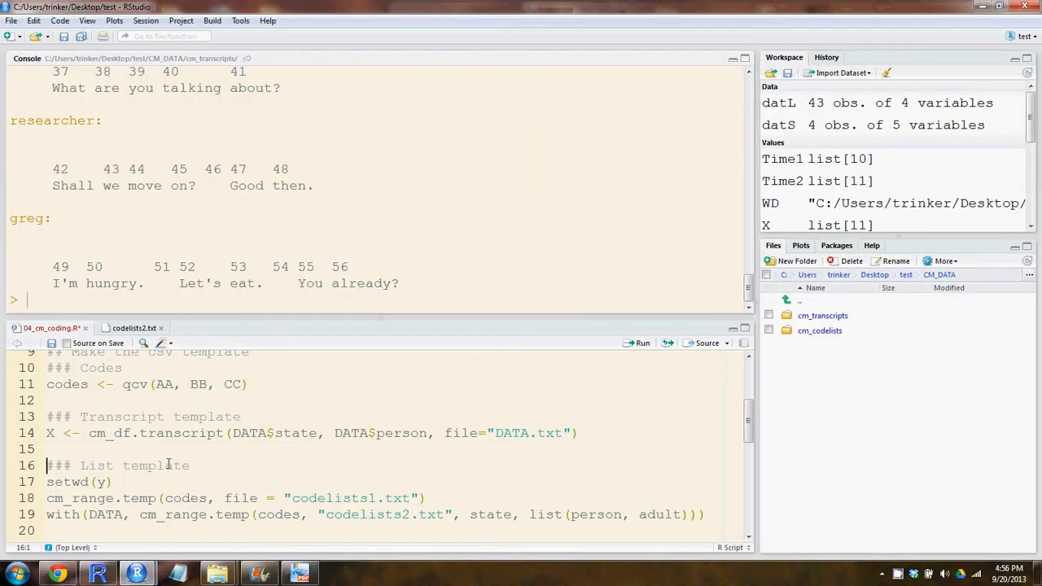
Set the working directory to cm_codelists and run cm_range.temp(codes, file = "codelists1.txt")
scroll("down", 3)
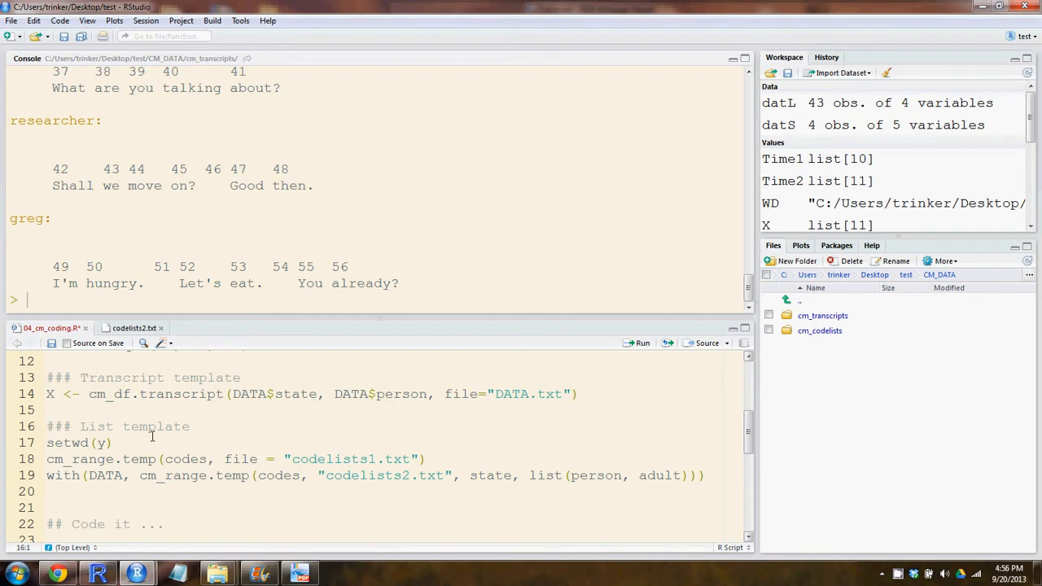
left_click(118, 442)
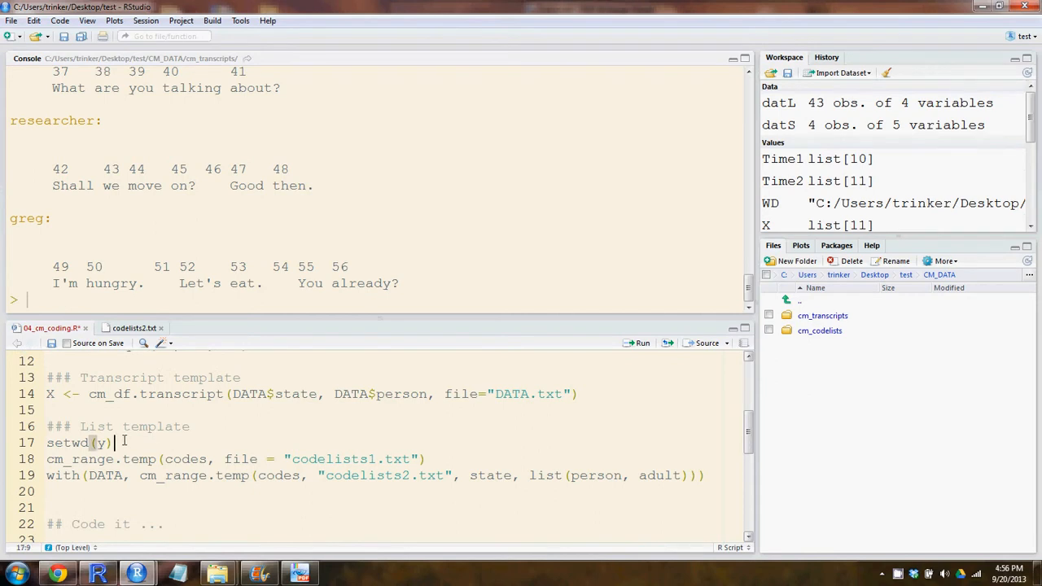
mouse_move(820, 331)
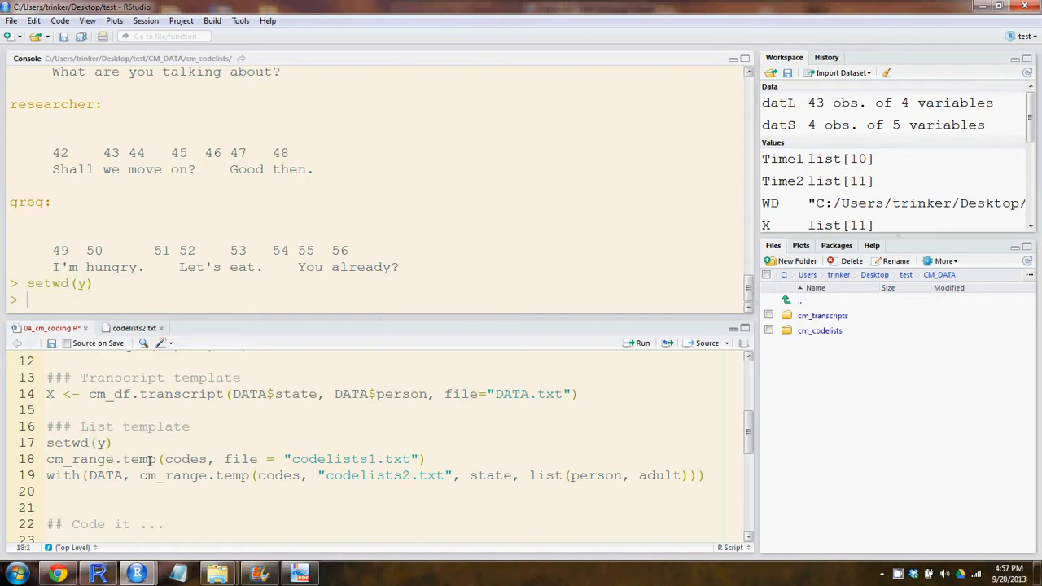
double_click(101, 459)
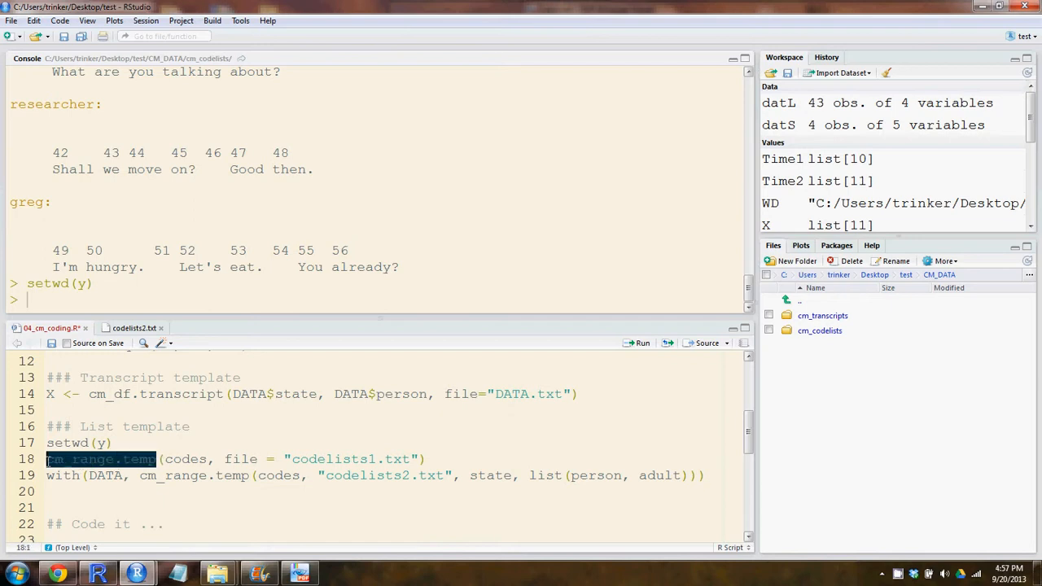
left_click(184, 458)
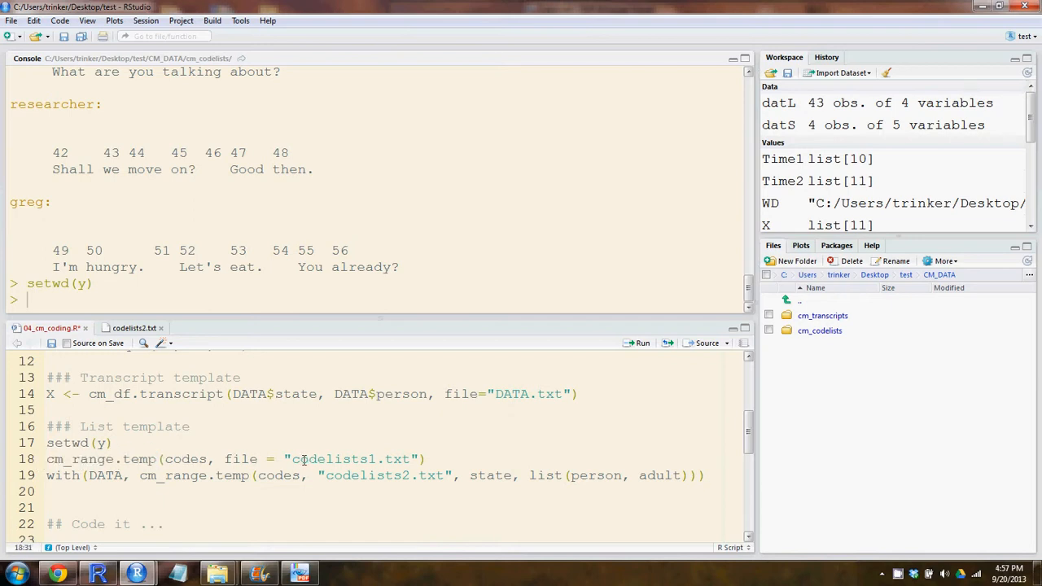
double_click(185, 459)
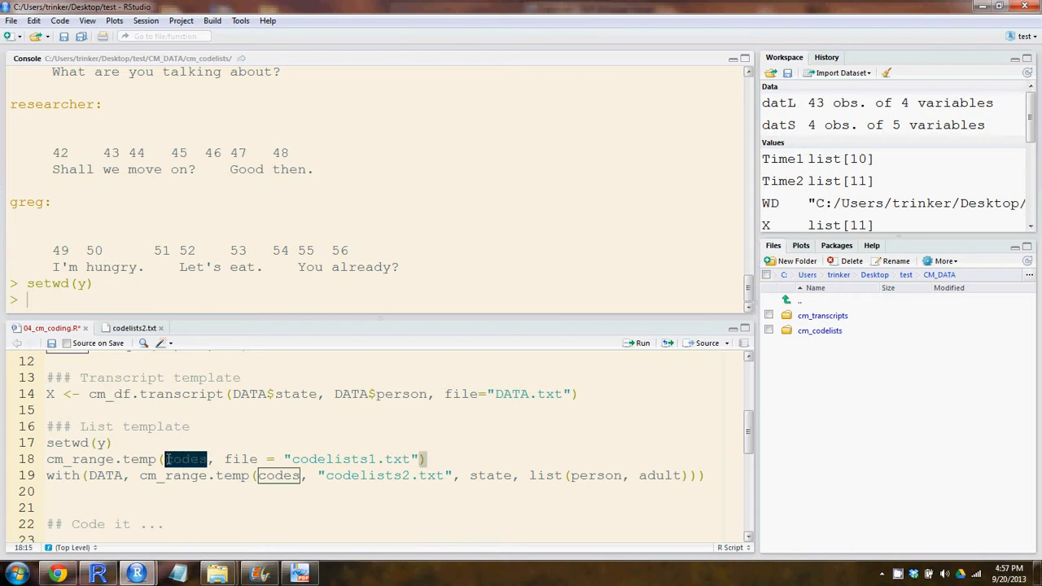
left_click(276, 459)
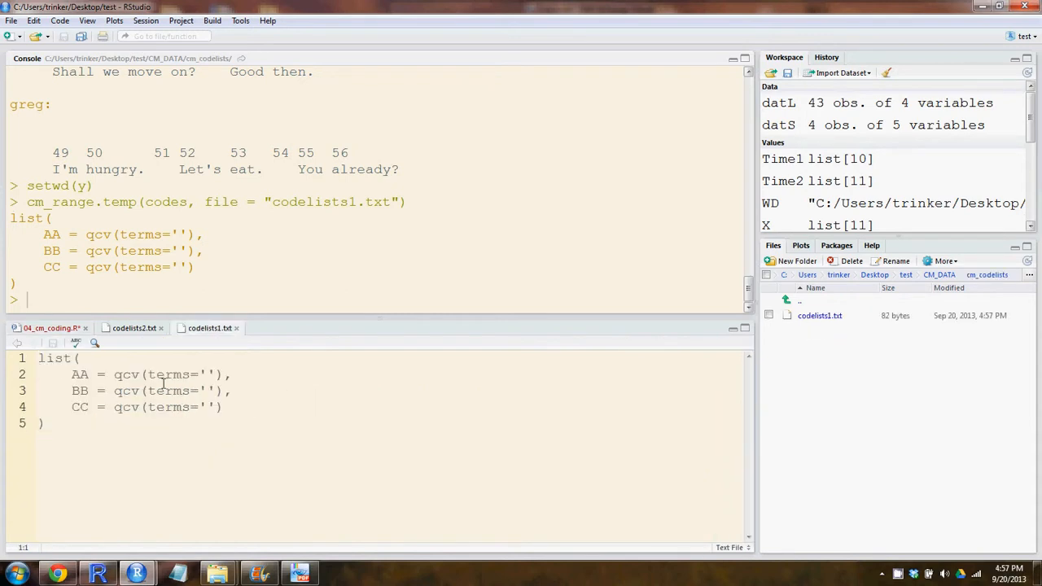
Prefix the template's list( with the assignment Trans2 <-
double_click(80, 375)
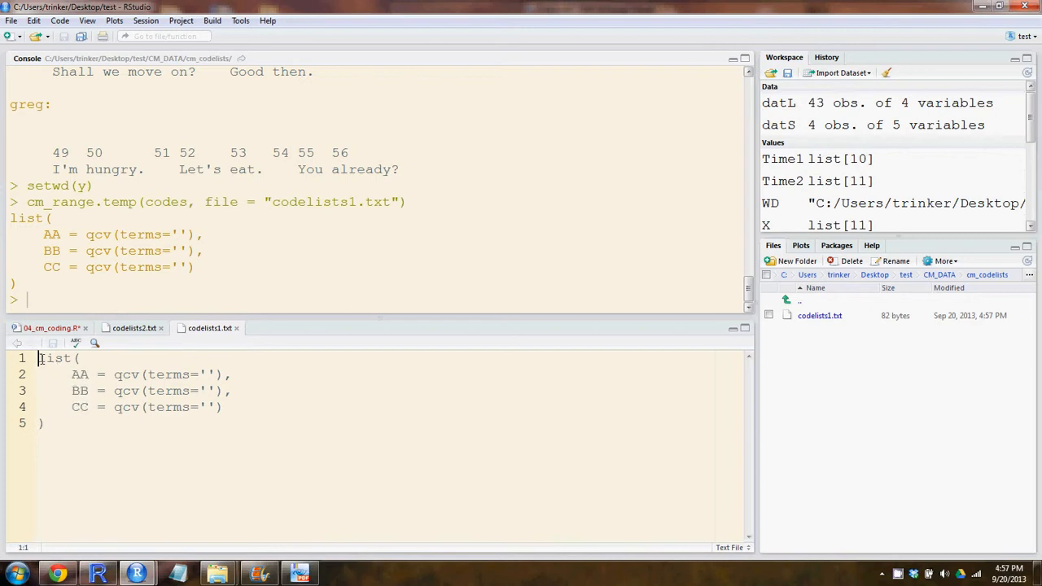
mouse_move(53, 342)
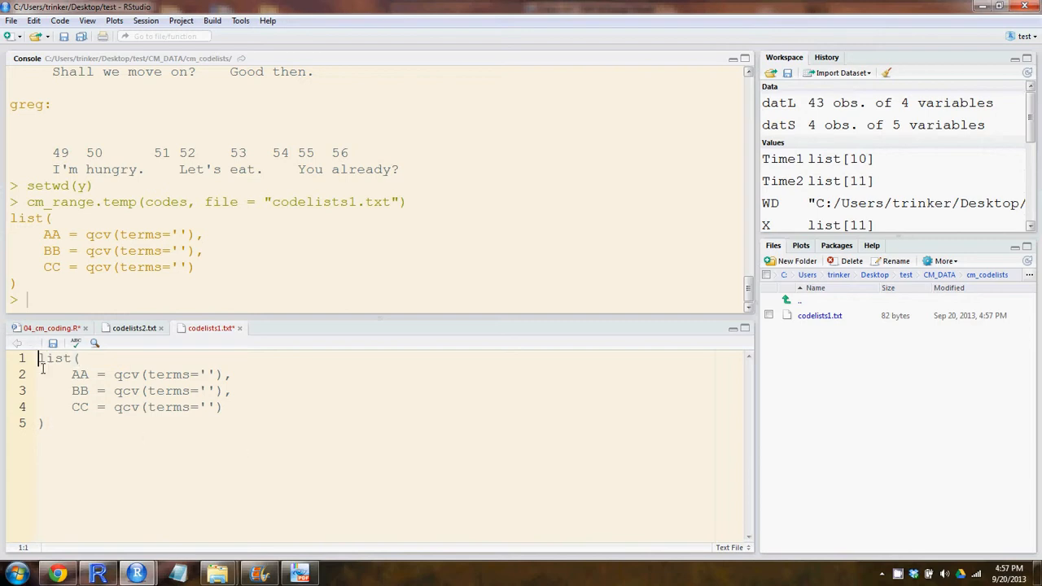
type("Trans2 <-")
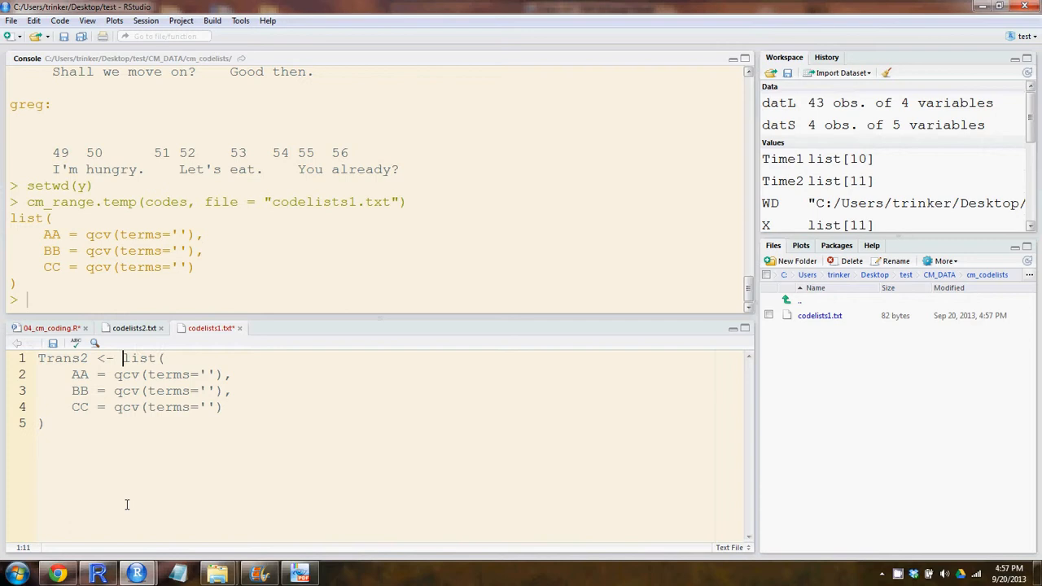
left_click(86, 358)
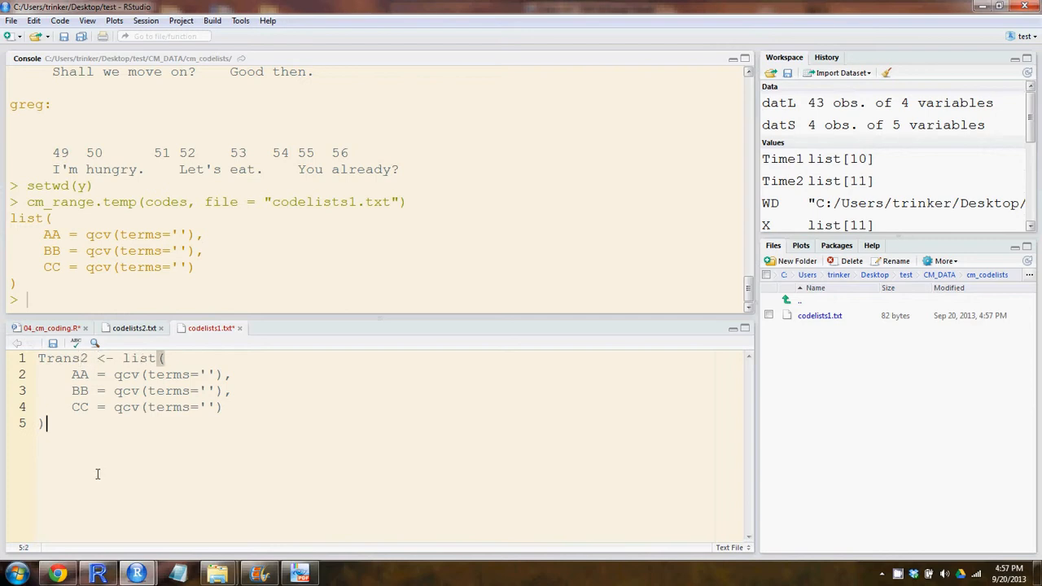
mouse_move(128, 425)
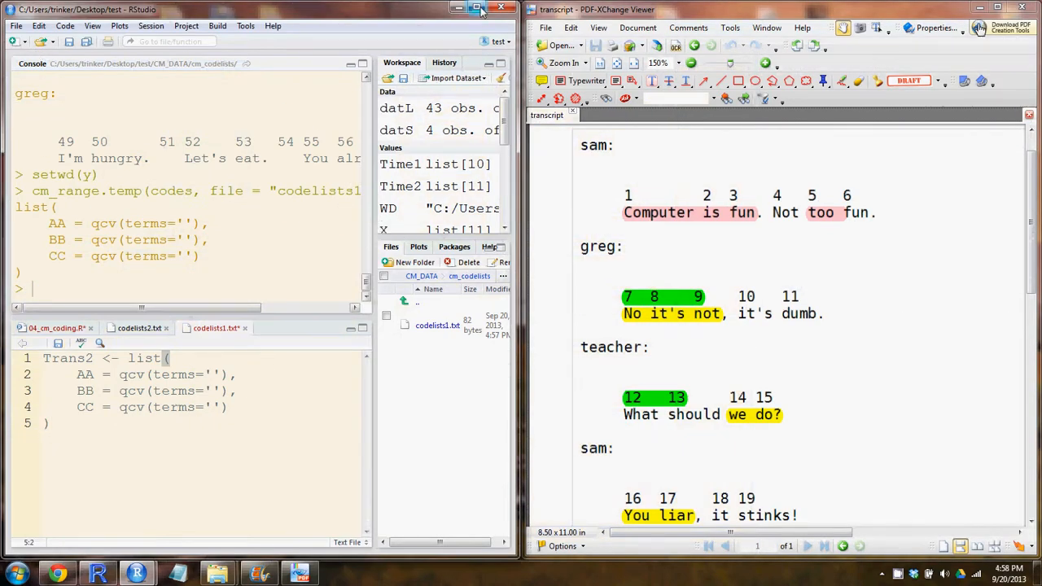
Minimize RStudio and open codelists1.txt from test/CM_DATA/cm_codelists in Notepad
left_click(475, 9)
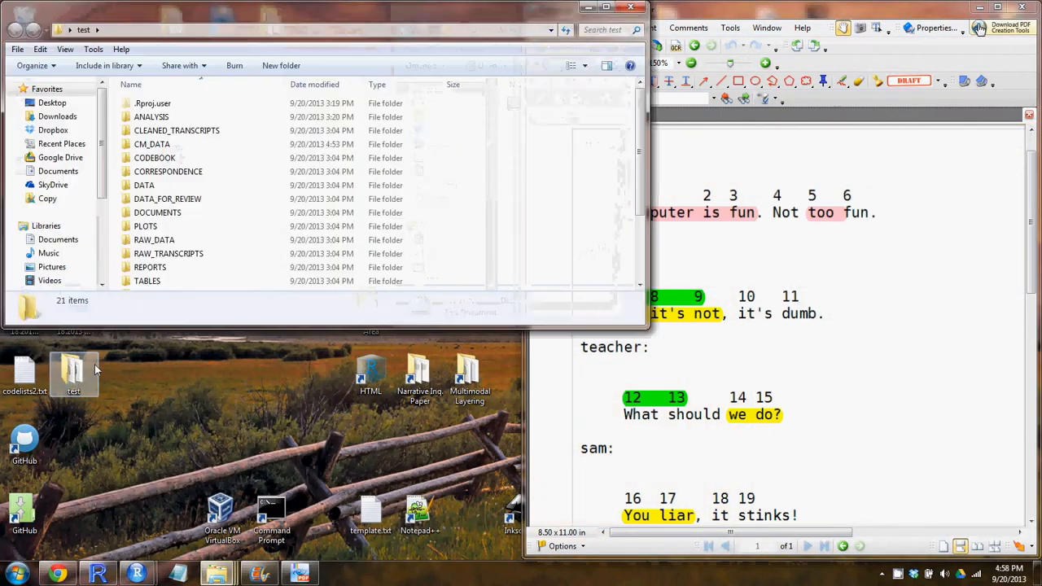
double_click(152, 144)
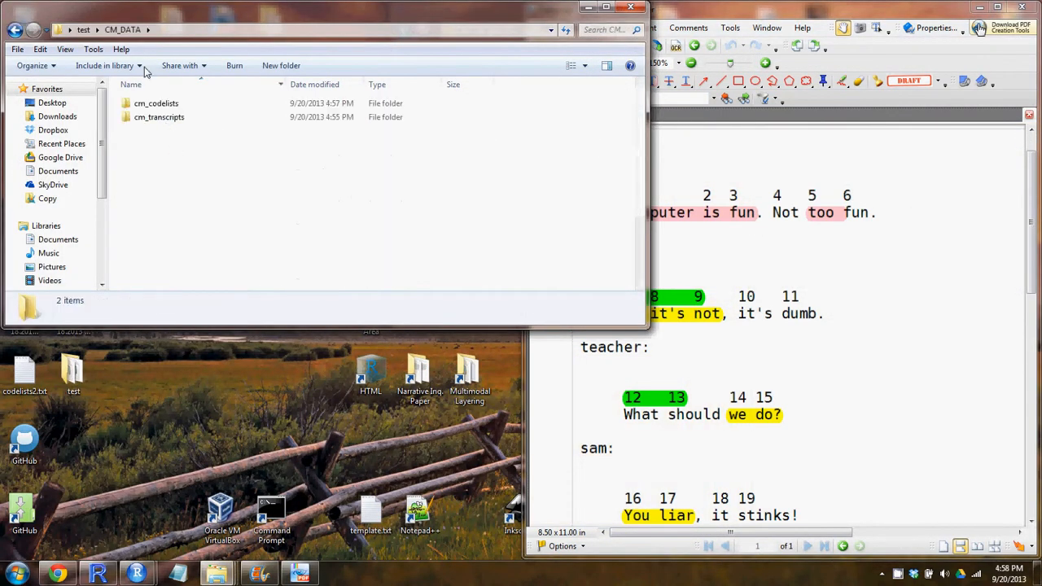
double_click(156, 102)
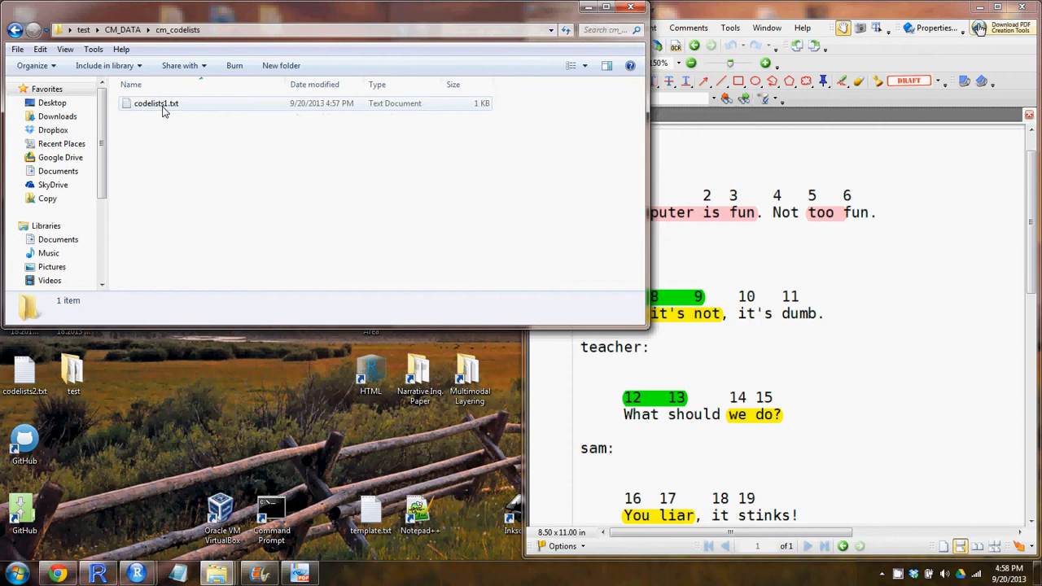
double_click(156, 103)
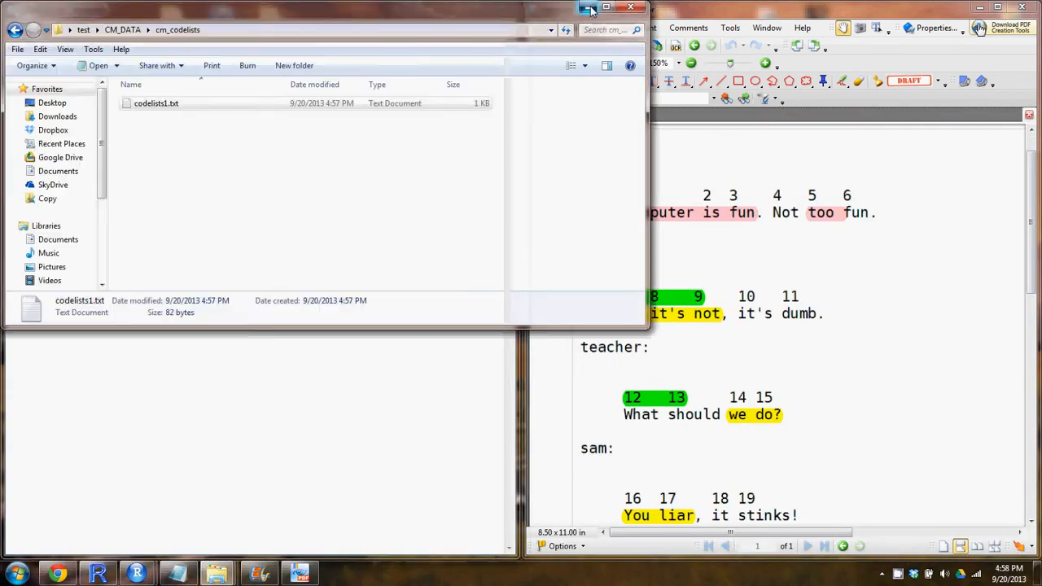
double_click(156, 102)
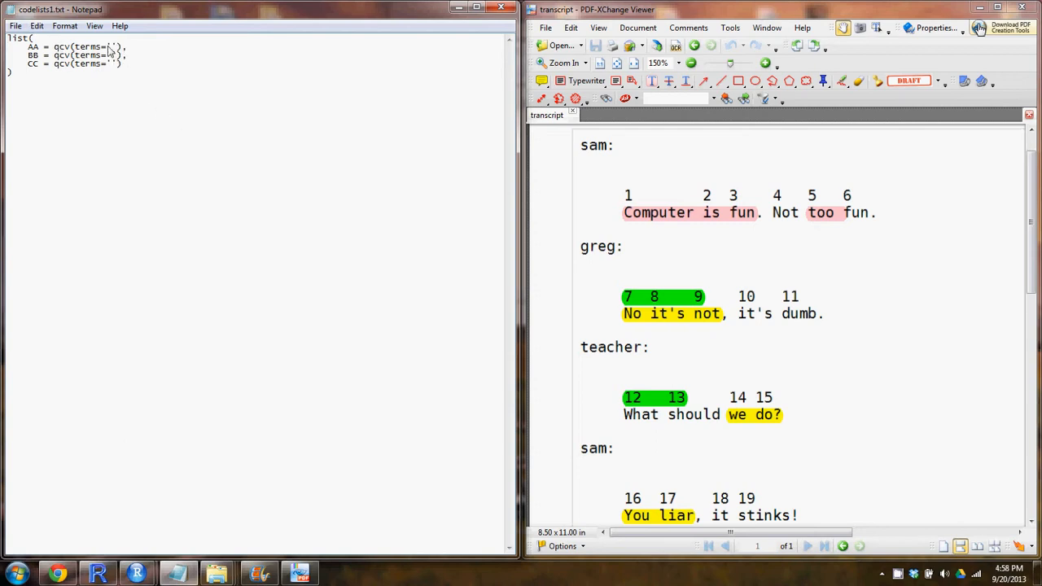
left_click(15, 25)
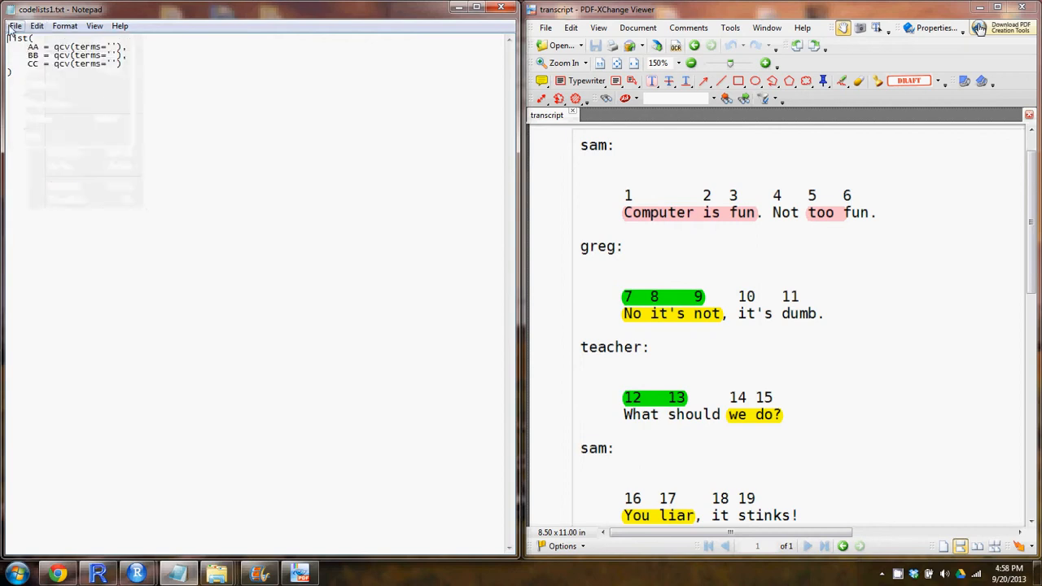
left_click(36, 25)
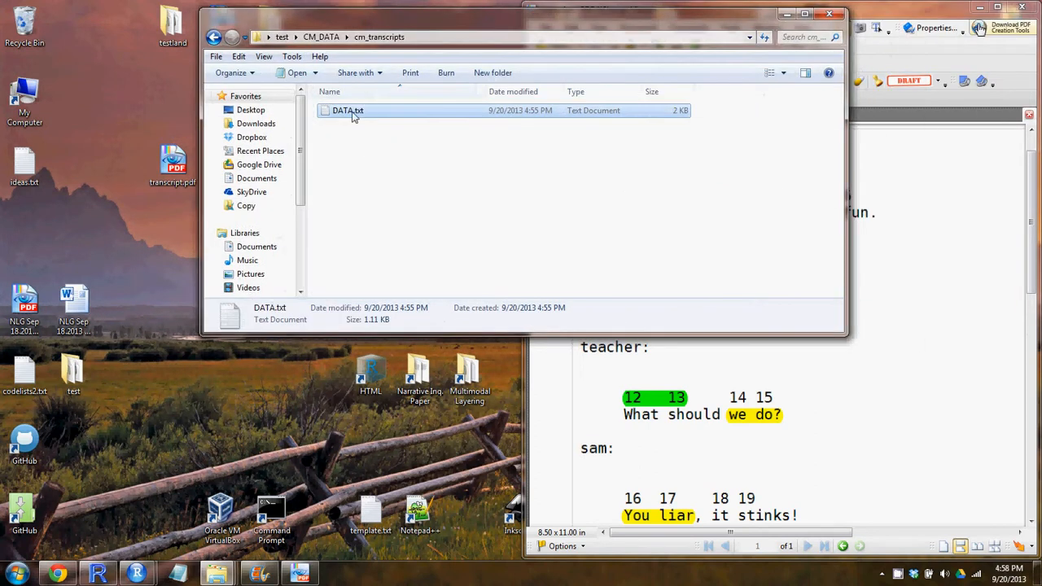
Open DATA.txt and codelists1.txt in Notepad++ via Edit with Notepad++
right_click(347, 110)
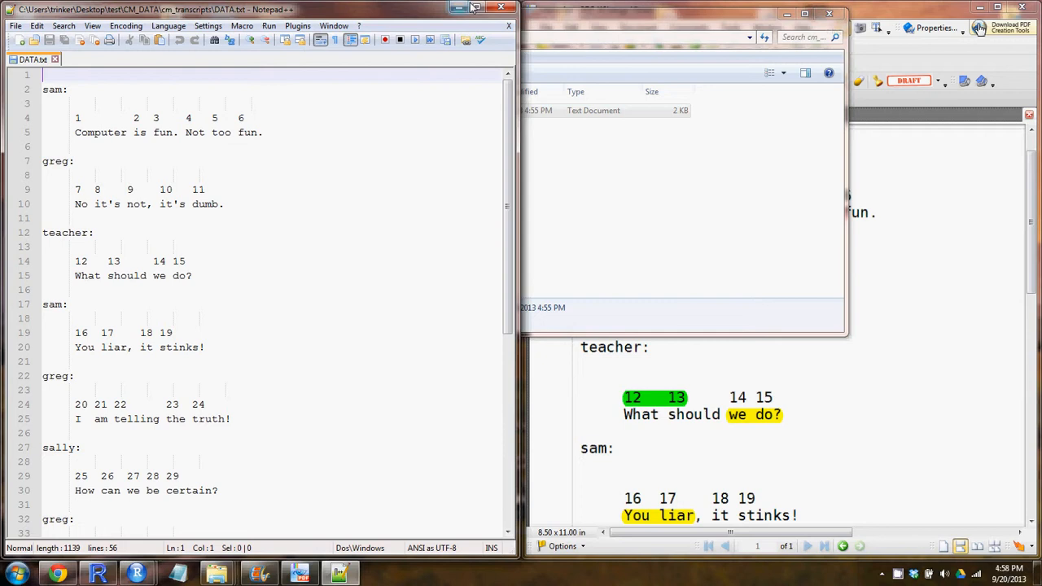
left_click(475, 7)
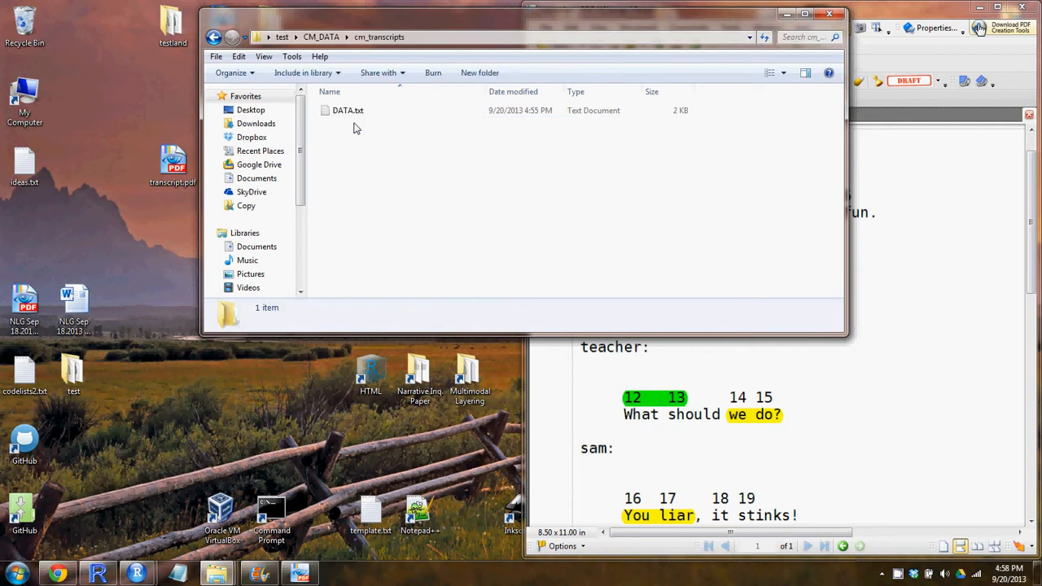
left_click(321, 36)
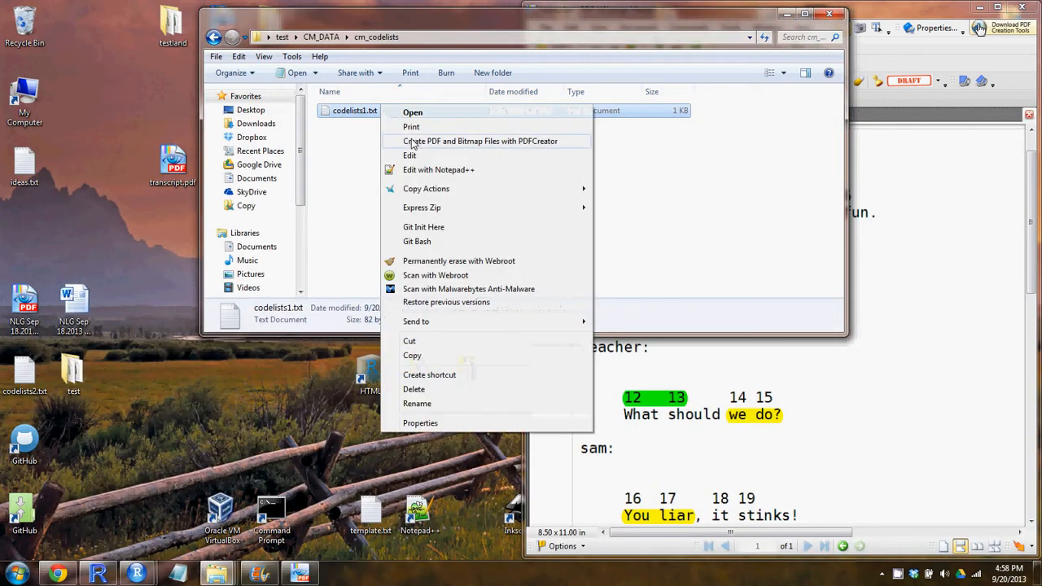
left_click(438, 170)
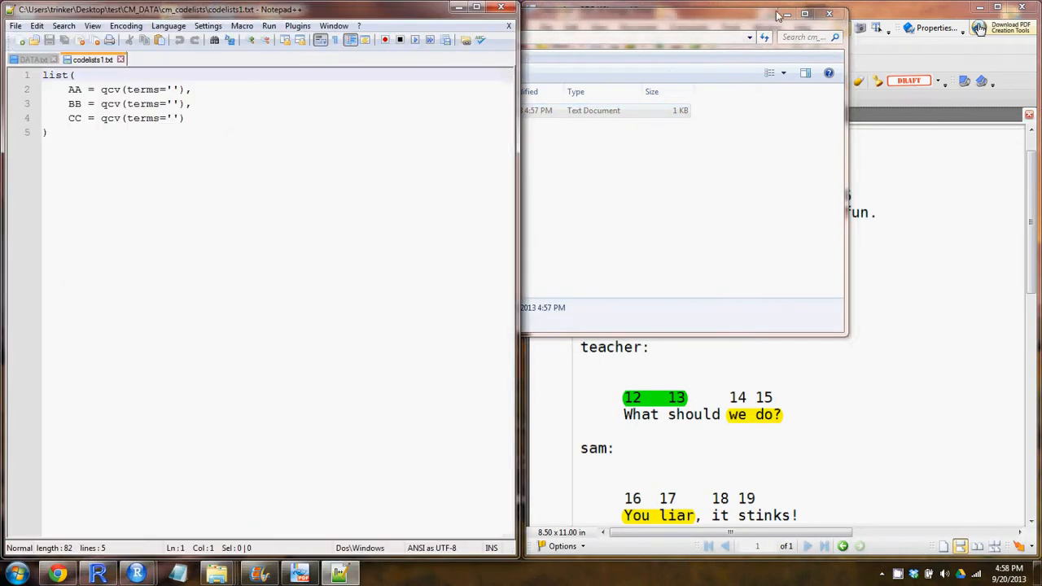
Check the PDF transcript's pink code key and enter '1:3, 5' as AA's terms
left_click(806, 14)
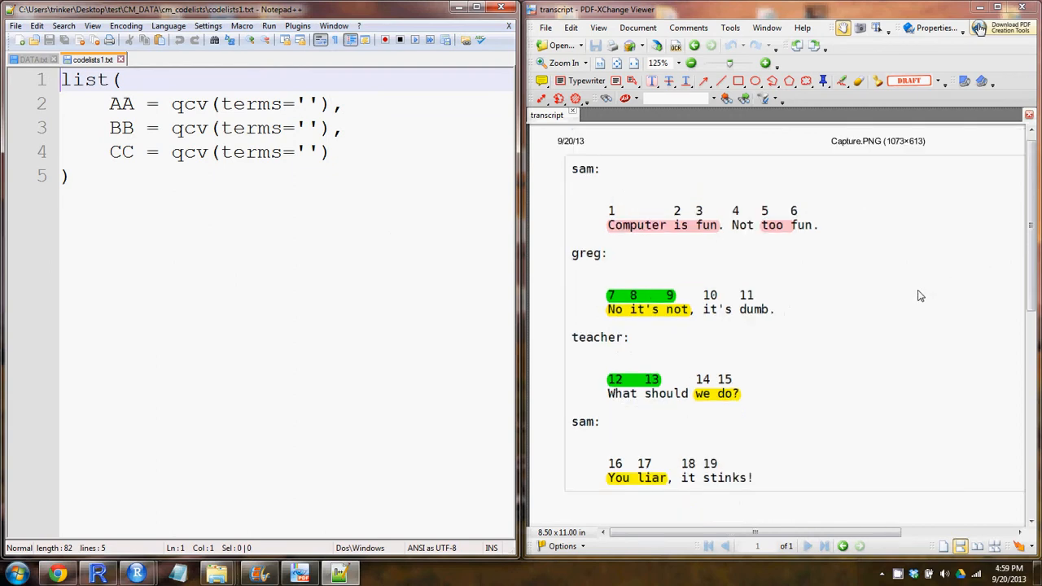
left_click(690, 63)
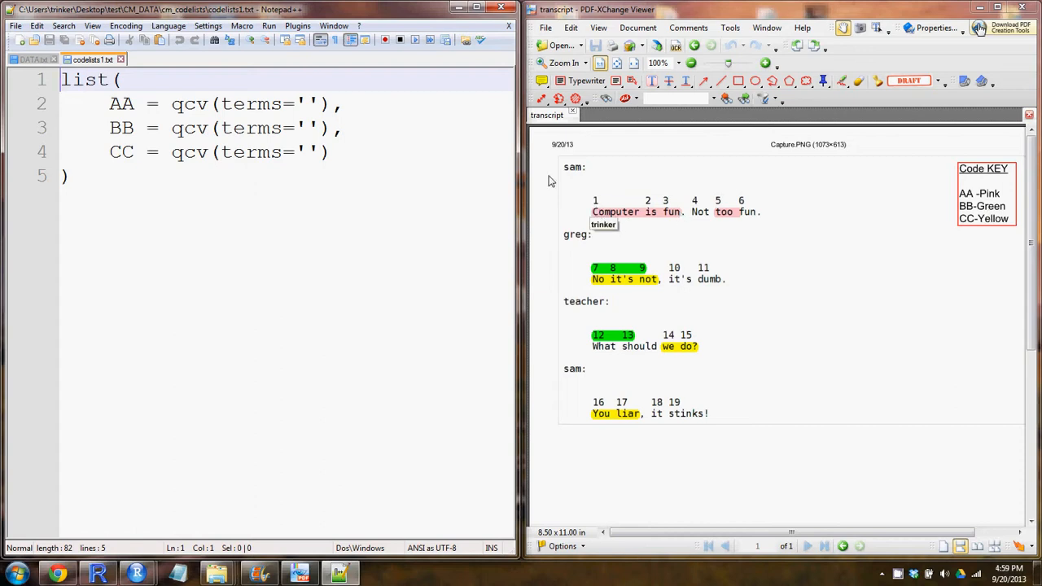
left_click(307, 103)
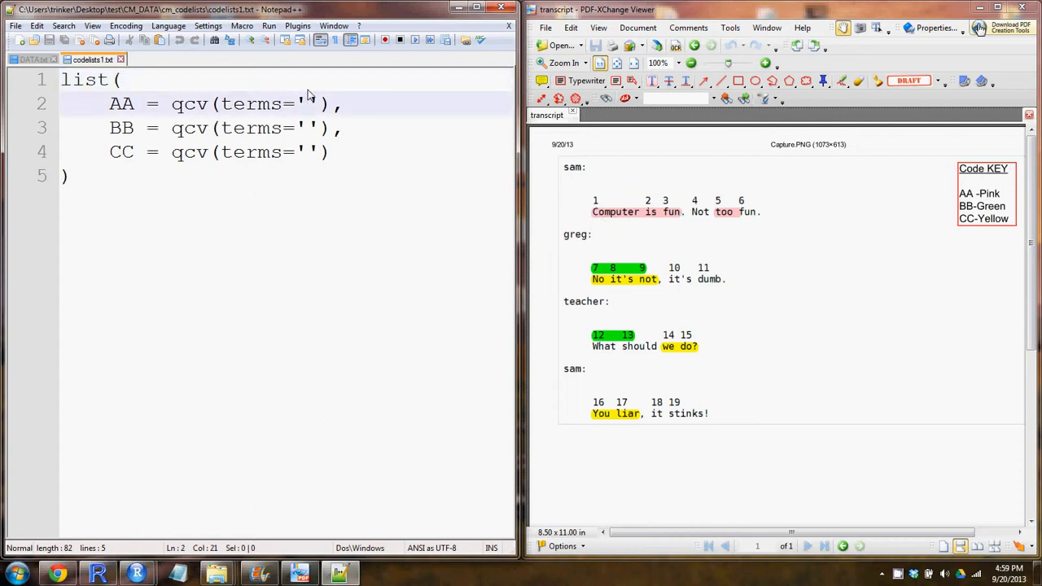
type("1:")
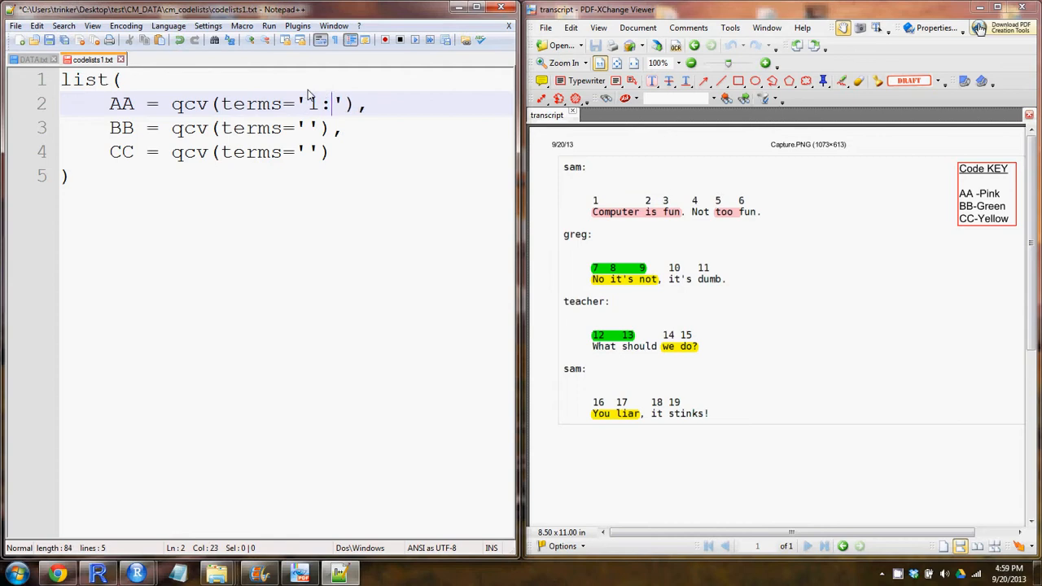
type("3,")
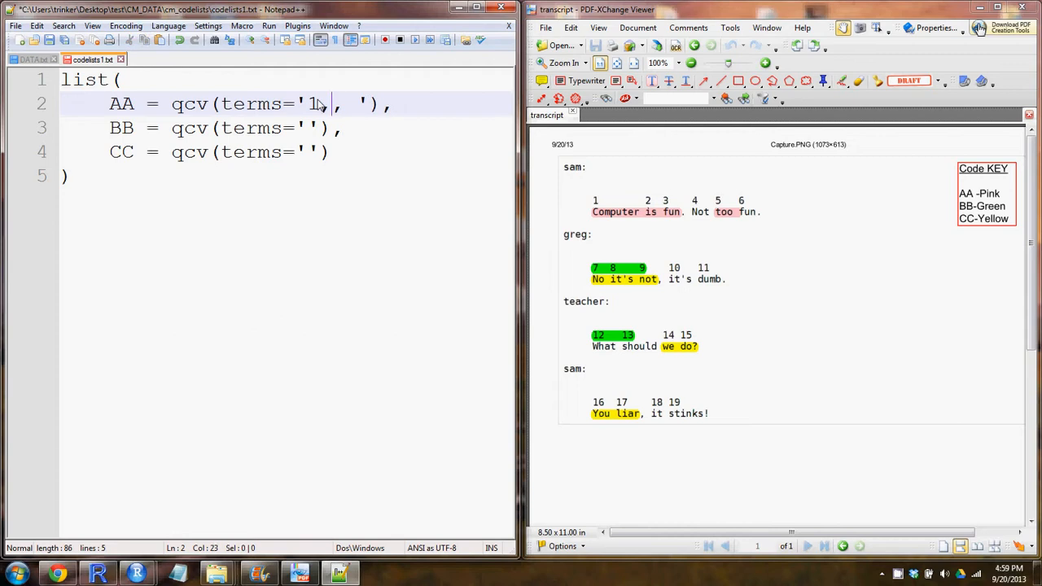
type("3,")
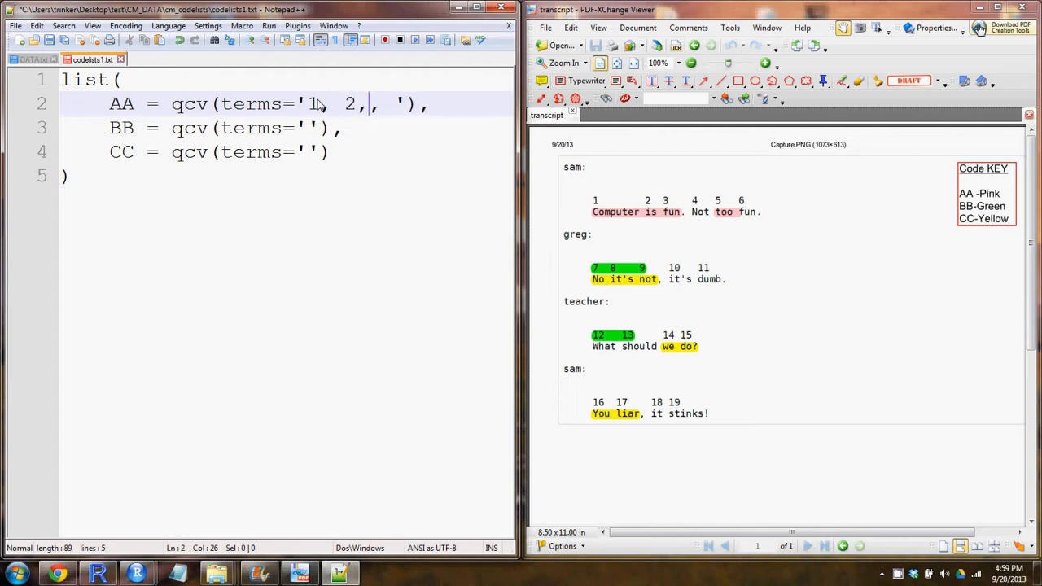
type("3,")
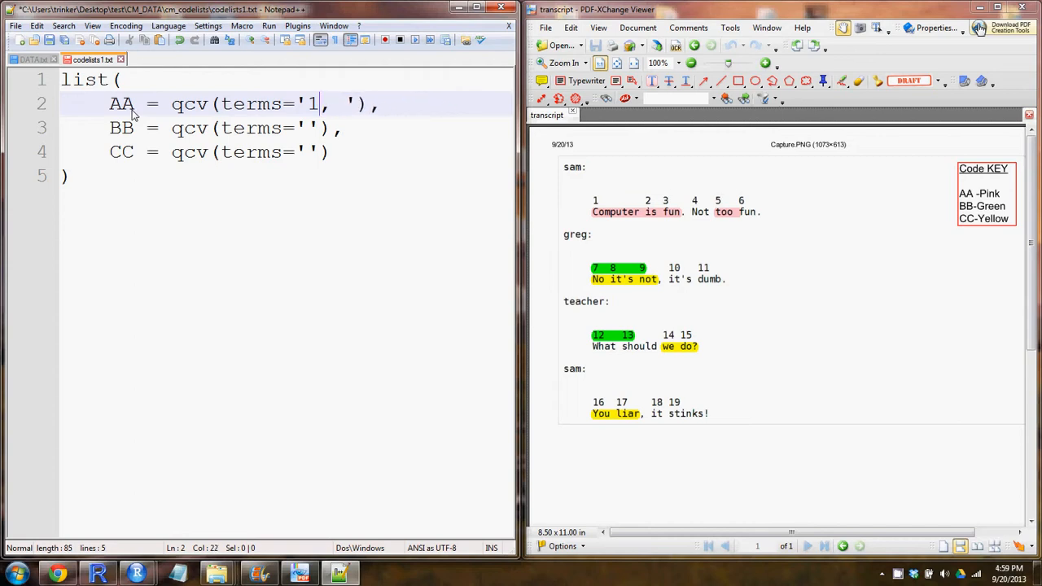
type(":3")
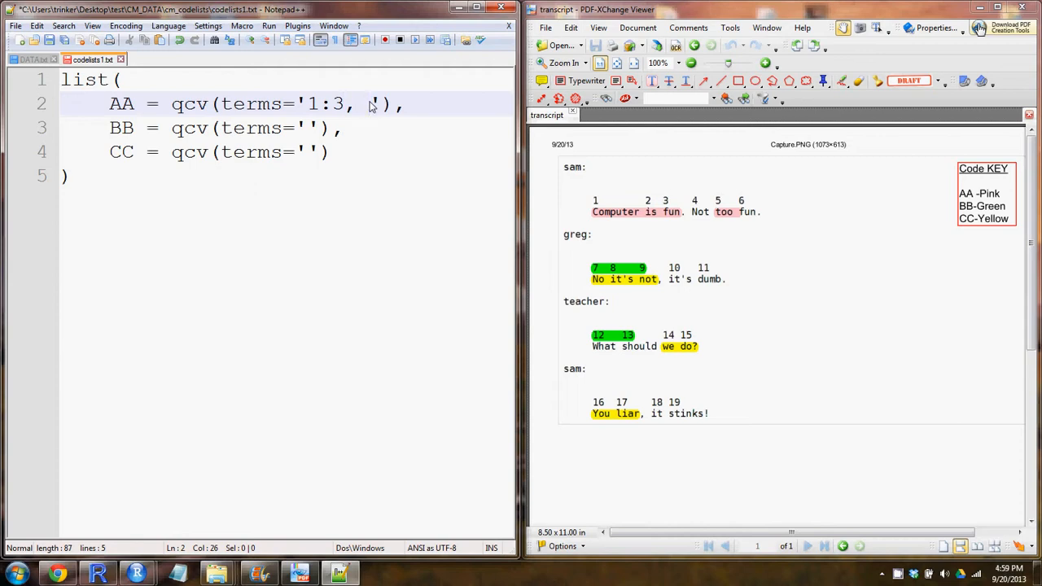
mouse_move(658, 168)
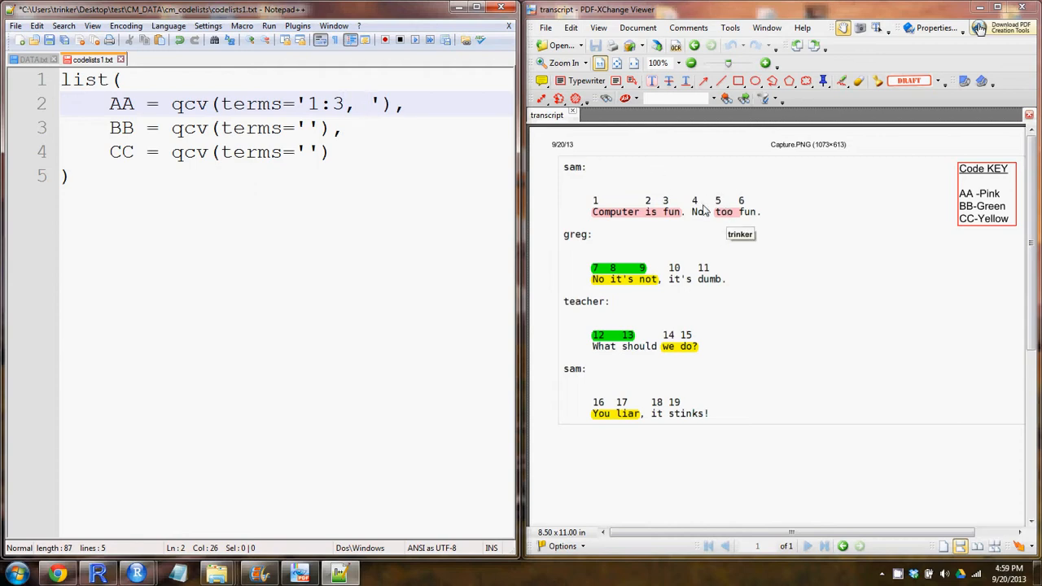
type("5")
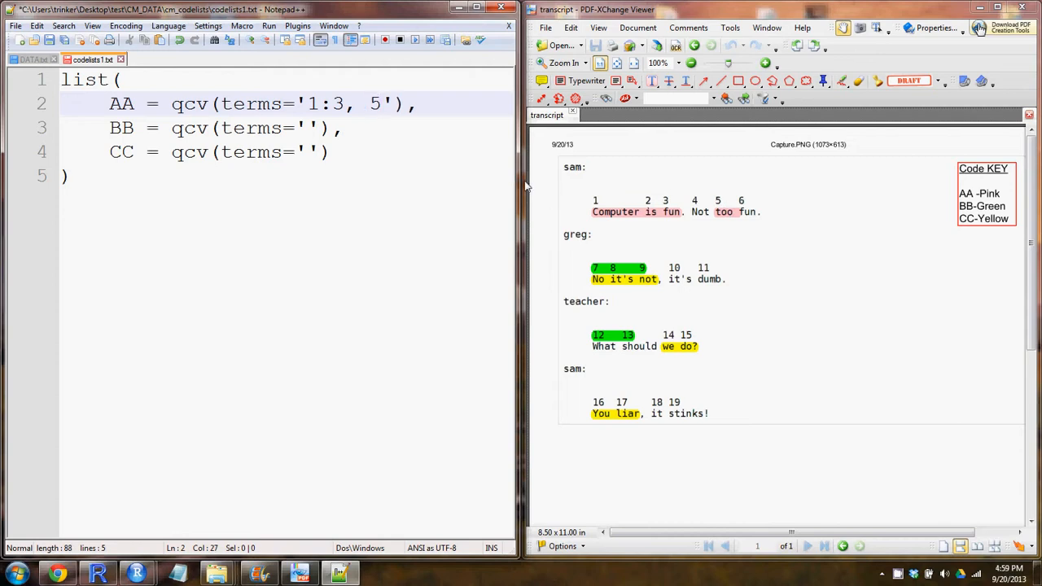
mouse_move(373, 114)
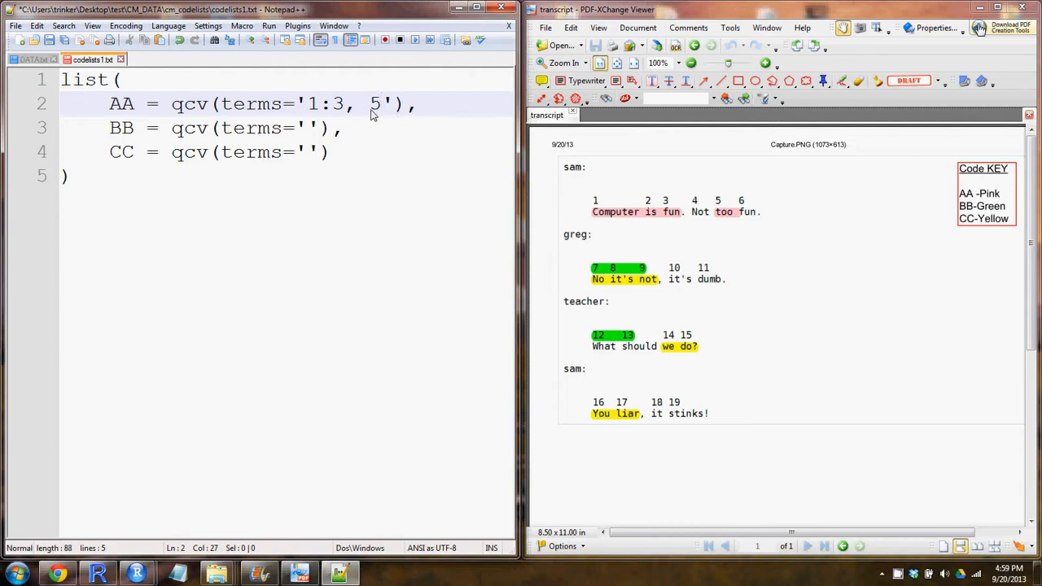
mouse_move(696, 310)
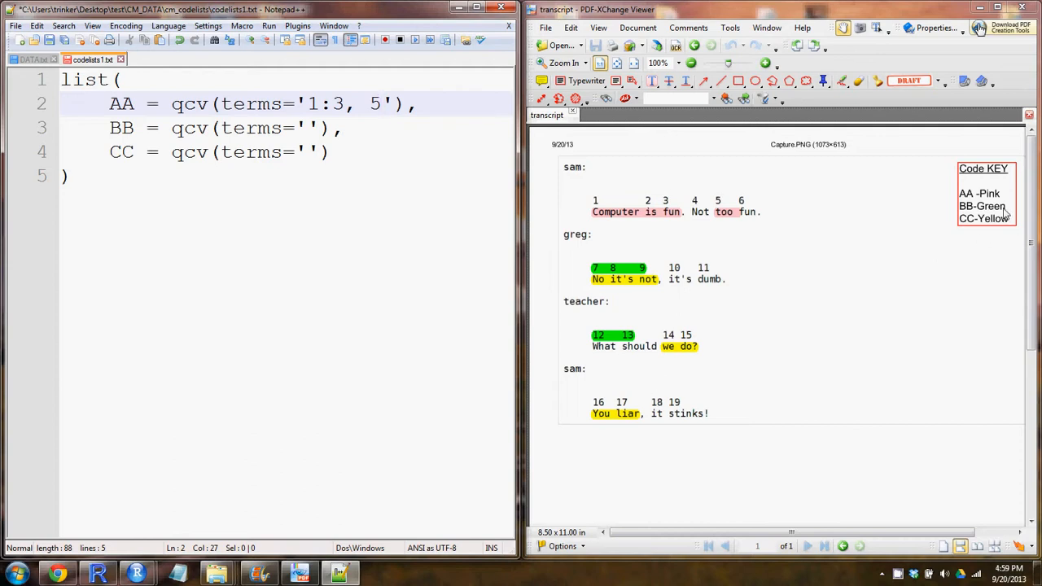
Enter '7:9, 12:13' as BB's terms
double_click(121, 128)
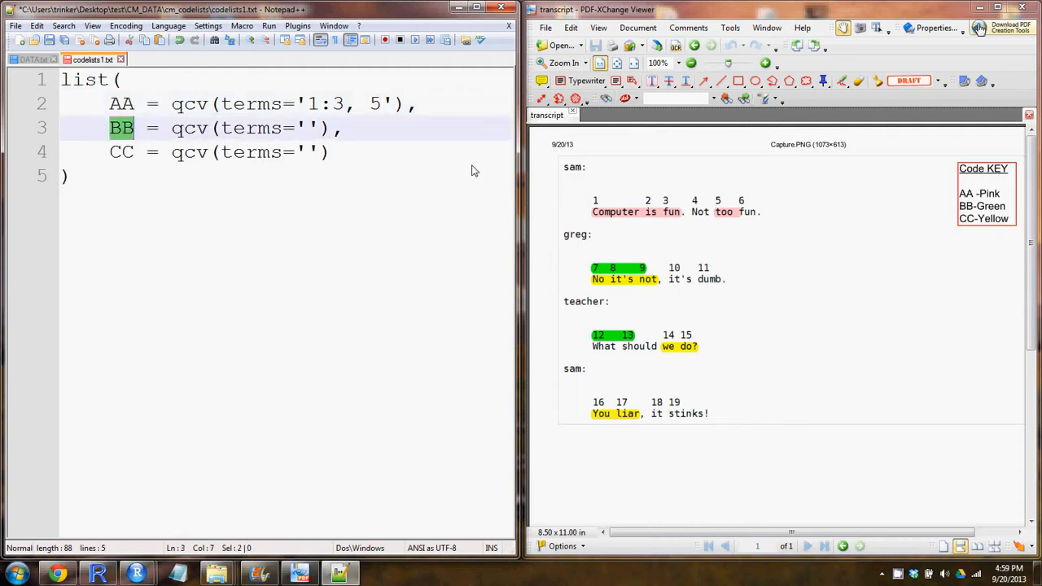
mouse_move(604, 289)
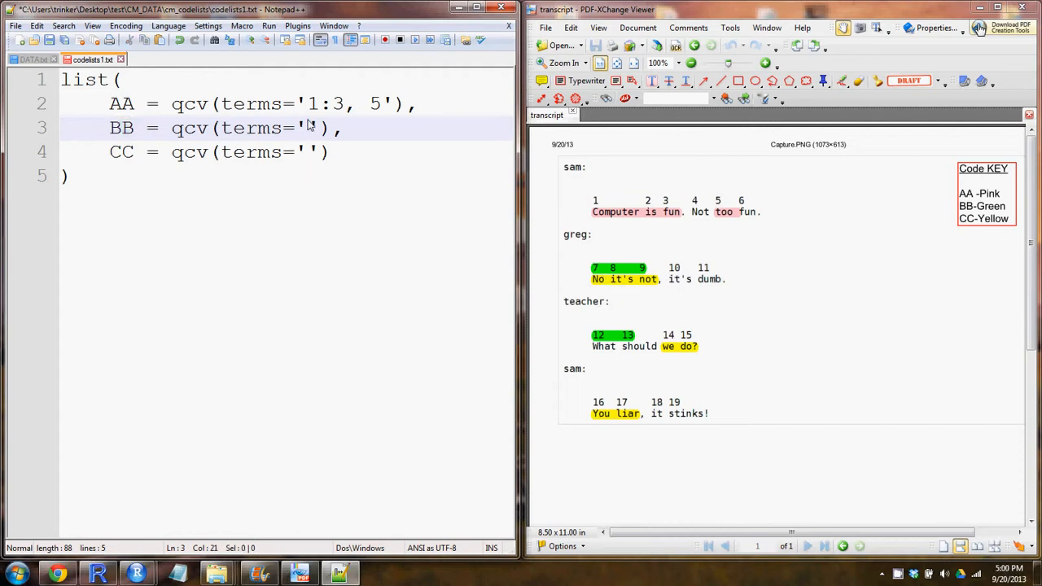
type("7:9,")
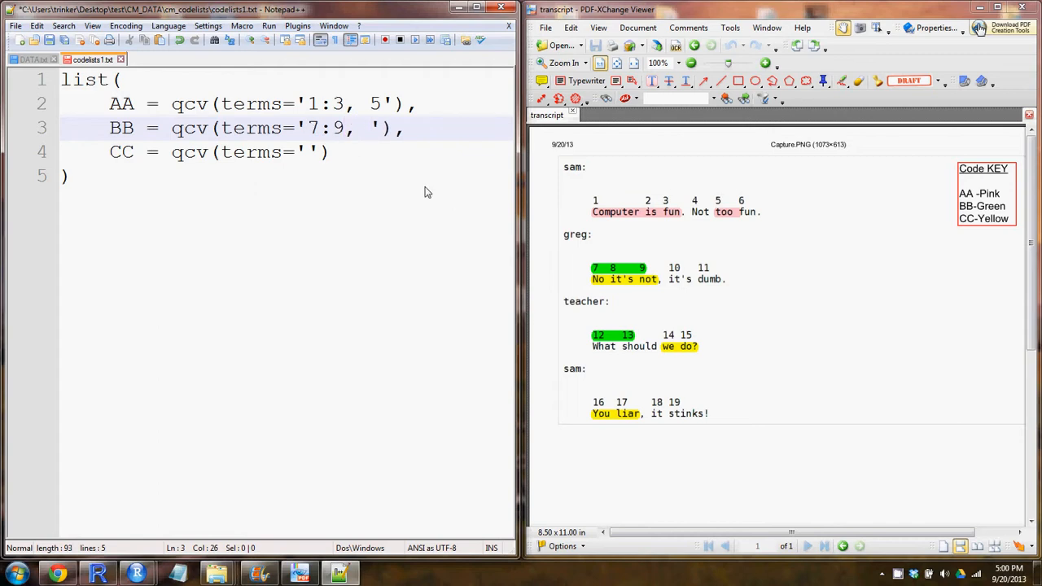
type("12:13")
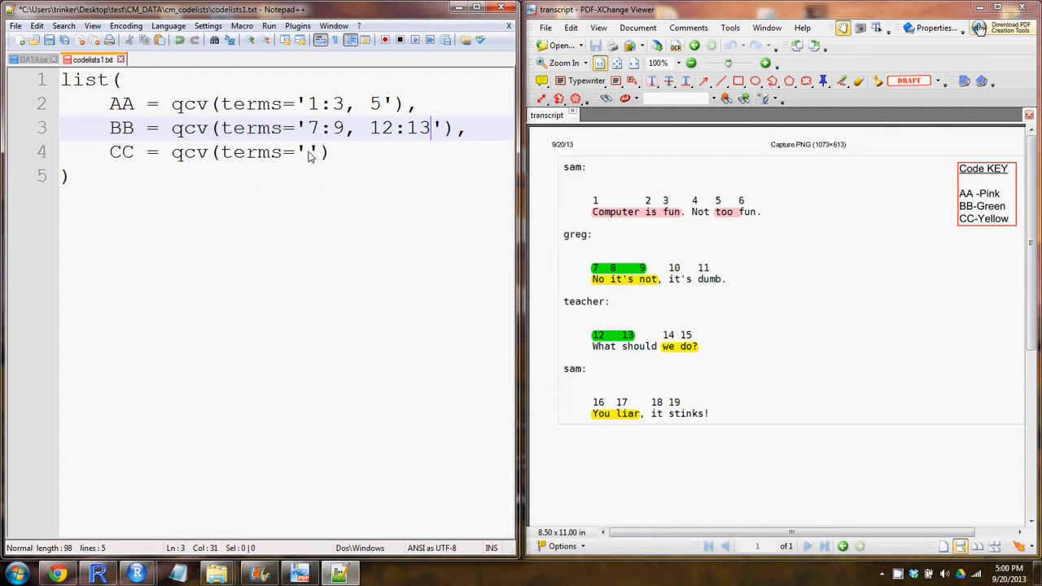
Enter '7:9, 14:15, 16:17' as CC's terms
left_click(310, 152)
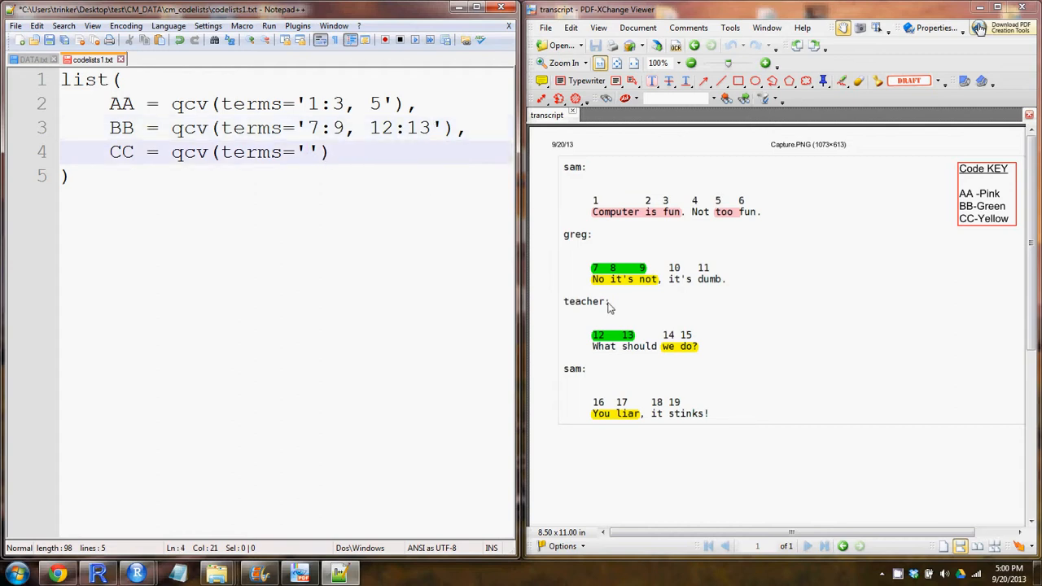
mouse_move(972, 230)
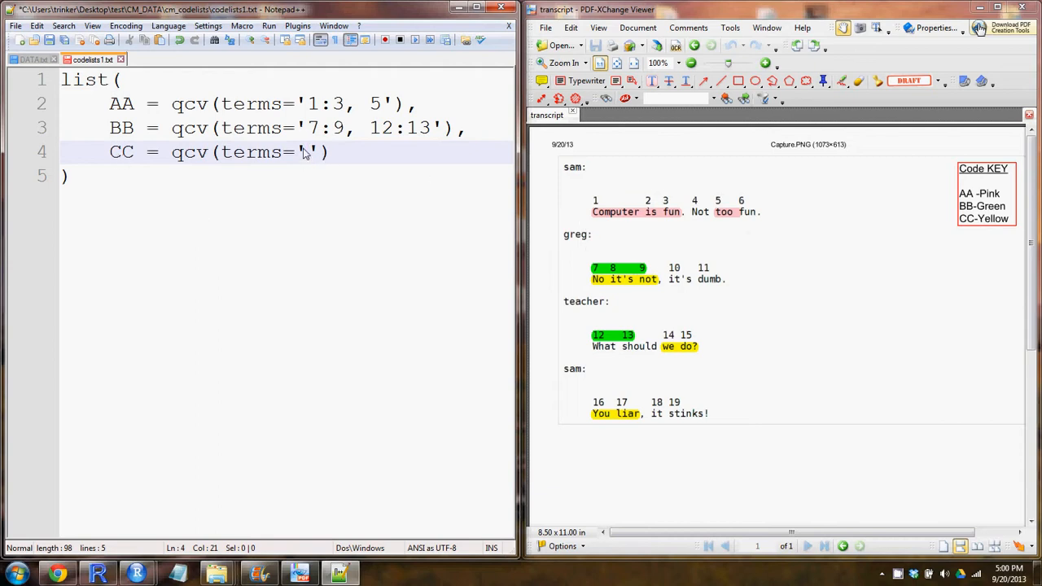
type("7:9")
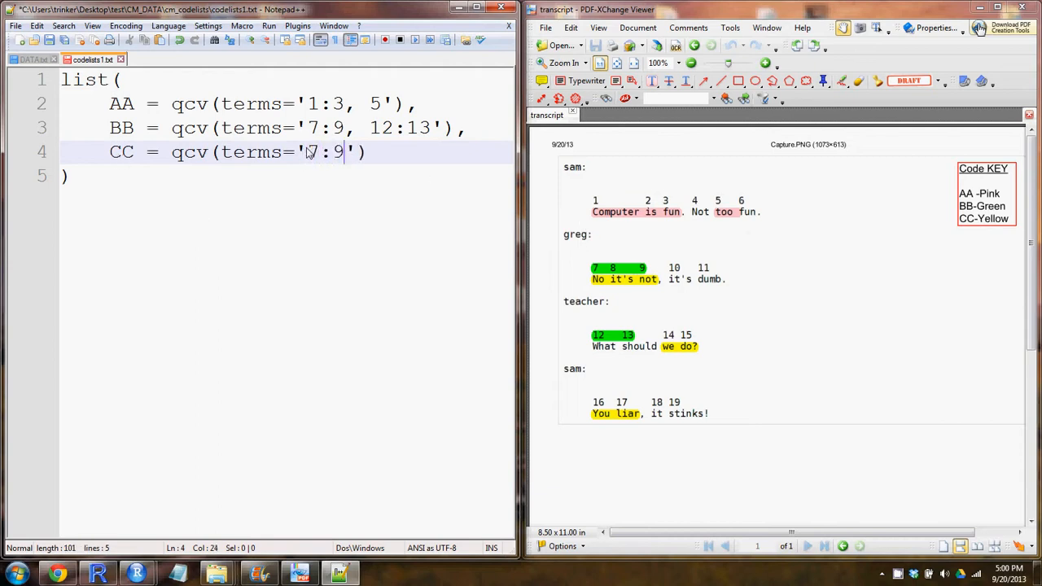
type(", 1")
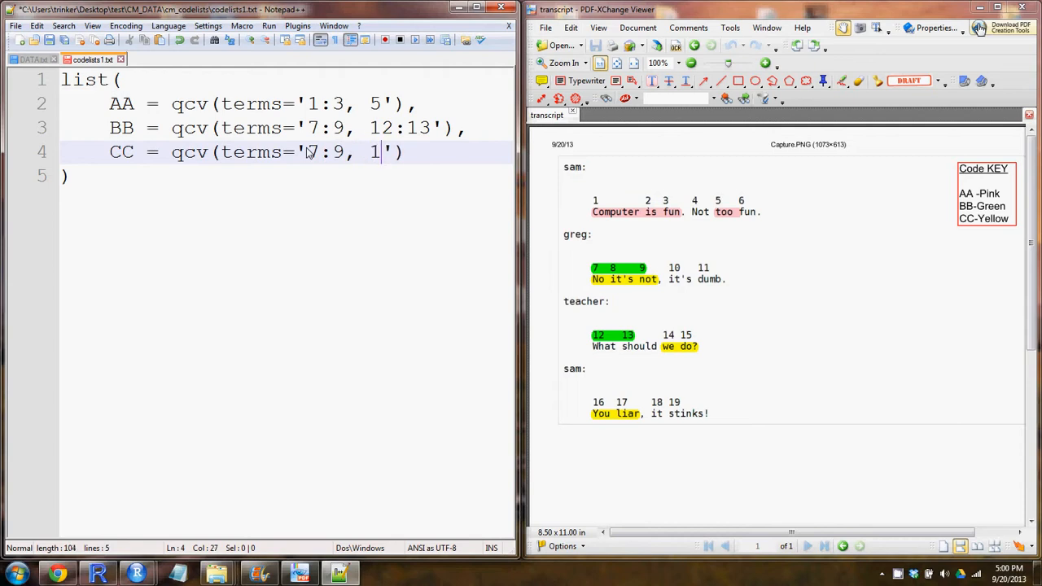
type("4:15,")
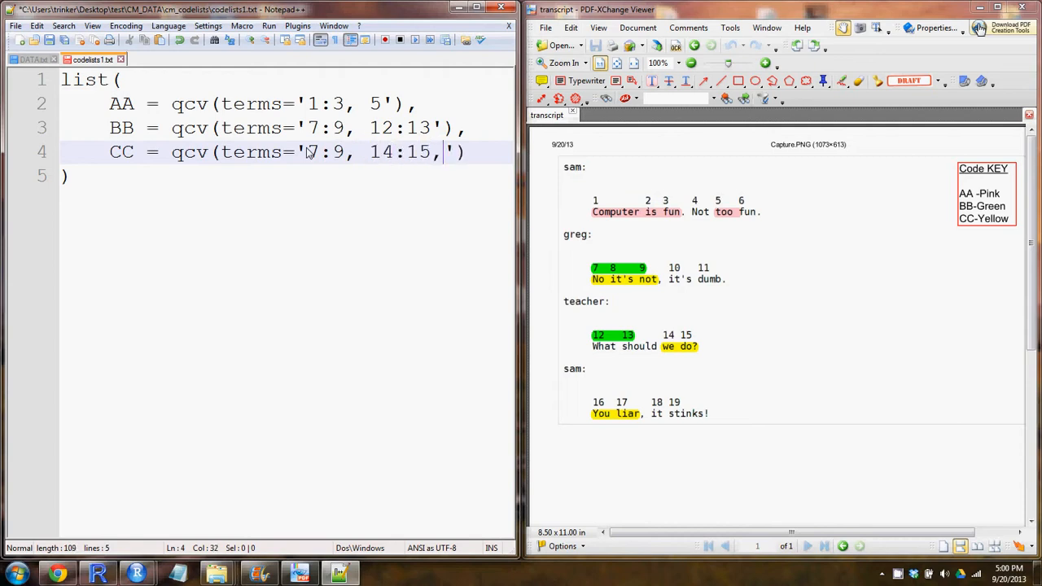
type("17'")
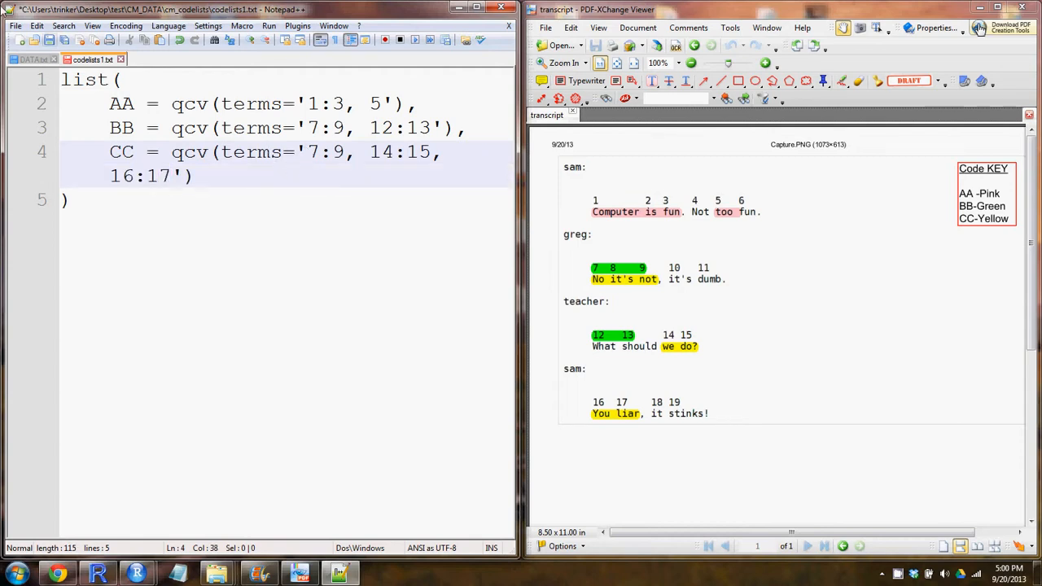
Assign the filled-in list on line 1 to Time1 in codelists1.txt, save it, and minimise Notepad++
left_click(65, 79)
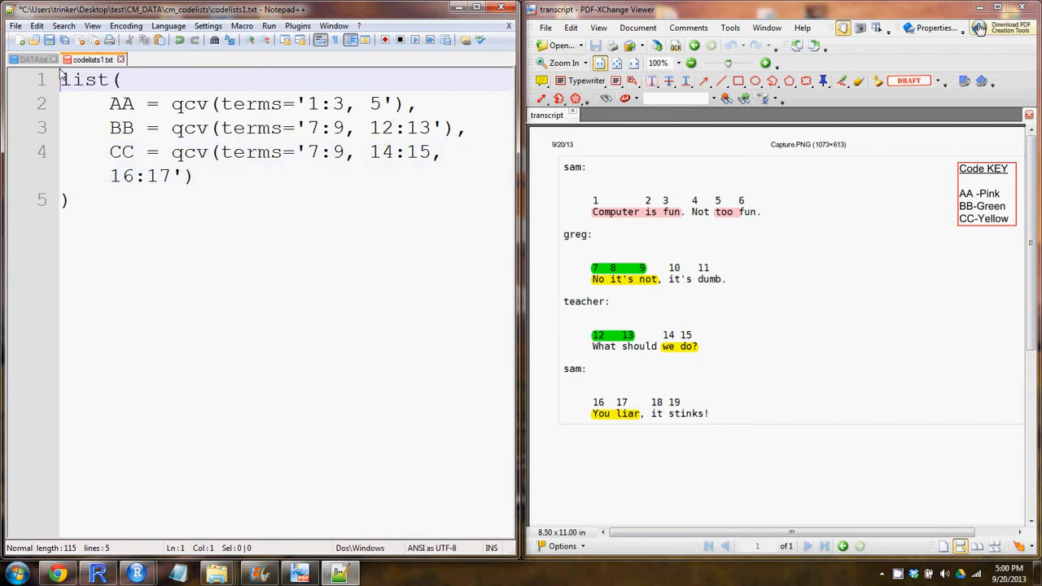
type("foo")
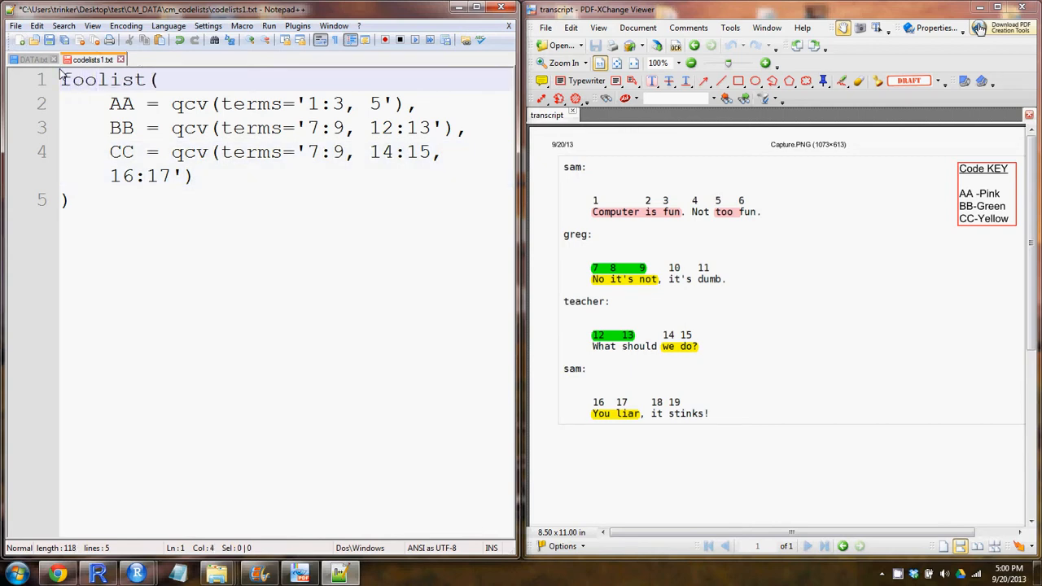
type(".")
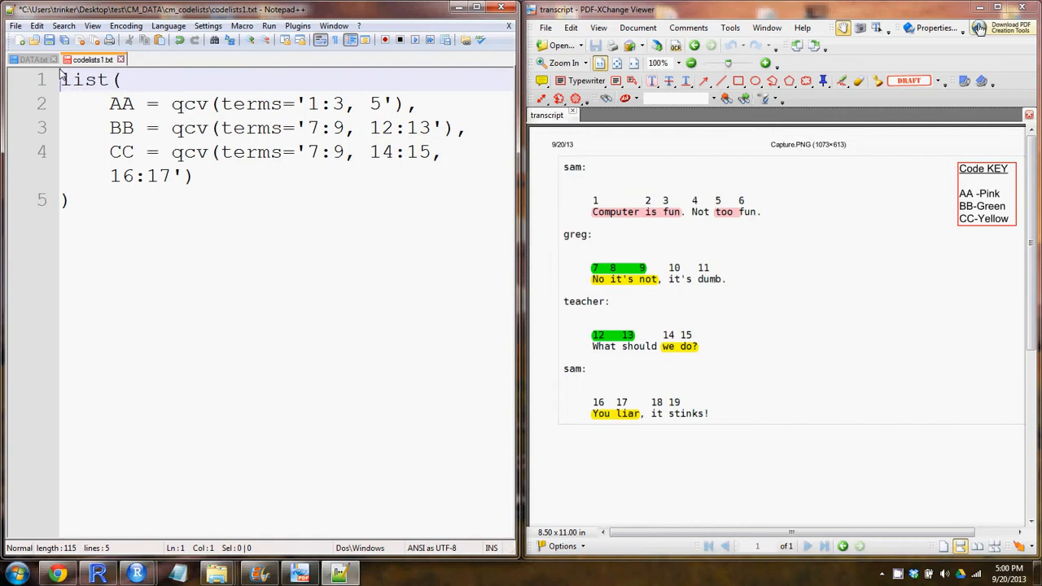
type("Time1 <-")
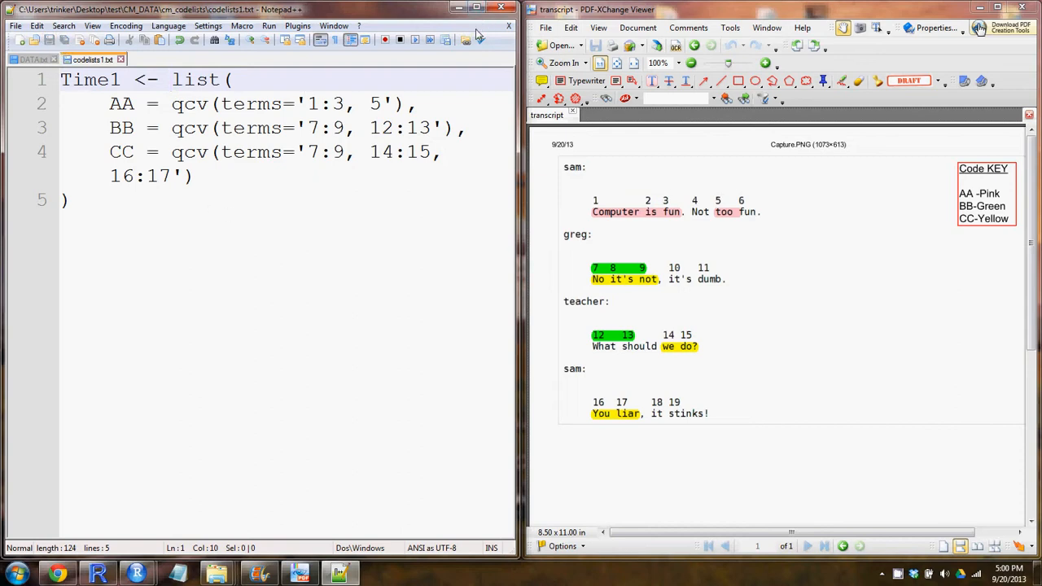
mouse_move(235, 223)
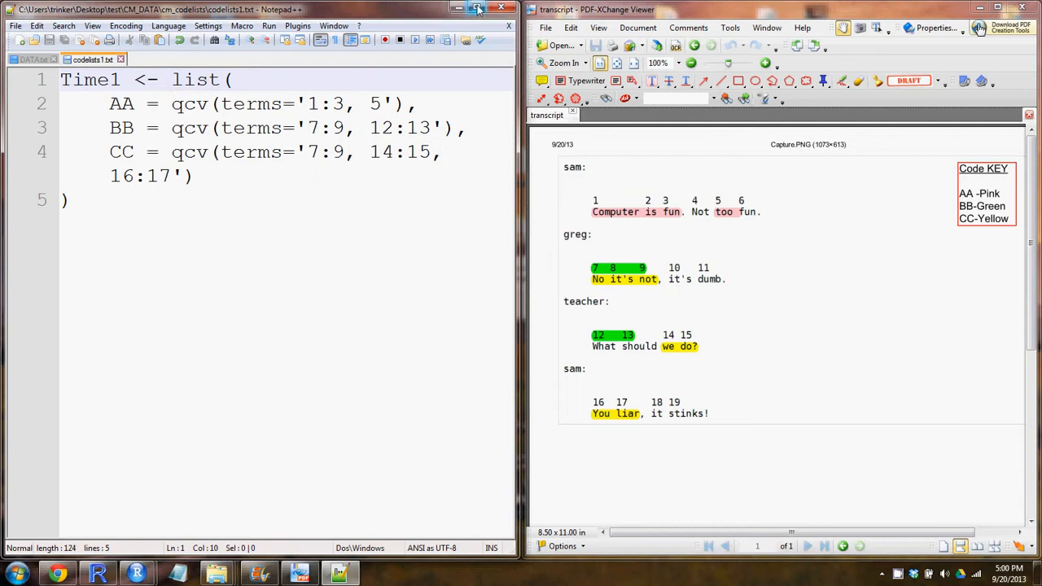
left_click(477, 9)
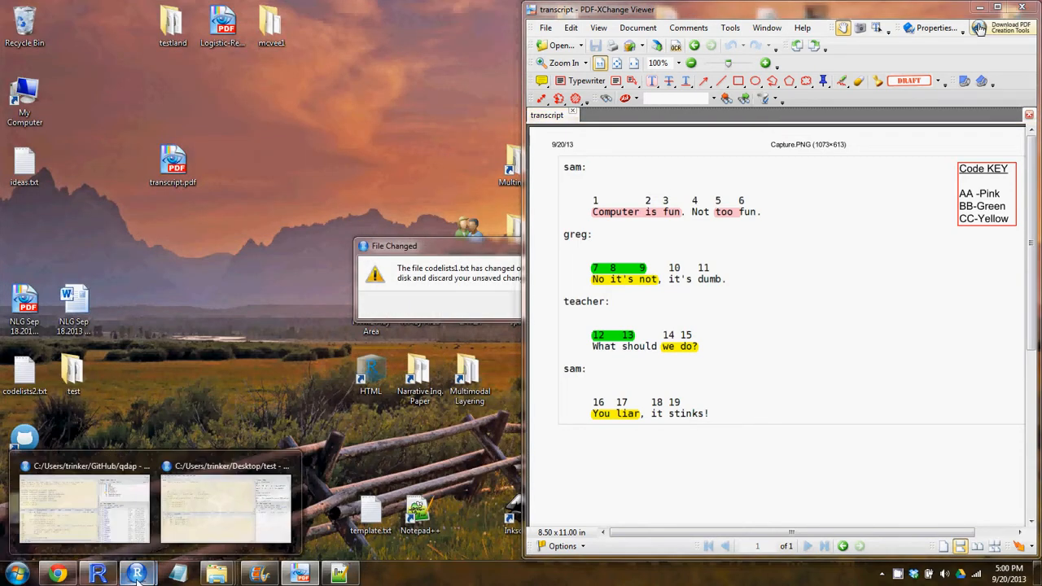
Reload the changed codelists1.txt in RStudio, then close its tab to return to 04_cm_coding.R
left_click(83, 505)
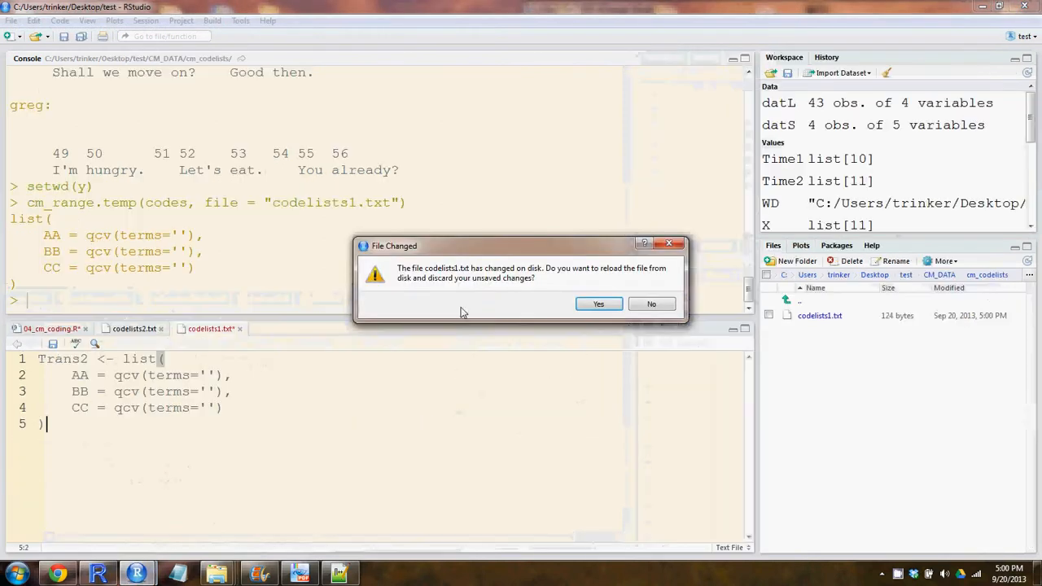
mouse_move(599, 303)
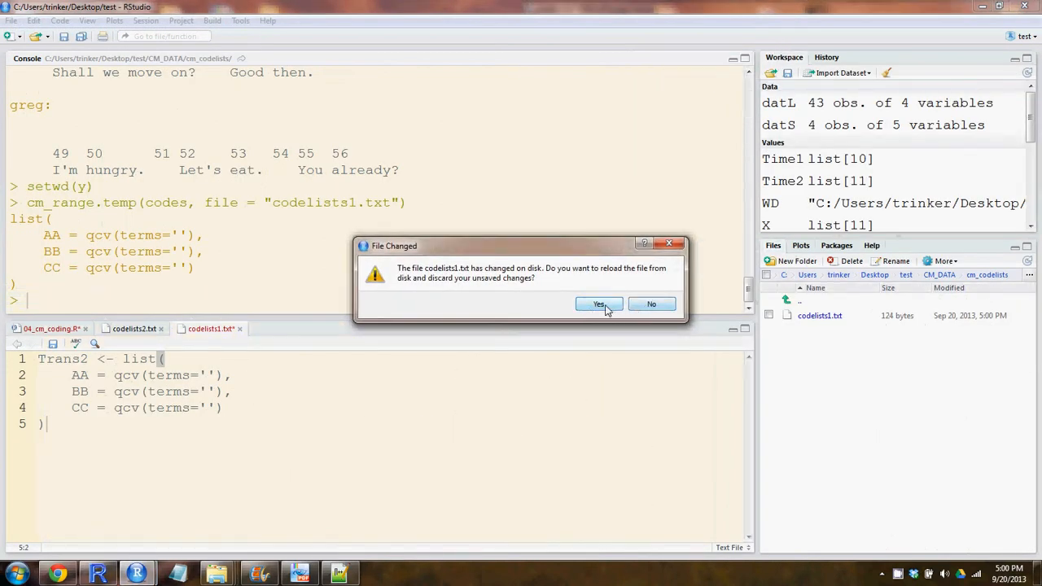
left_click(599, 303)
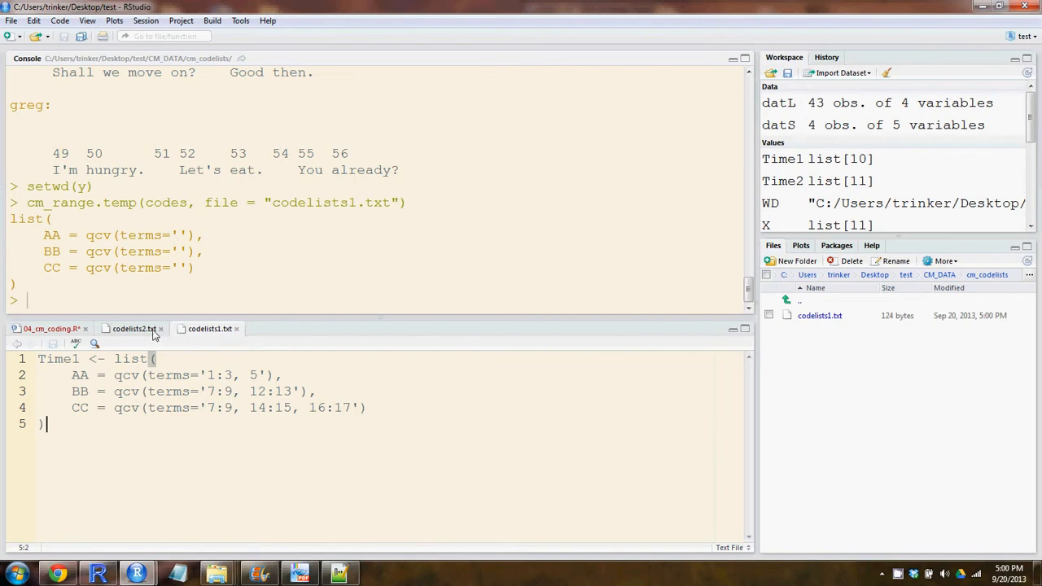
left_click(161, 328)
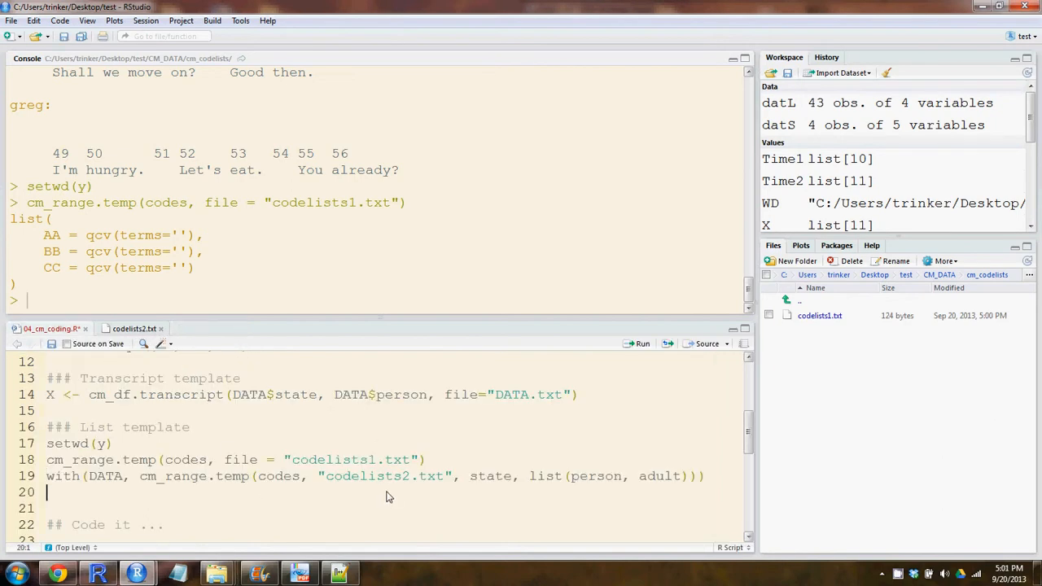
mouse_move(149, 483)
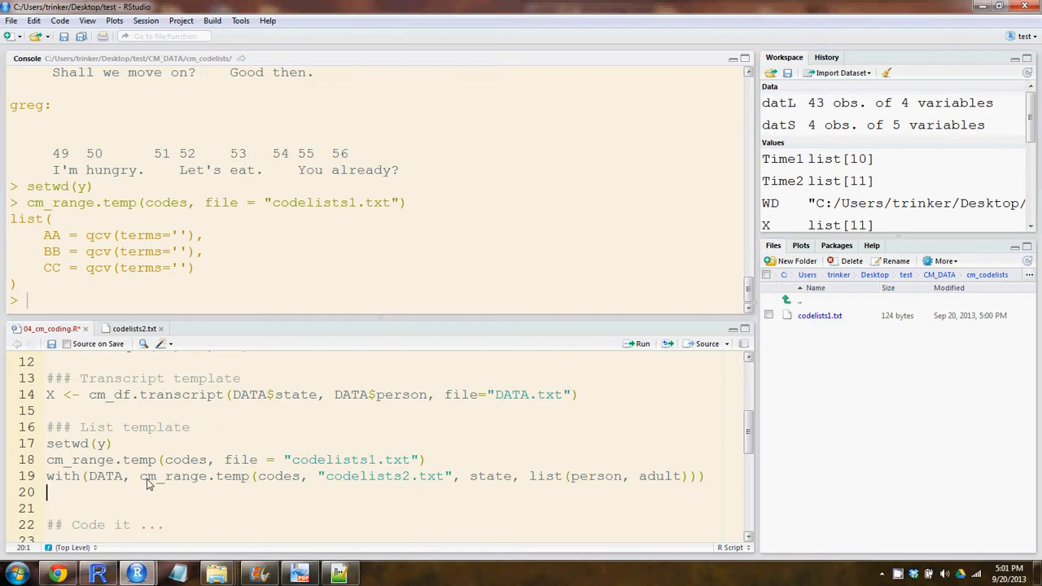
Run with(DATA, cm_range.temp(...)) grouping by person and adult to create codelists2.txt
left_click(181, 475)
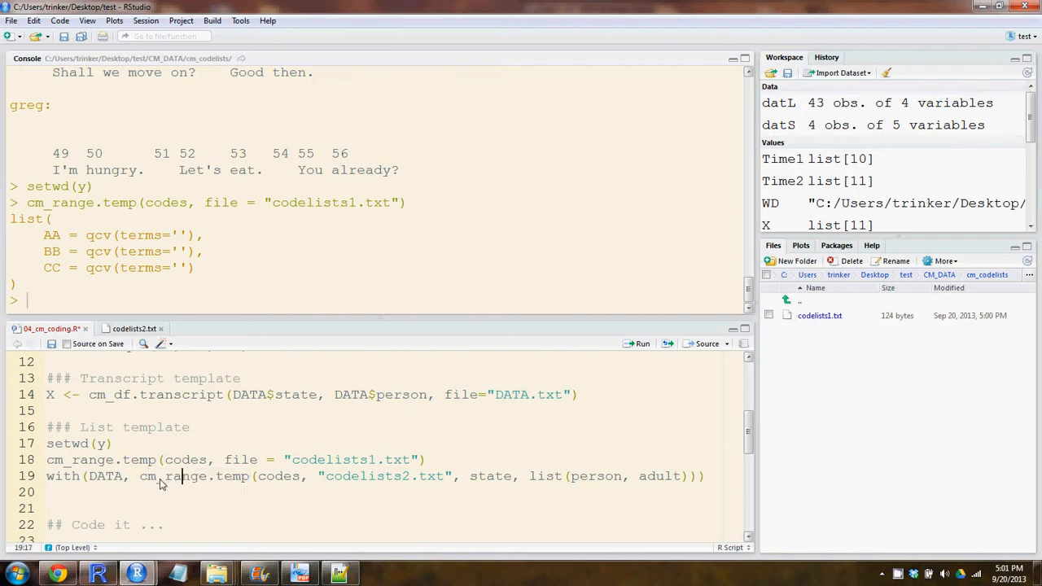
double_click(191, 477)
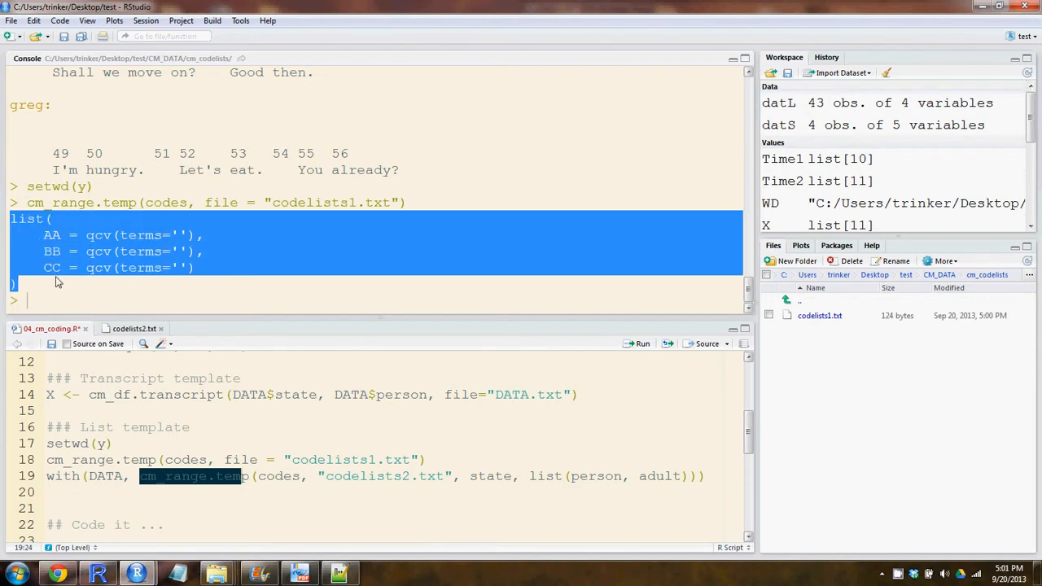
mouse_move(517, 478)
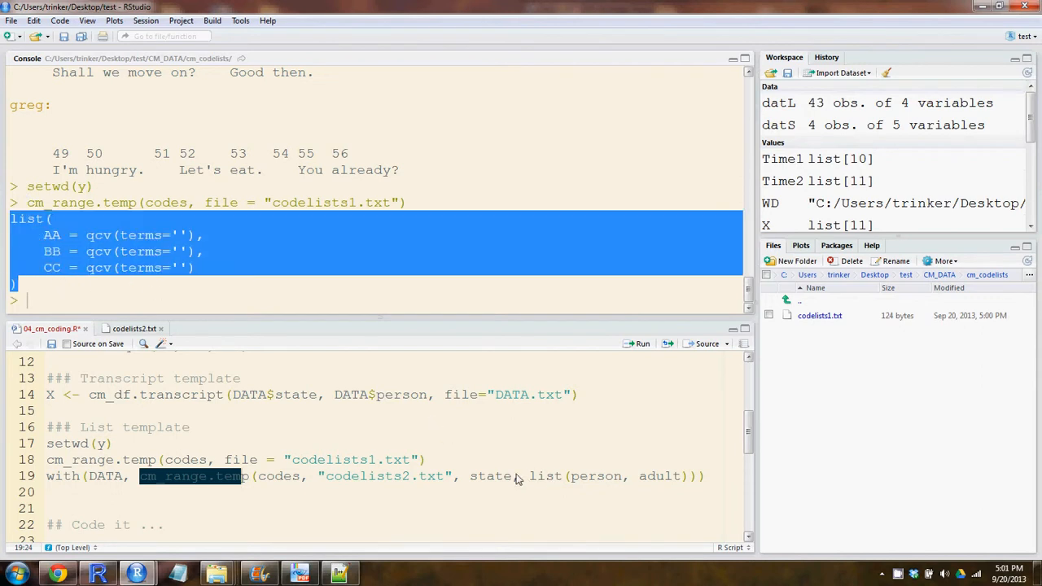
mouse_move(476, 479)
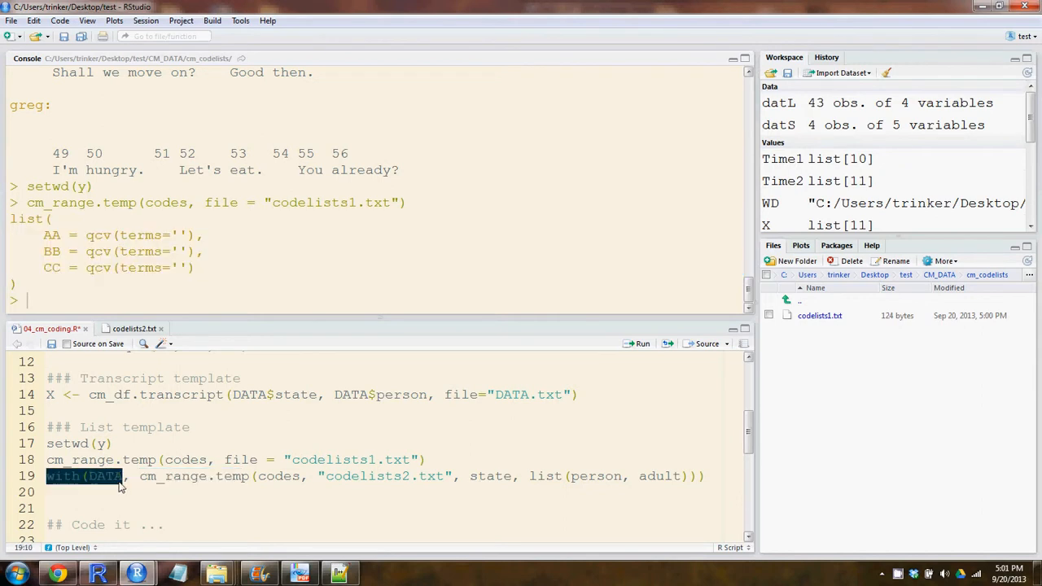
mouse_move(285, 454)
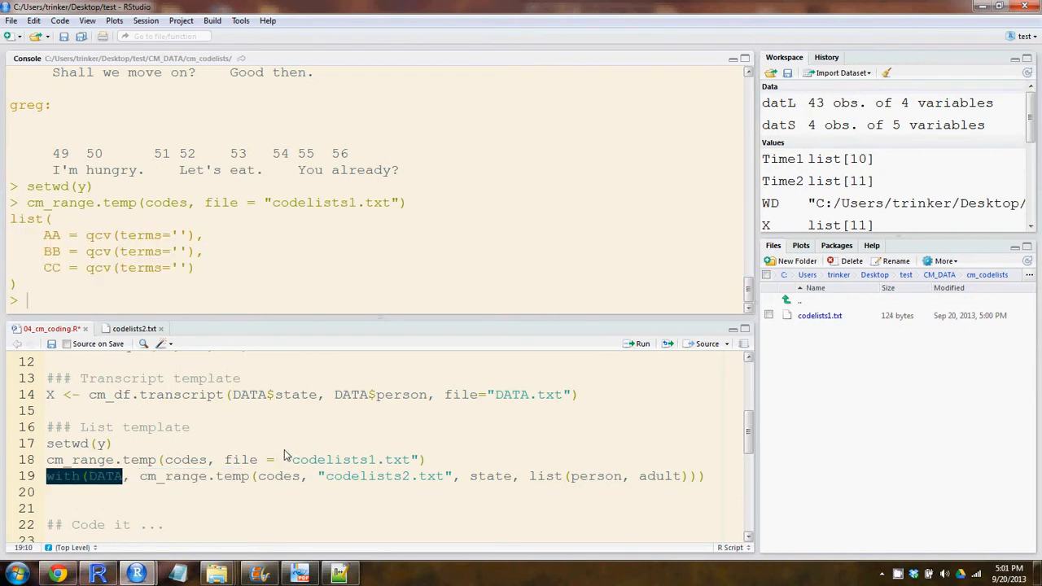
mouse_move(411, 444)
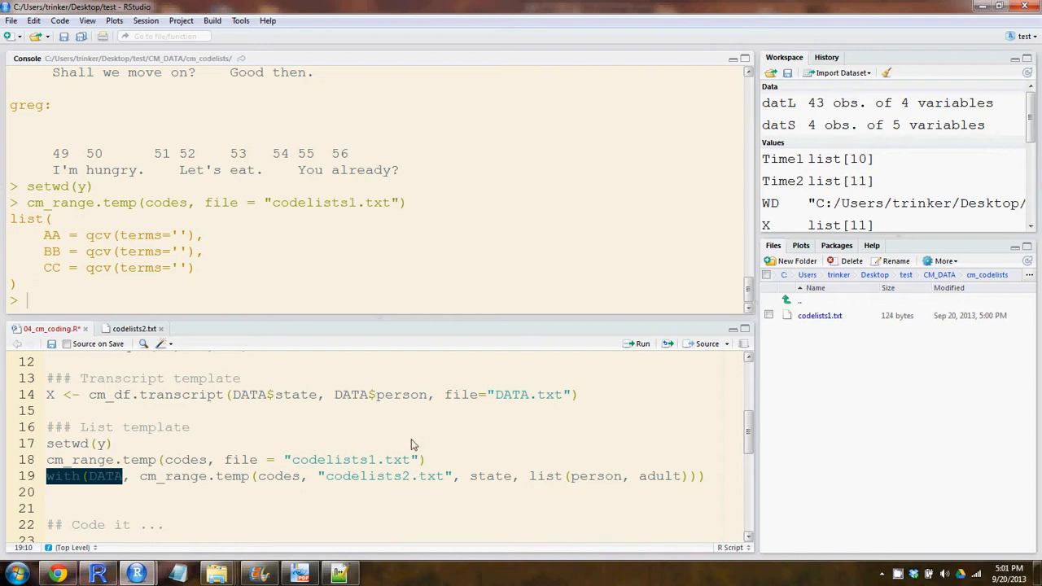
double_click(379, 395)
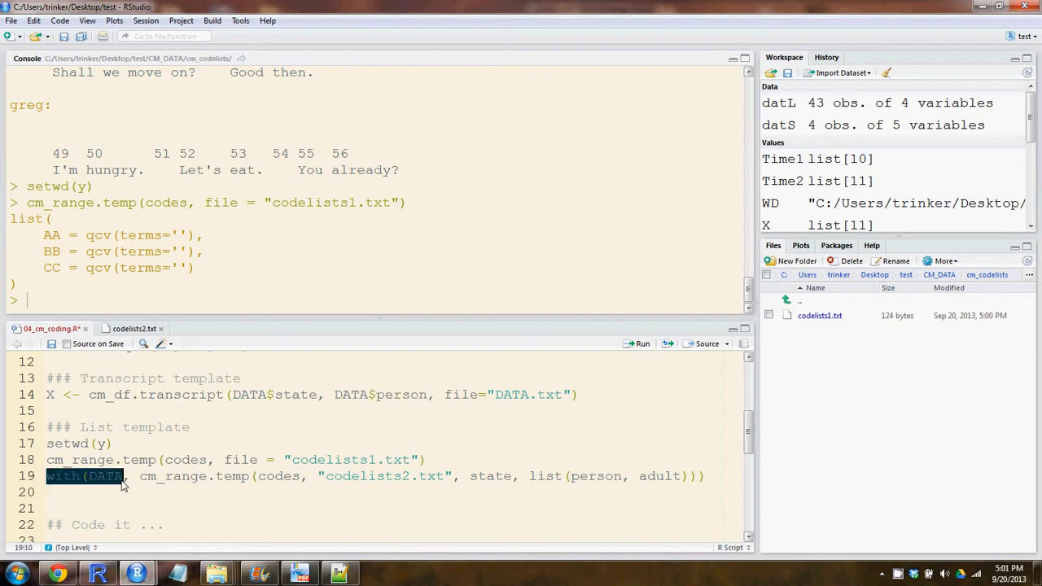
double_click(171, 476)
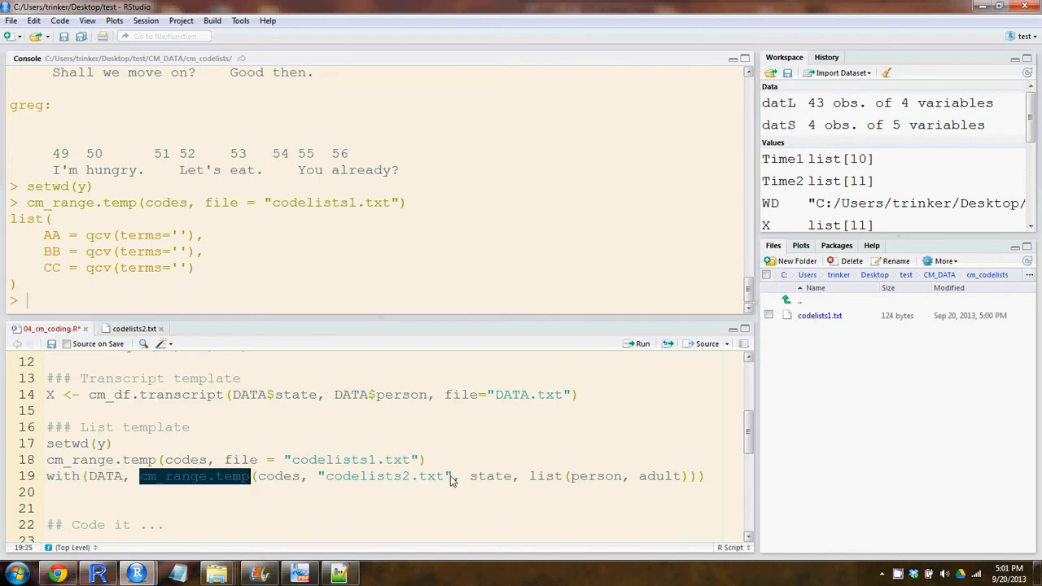
double_click(489, 476)
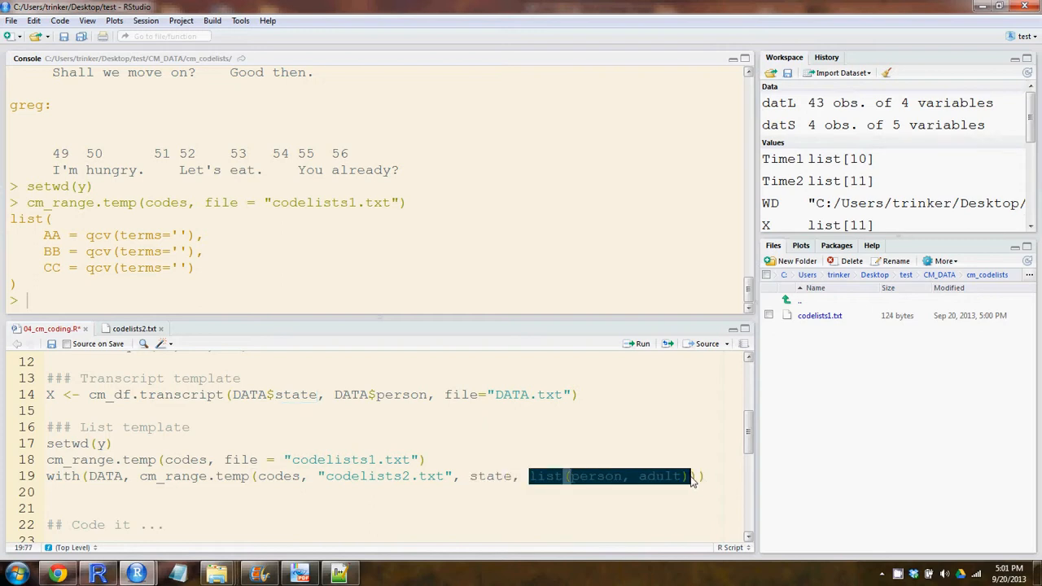
left_click(596, 476)
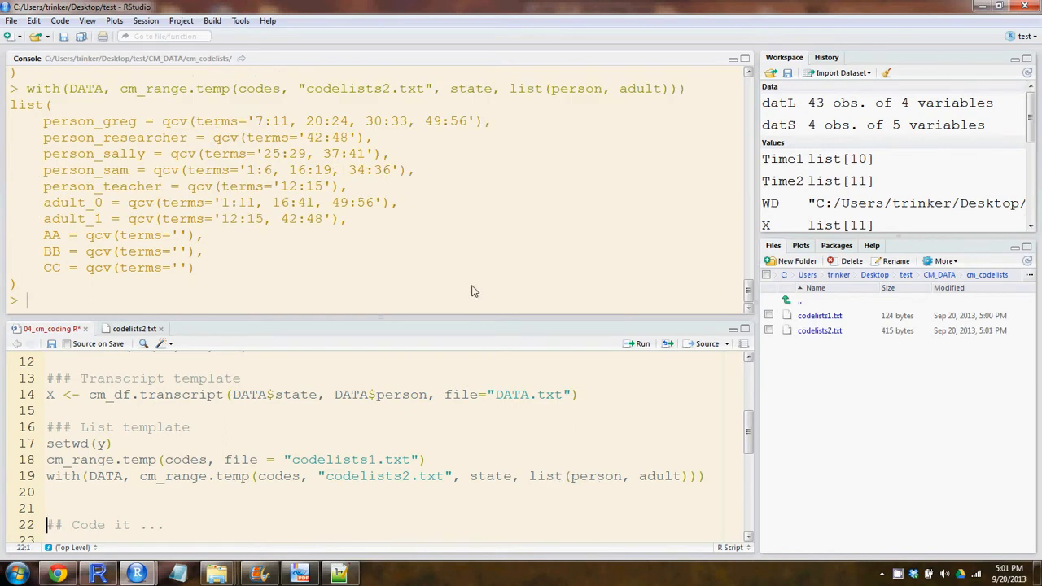
Highlight the empty AA, BB and CC codes in the console, then minimise RStudio
left_click_drag(11, 104, 193, 267)
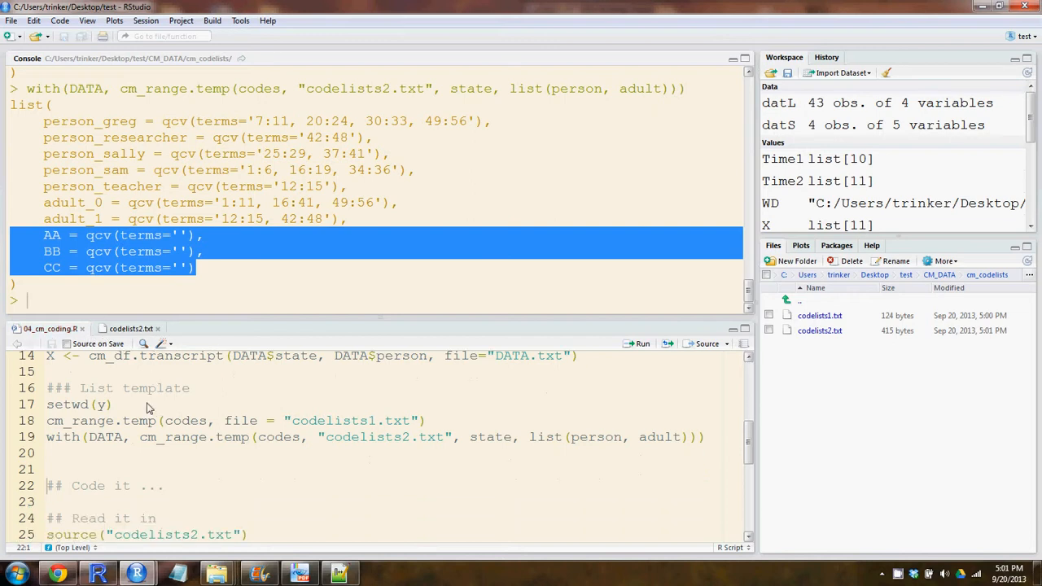
left_click(156, 328)
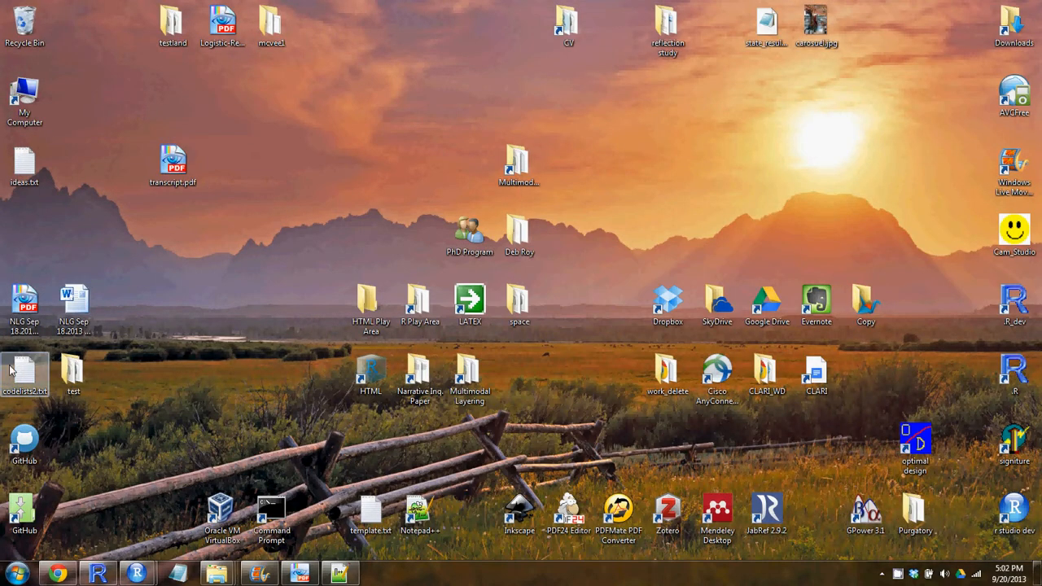
Open codelists2.txt from the desktop to check the Time1 and Time2 lists, then close it
double_click(25, 371)
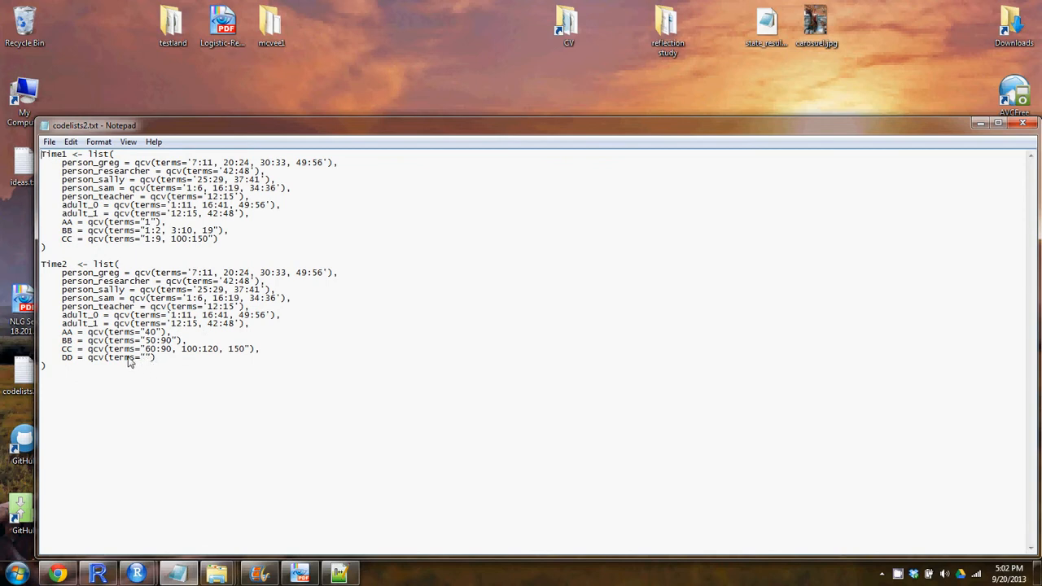
mouse_move(161, 278)
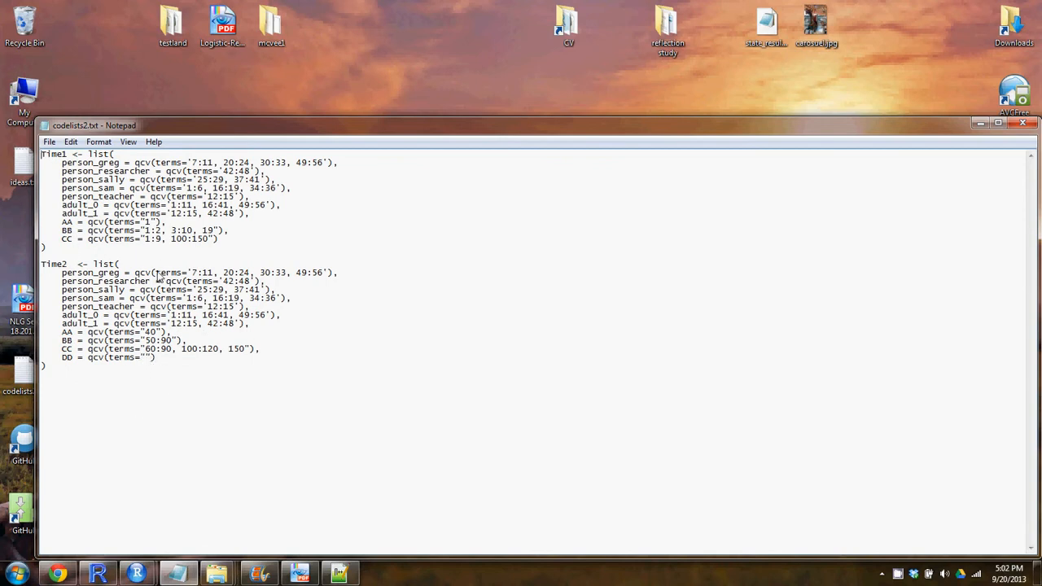
mouse_move(285, 246)
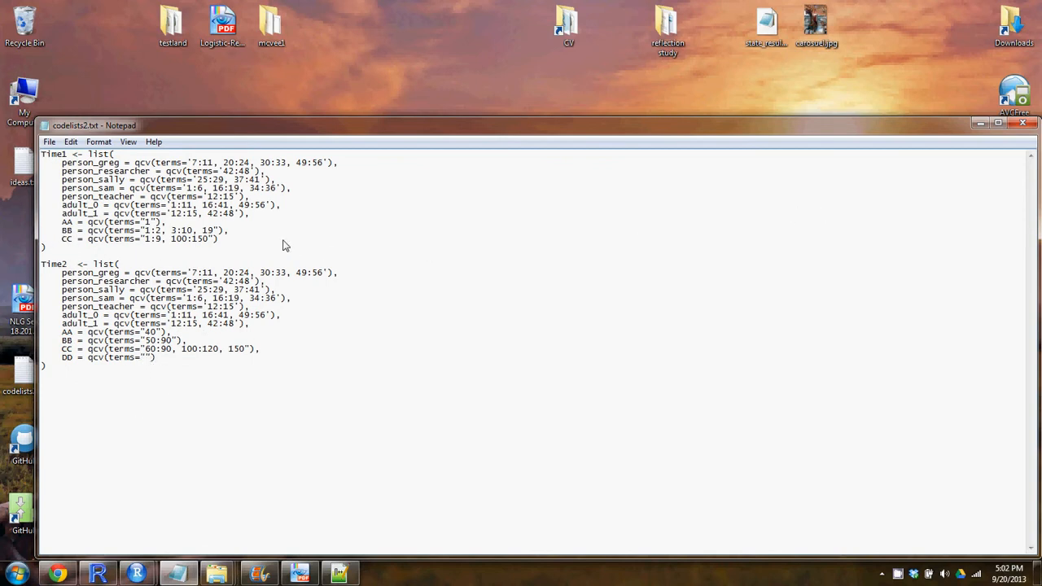
mouse_move(1023, 123)
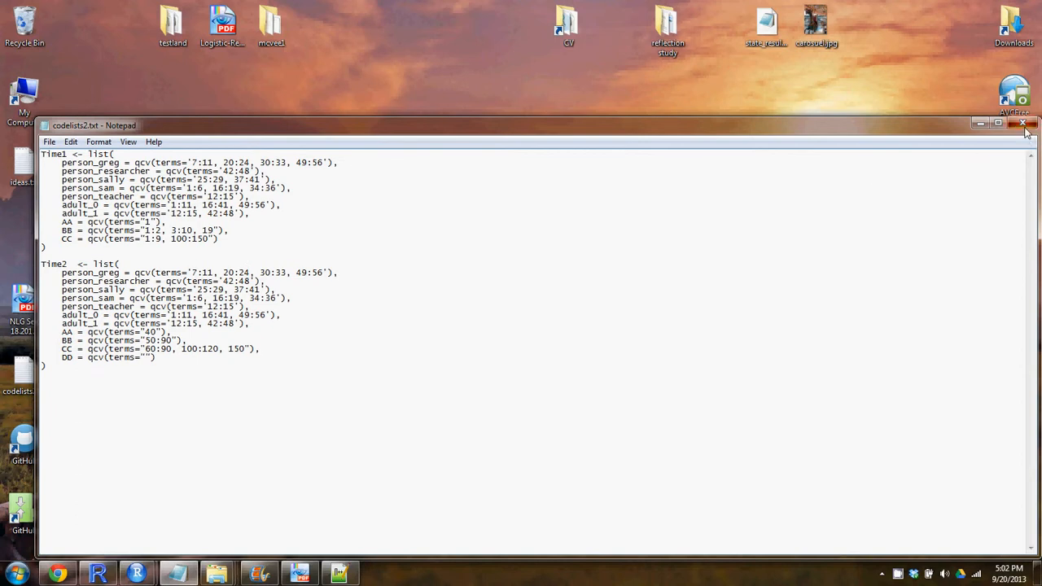
left_click(1022, 124)
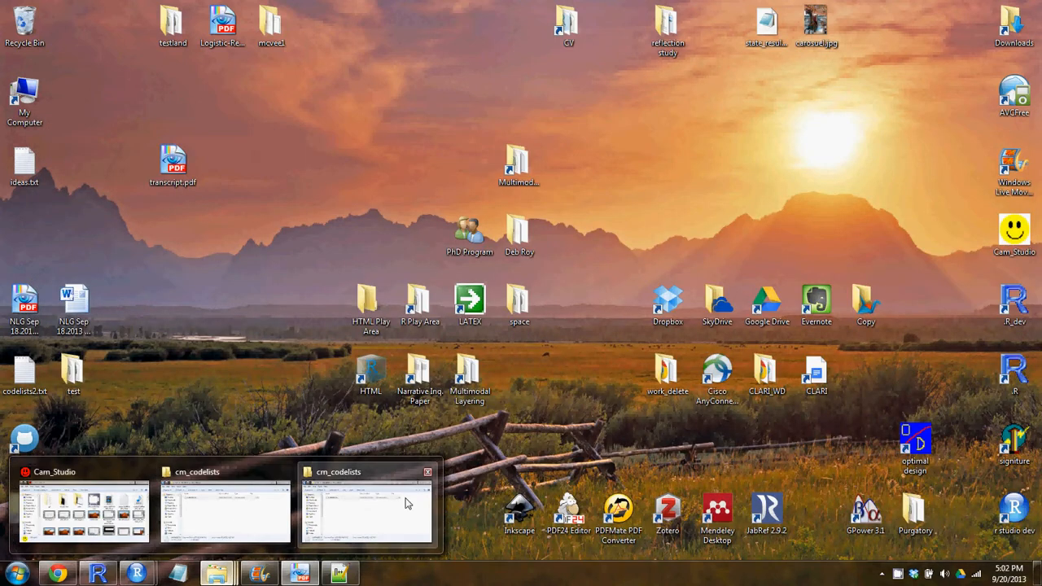
left_click(366, 509)
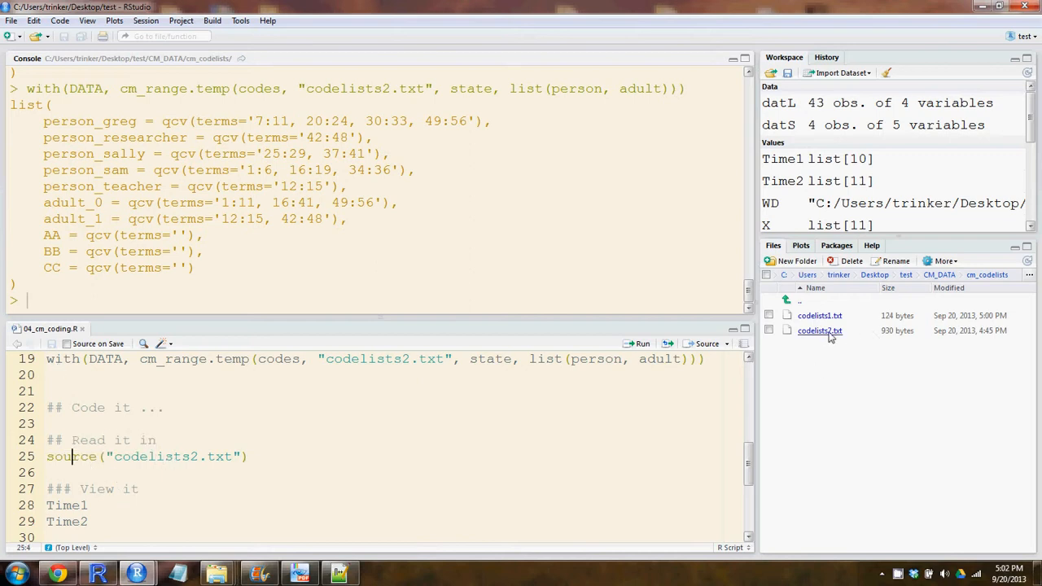
mouse_move(67, 259)
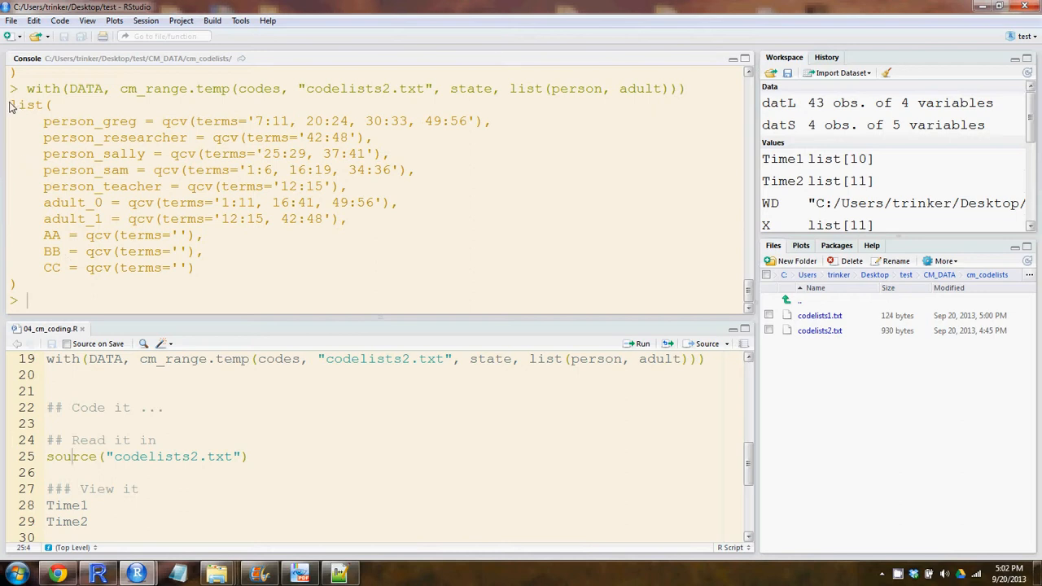
Run source("codelists2.txt") and print Time1 and Time2 in the console
double_click(27, 105)
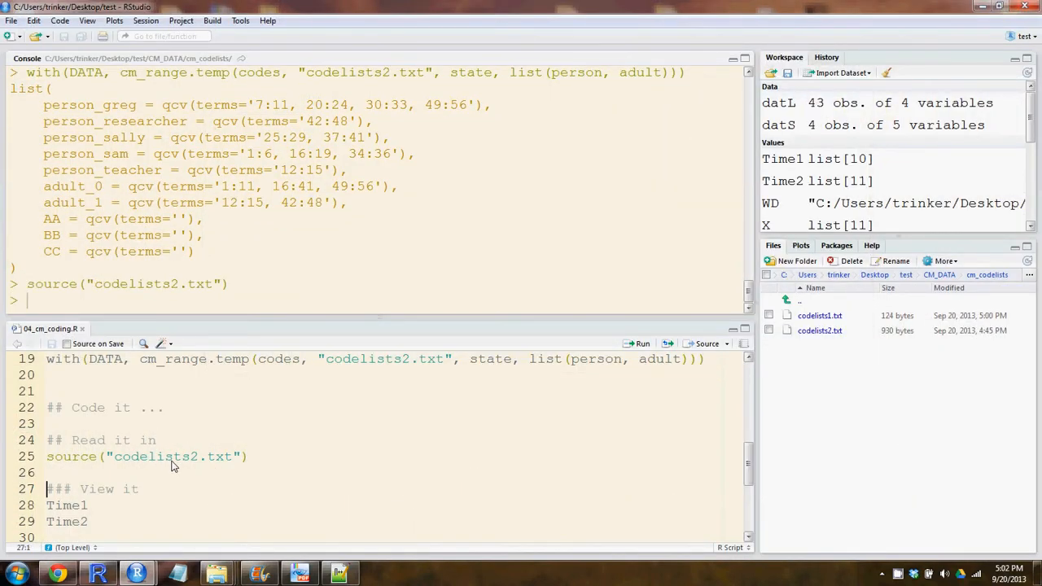
left_click(91, 505)
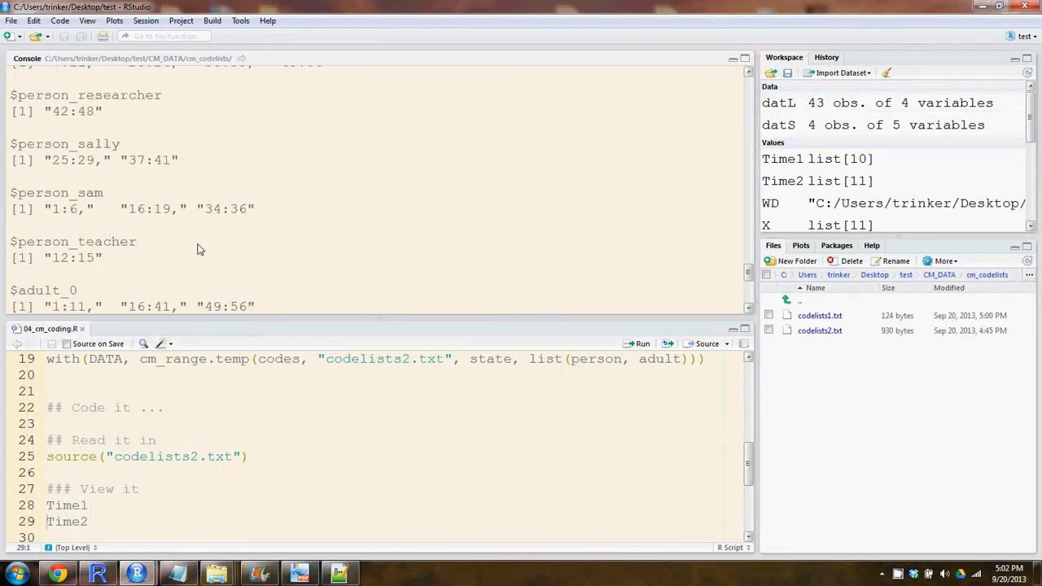
scroll("down", 3)
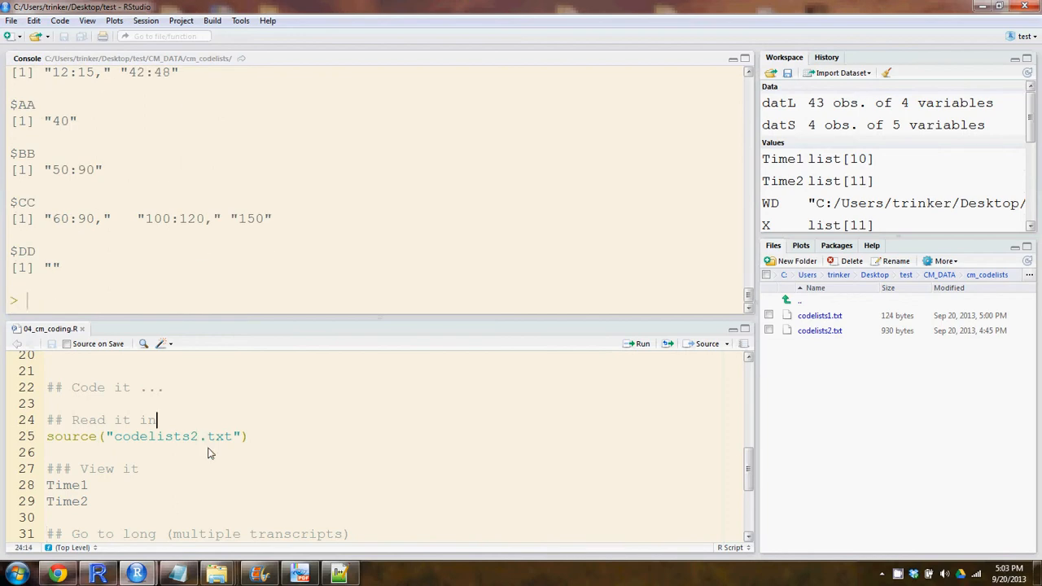
scroll("down", 3)
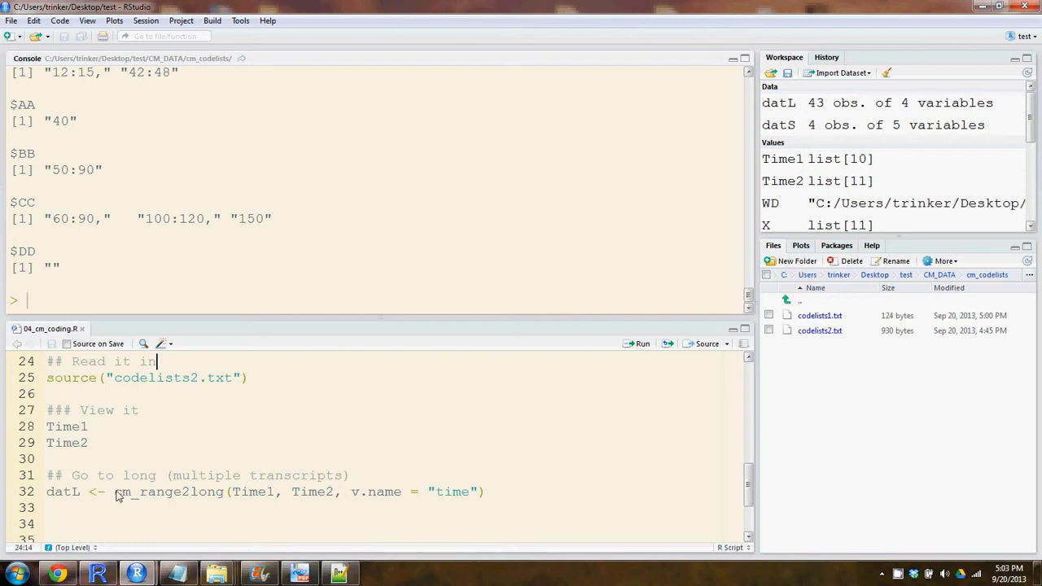
Run datL <- cm_range2long(Time1, Time2, v.name = "time") and print the 43-row datL
double_click(166, 492)
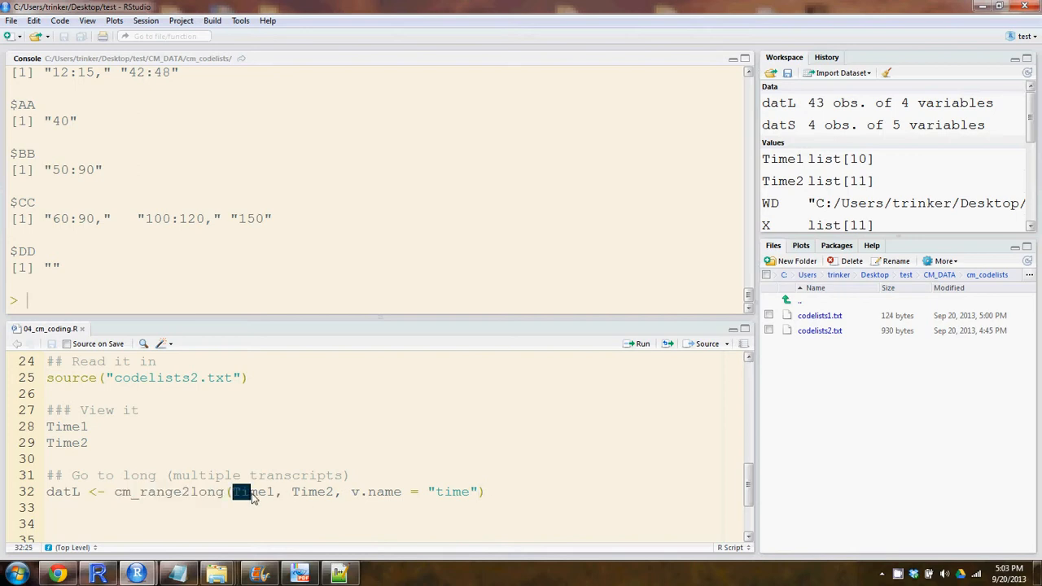
left_click(57, 507)
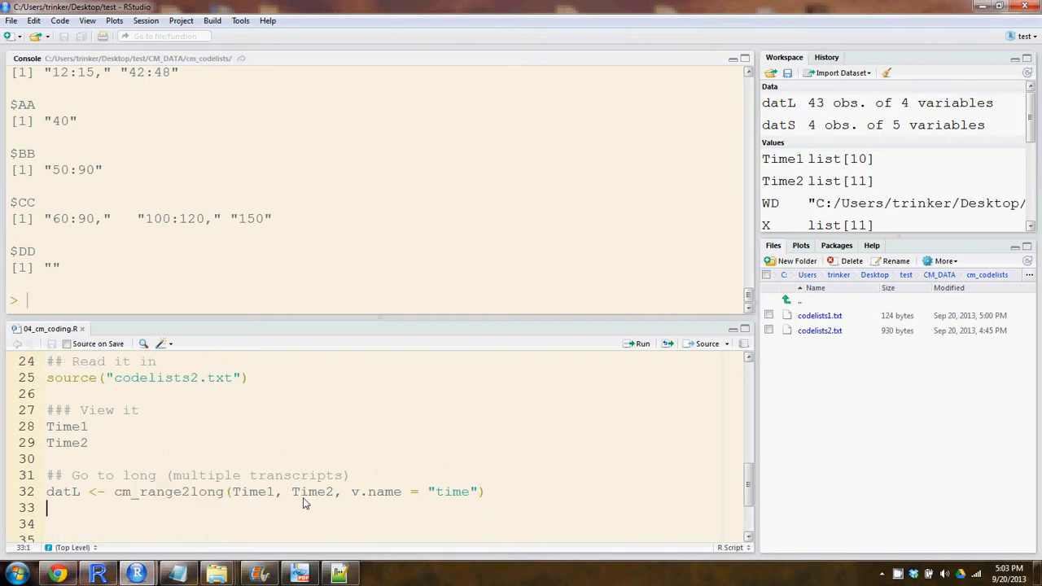
double_click(254, 491)
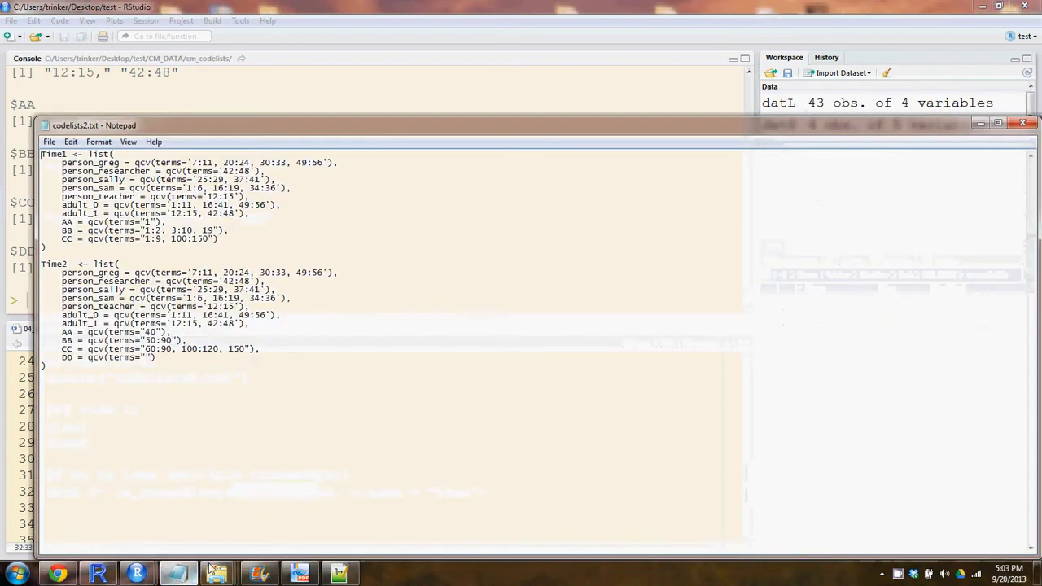
left_click_drag(40, 154, 218, 239)
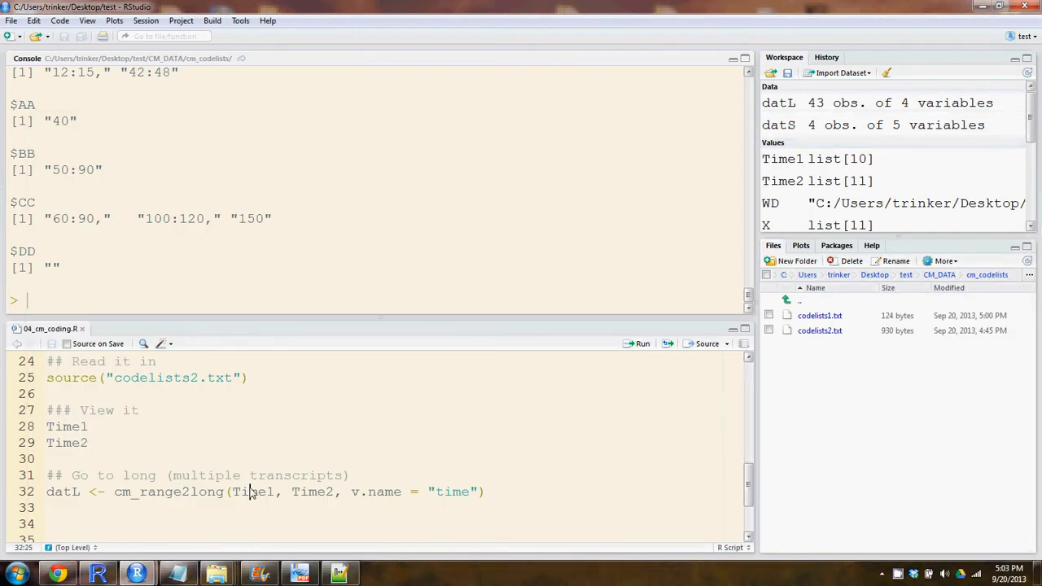
mouse_move(209, 492)
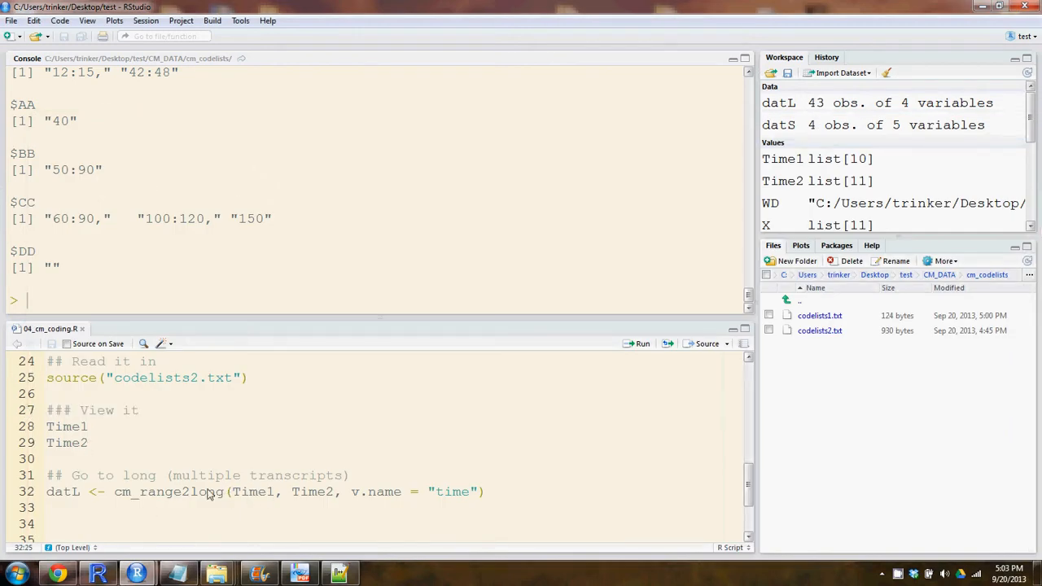
left_click(642, 342)
type("datL")
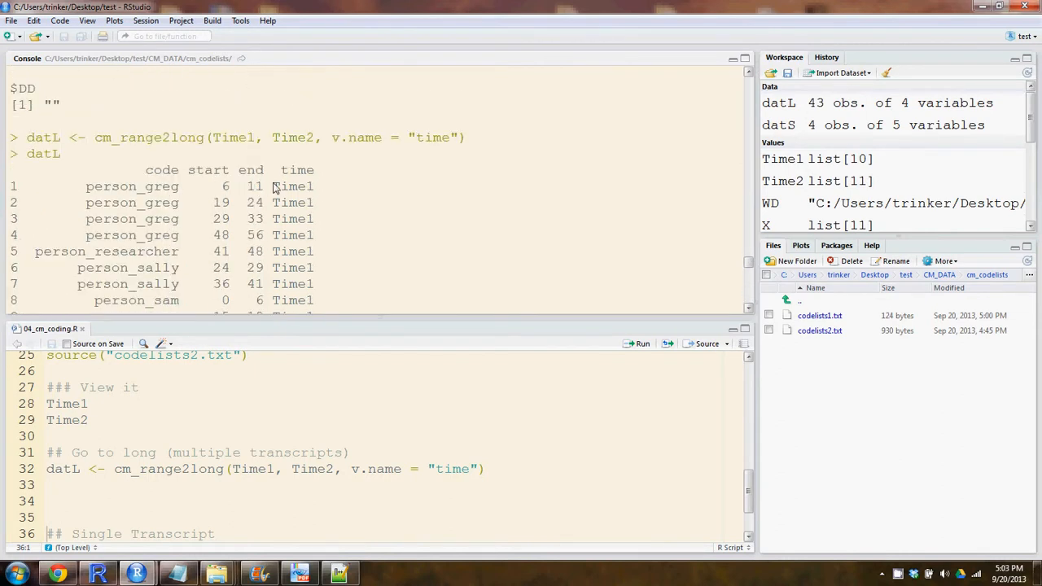
mouse_move(92, 195)
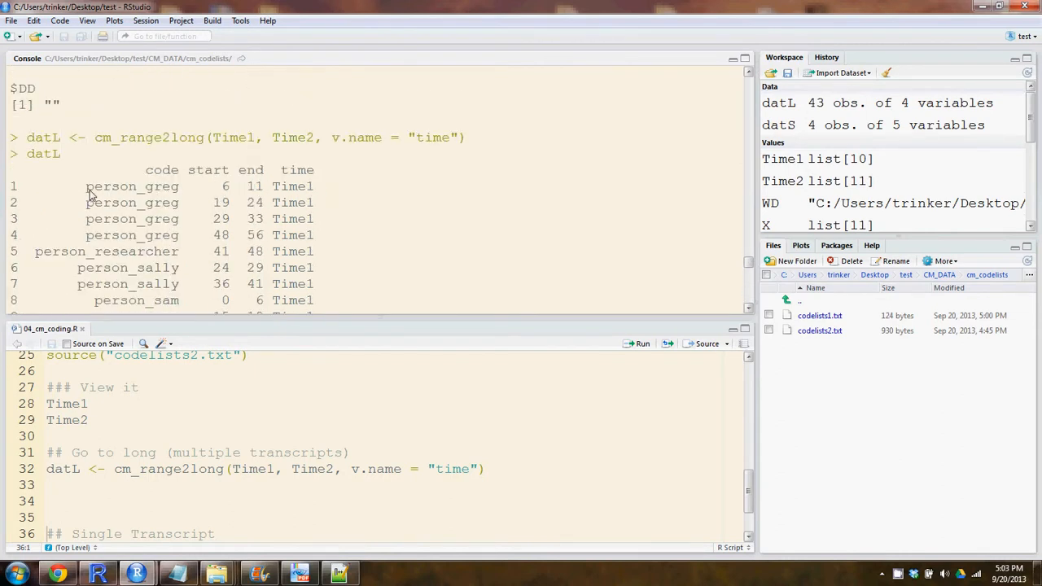
scroll("down", 3)
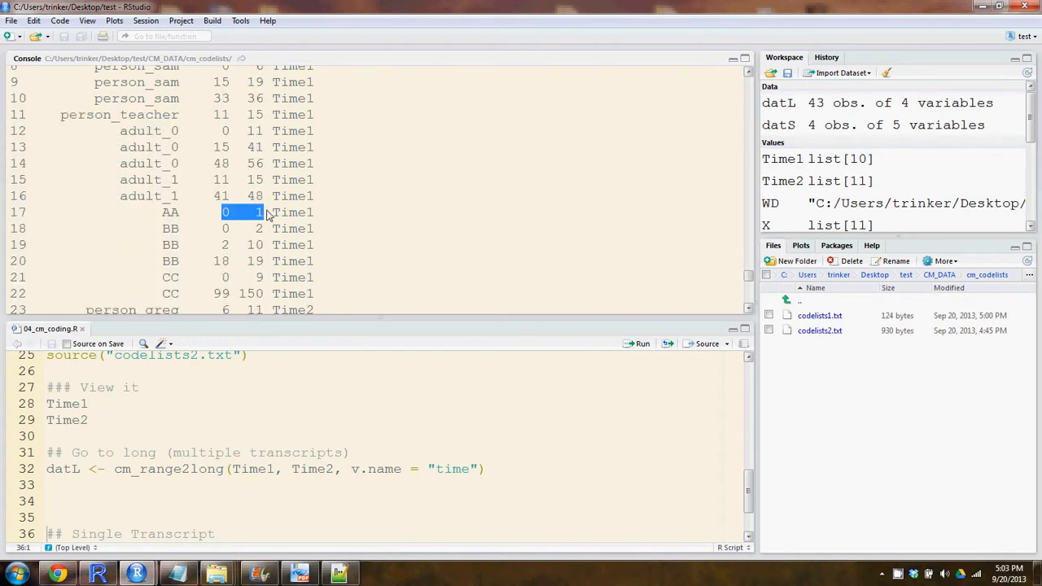
scroll("down", 3)
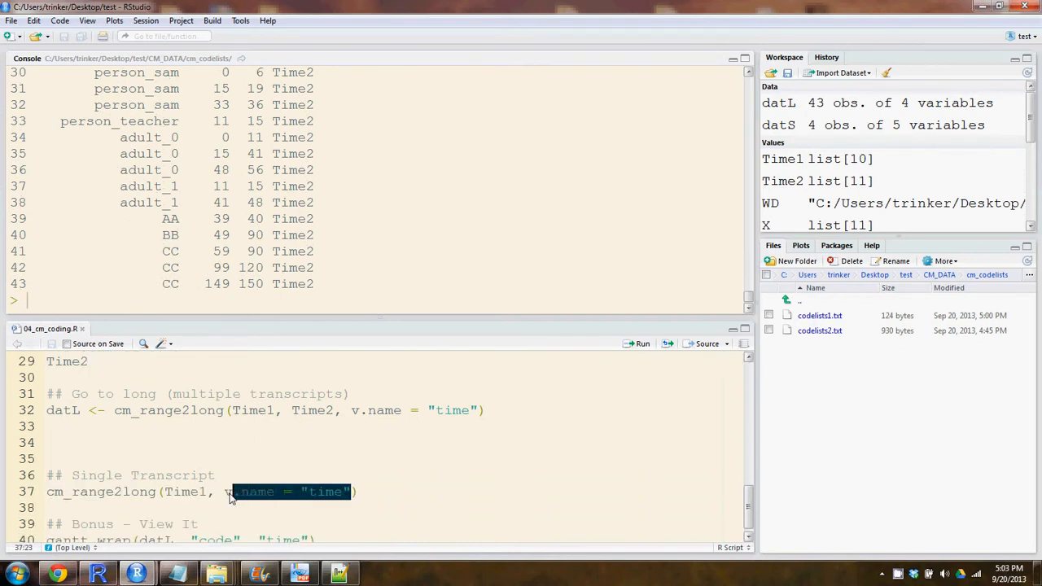
Remove v.name to run cm_range2long(Time1), noting the default Time1 variable column
key("Delete")
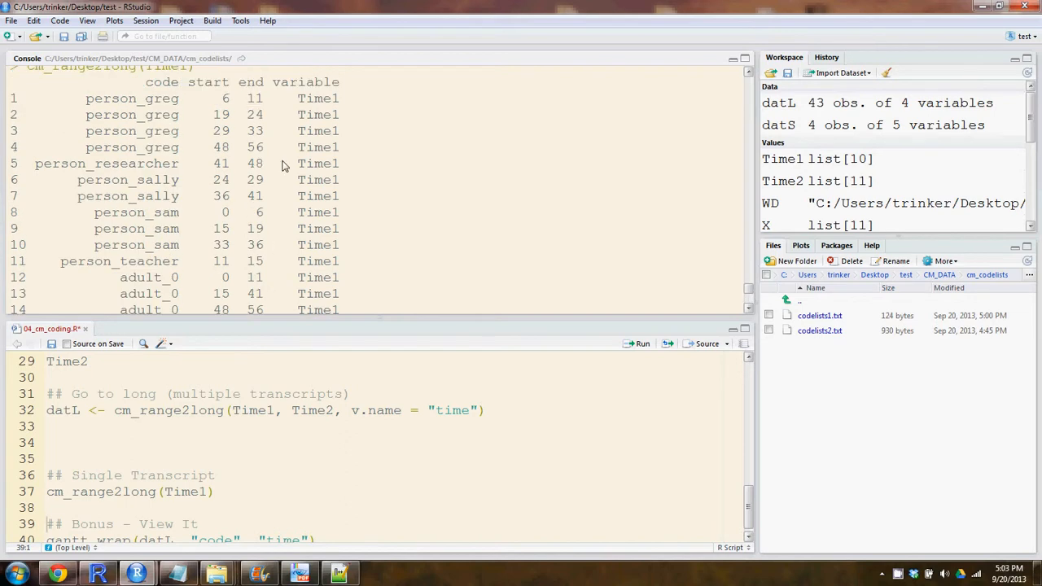
double_click(318, 98)
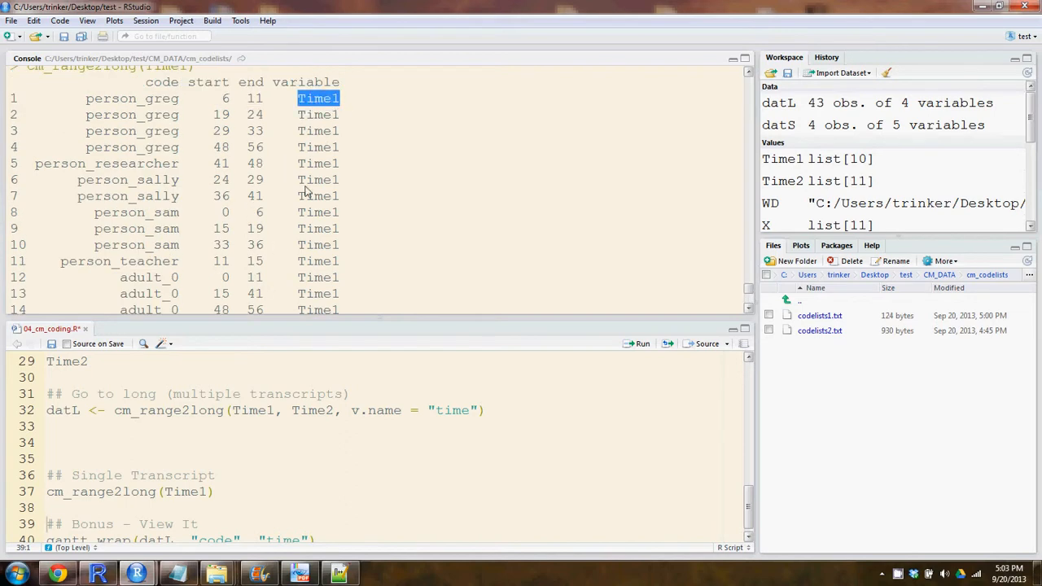
scroll("down", 3)
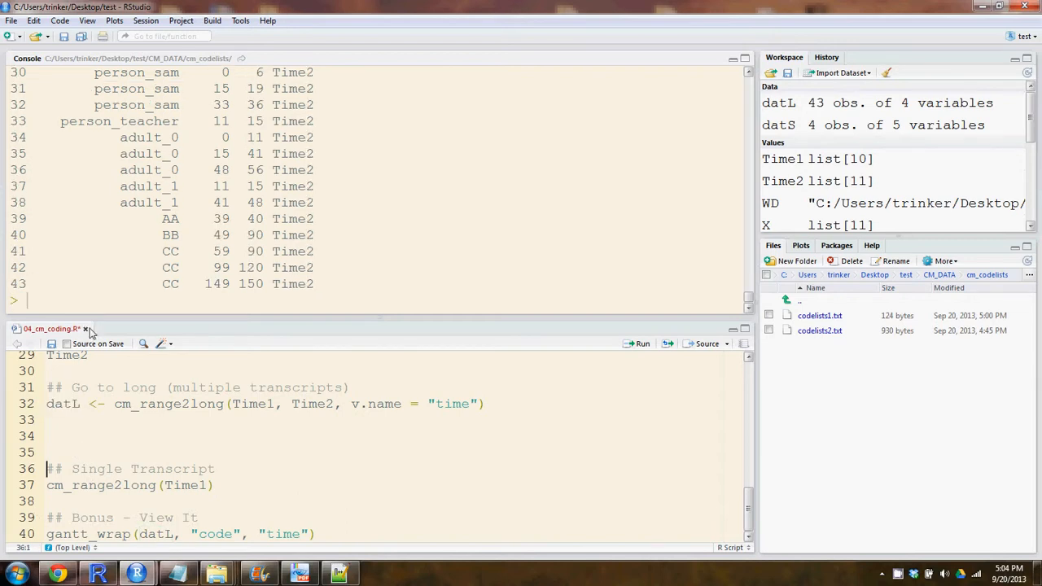
mouse_move(210, 191)
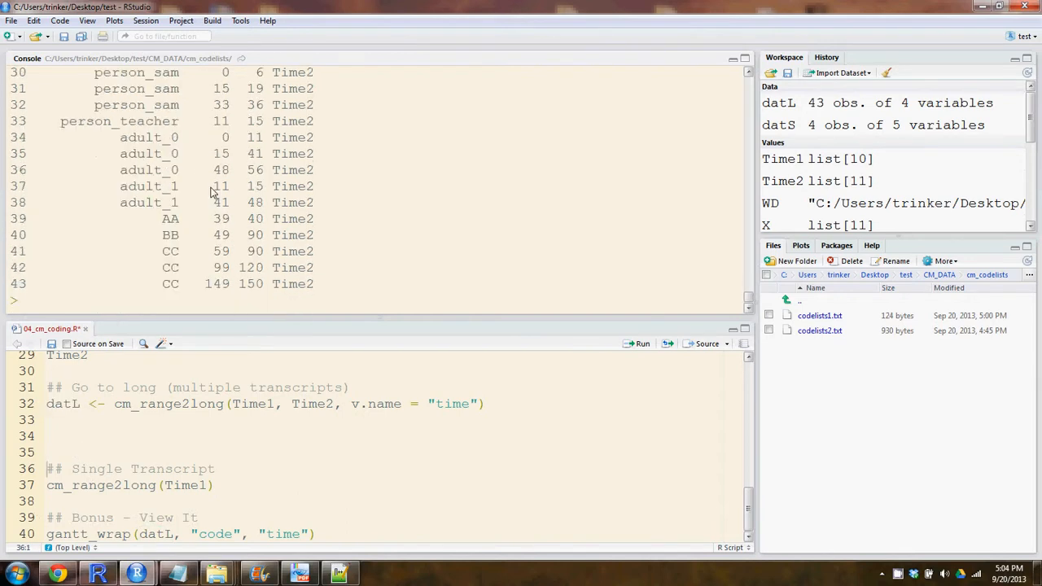
left_click(194, 534)
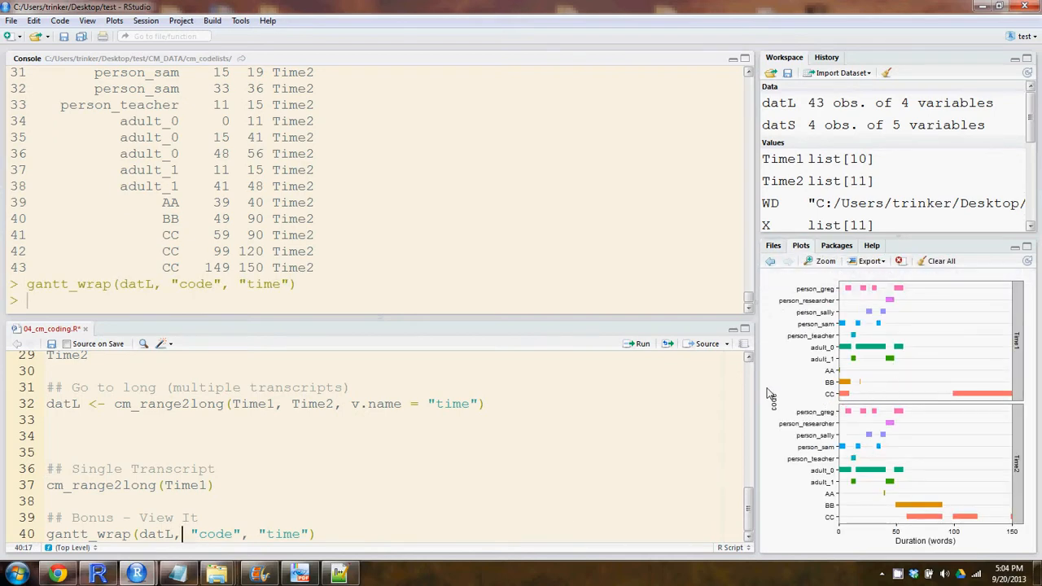
Widen the Plots pane to inspect the gantt_wrap(datL, "code", "time") chart
left_click_drag(757, 326, 363, 325)
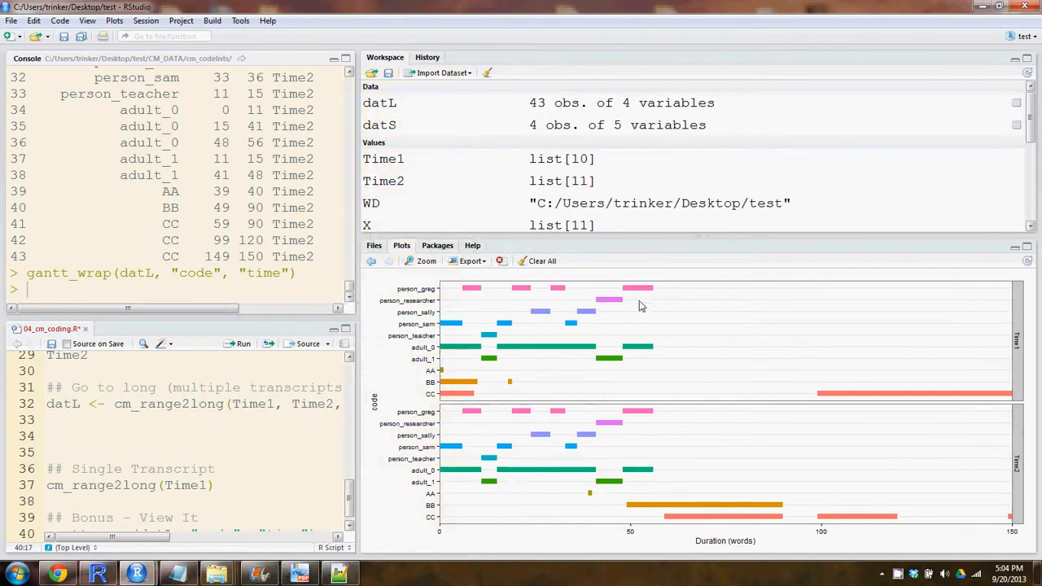
mouse_move(479, 326)
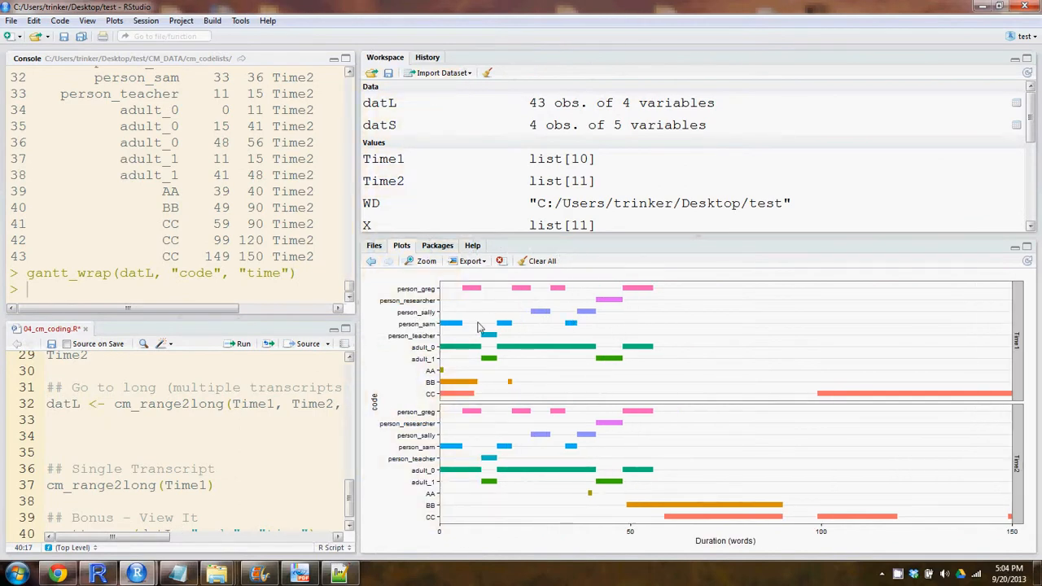
mouse_move(486, 338)
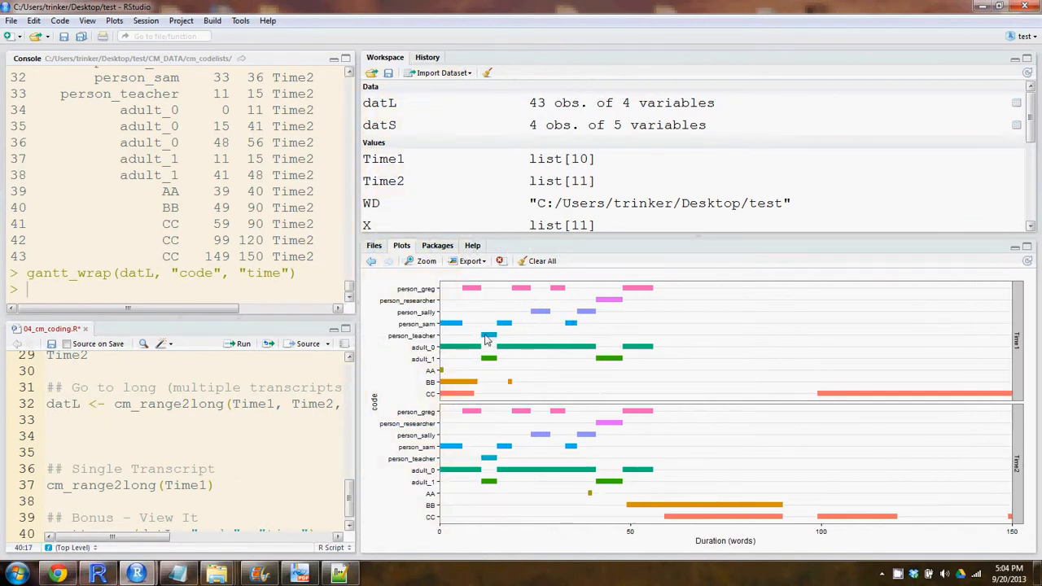
mouse_move(913, 404)
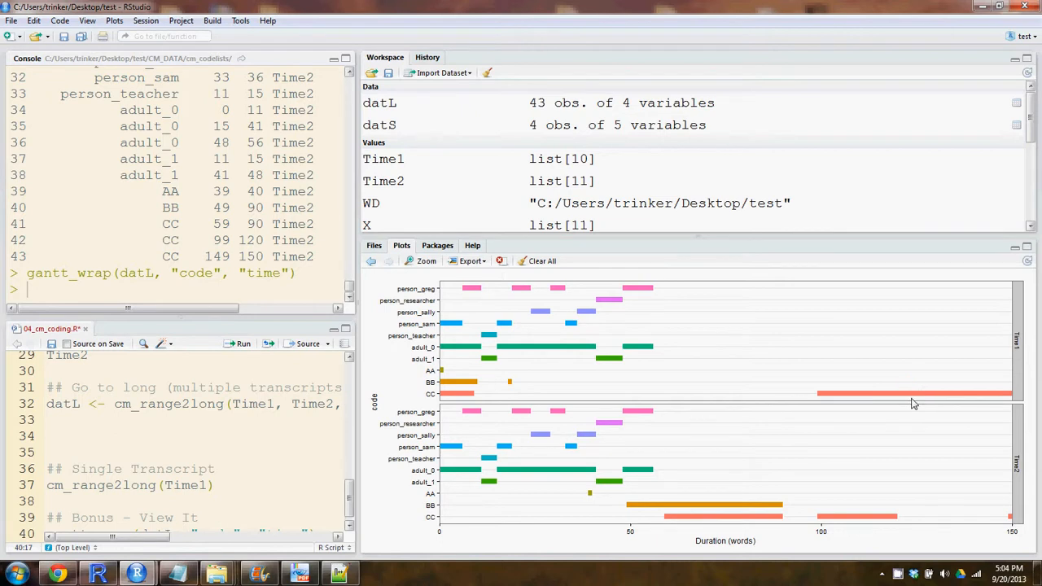
mouse_move(360, 311)
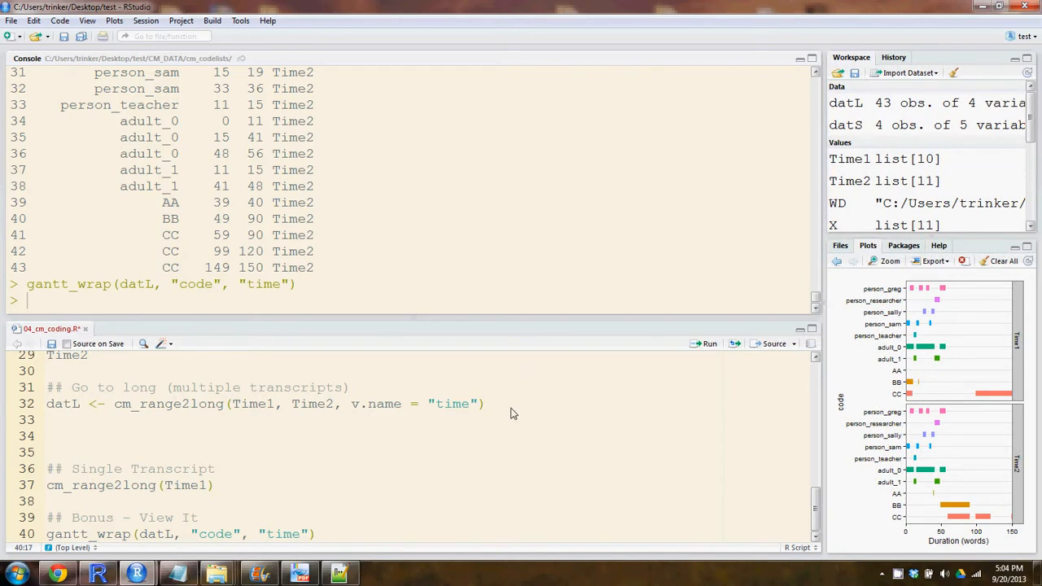
scroll("up", 3)
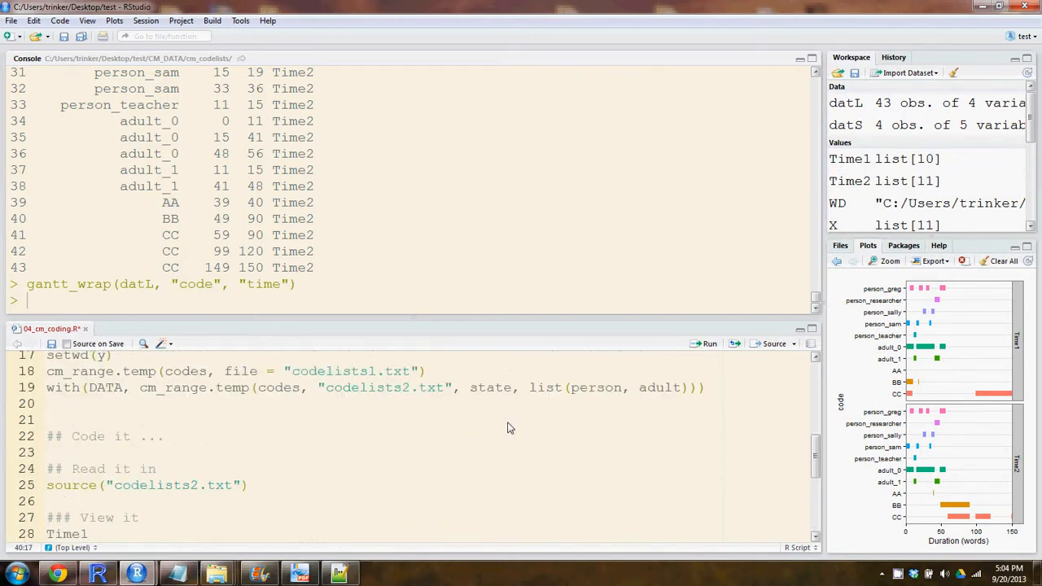
mouse_move(407, 476)
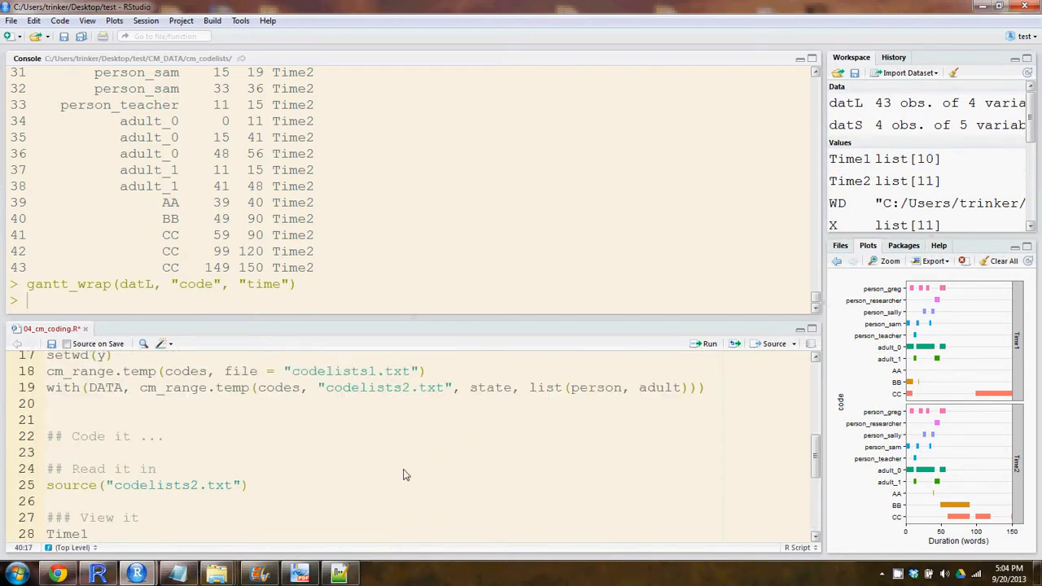